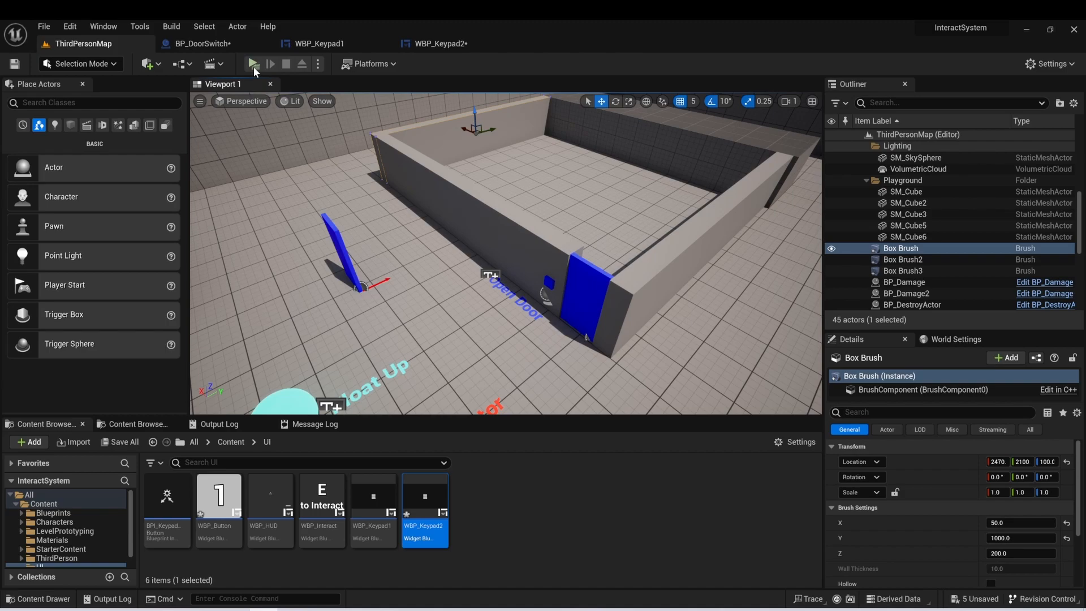
Start a play session and walk to the wall switch until 'E to Interact' shows
{"action": "left_click", "coordinate": [254, 63]}
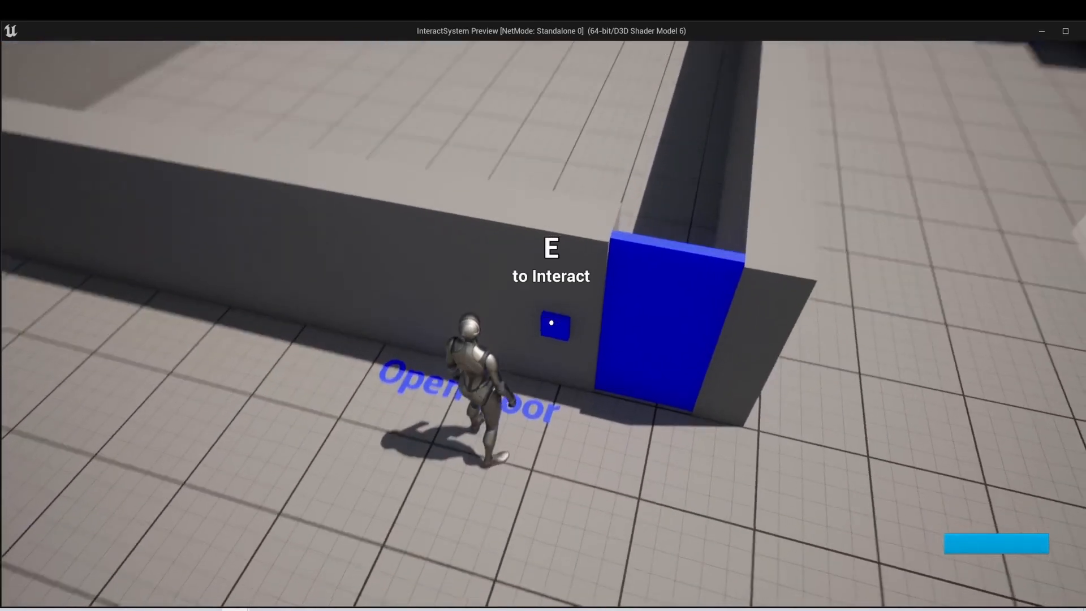
Interact with the first switch, close its keypad, then enter digits on the second switch's keypad
{"action": "key", "text": "e"}
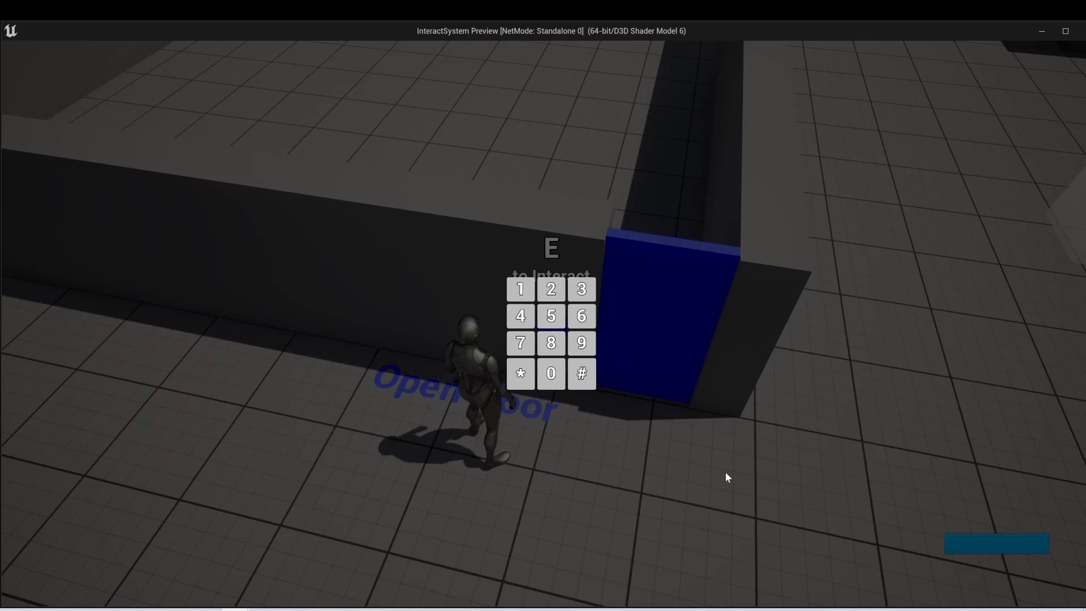
{"action": "mouse_move", "coordinate": [498, 344]}
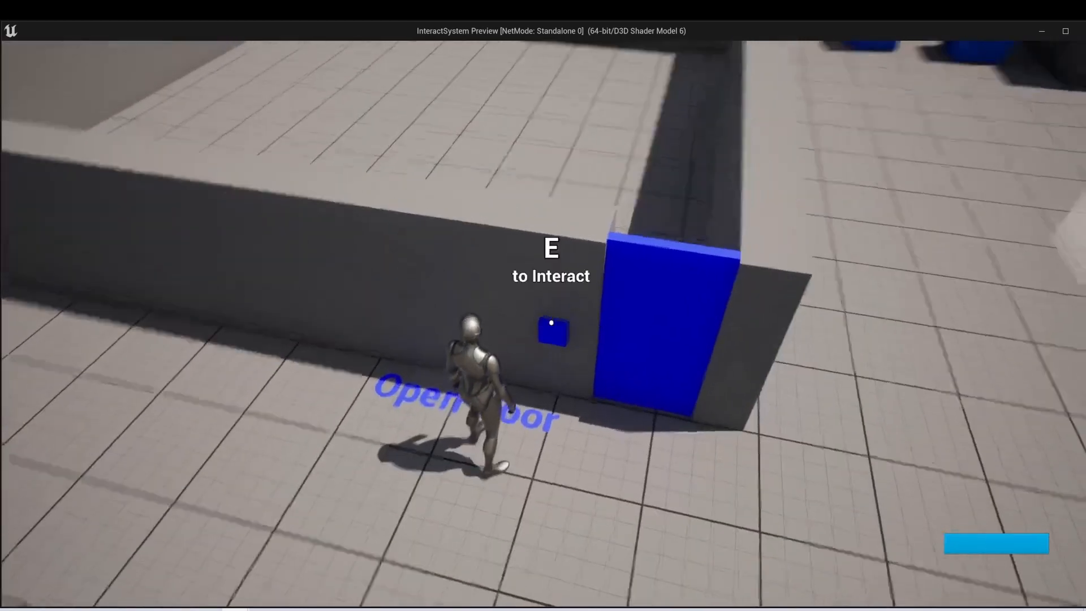
{"action": "key", "text": "e"}
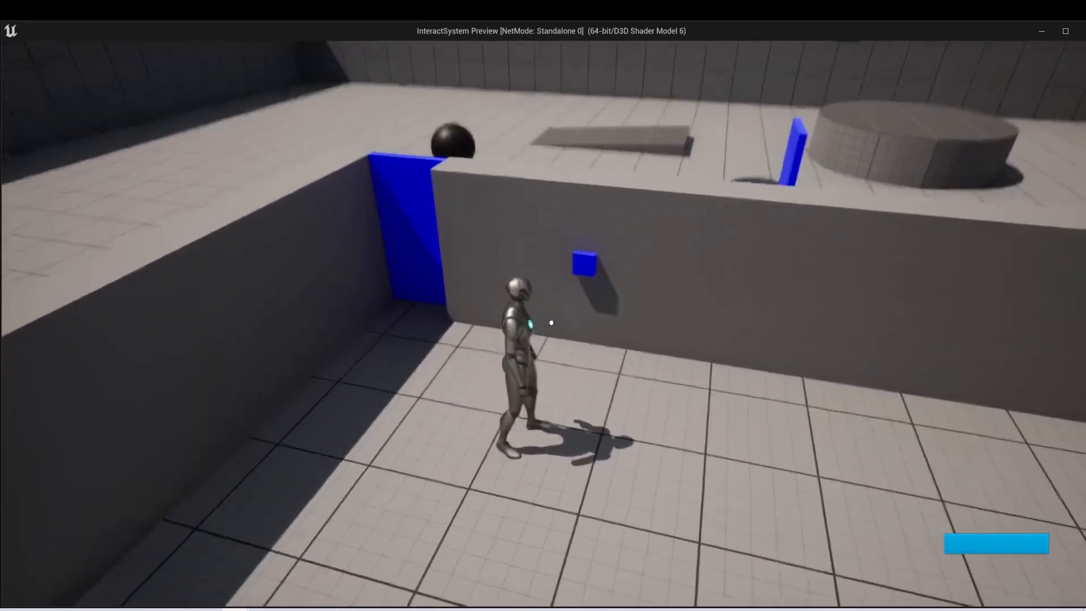
{"action": "key", "text": "e"}
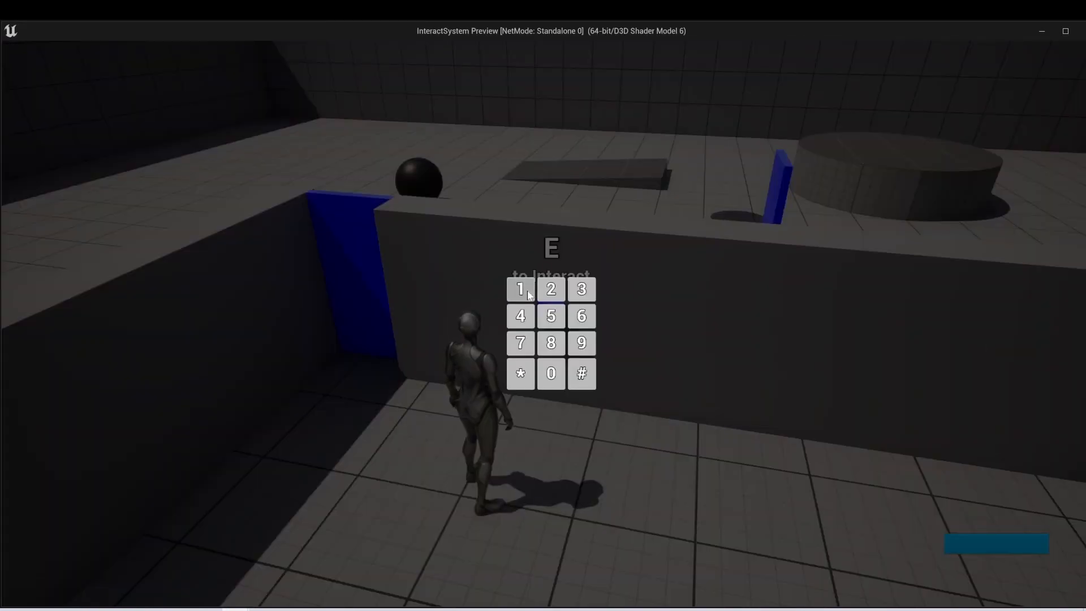
{"action": "left_click", "coordinate": [549, 372]}
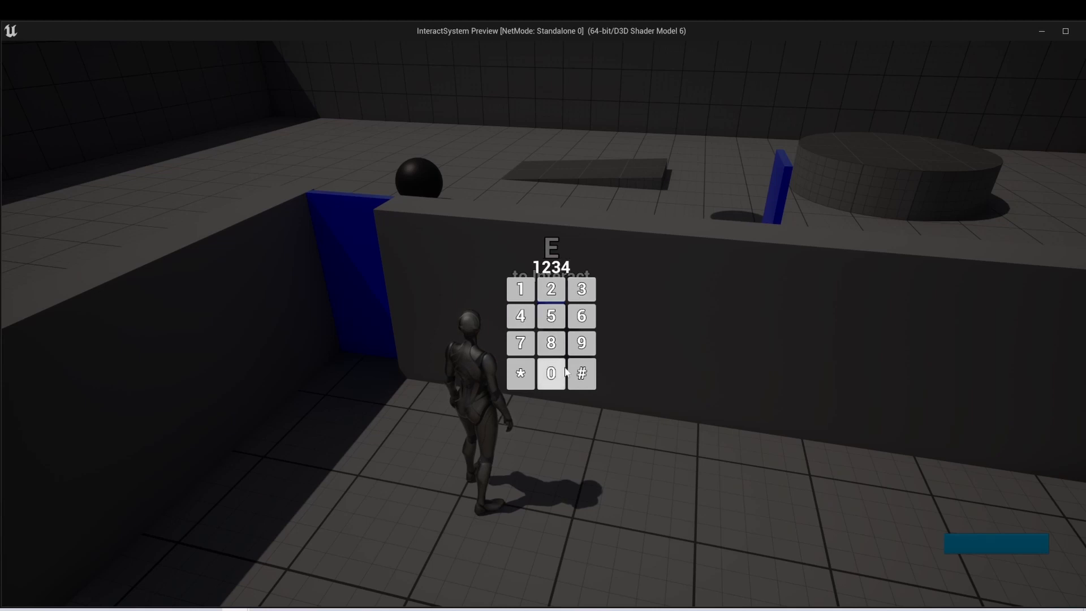
{"action": "left_click", "coordinate": [550, 288]}
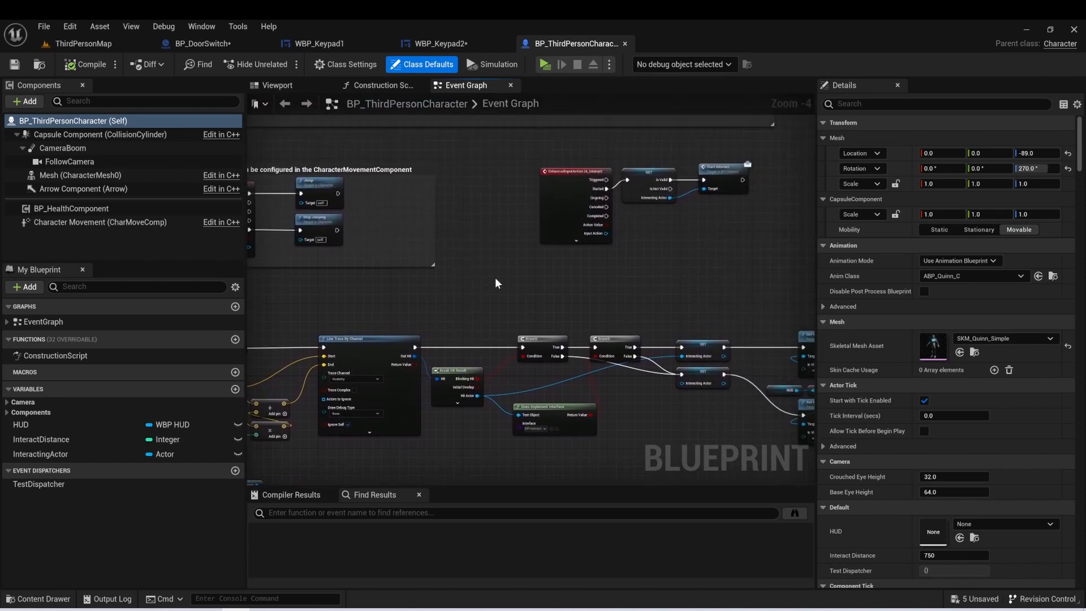
{"action": "mouse_move", "coordinate": [409, 192]}
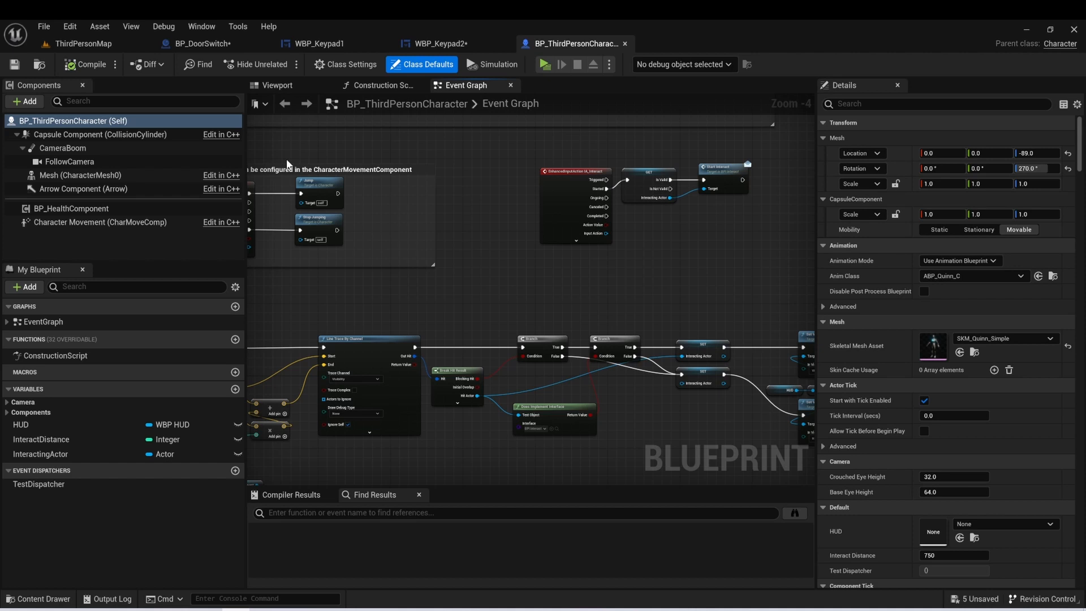
Inspect BP_DoorSwitch's pass code and number and BP_Door's door number in the level
{"action": "left_click", "coordinate": [81, 43]}
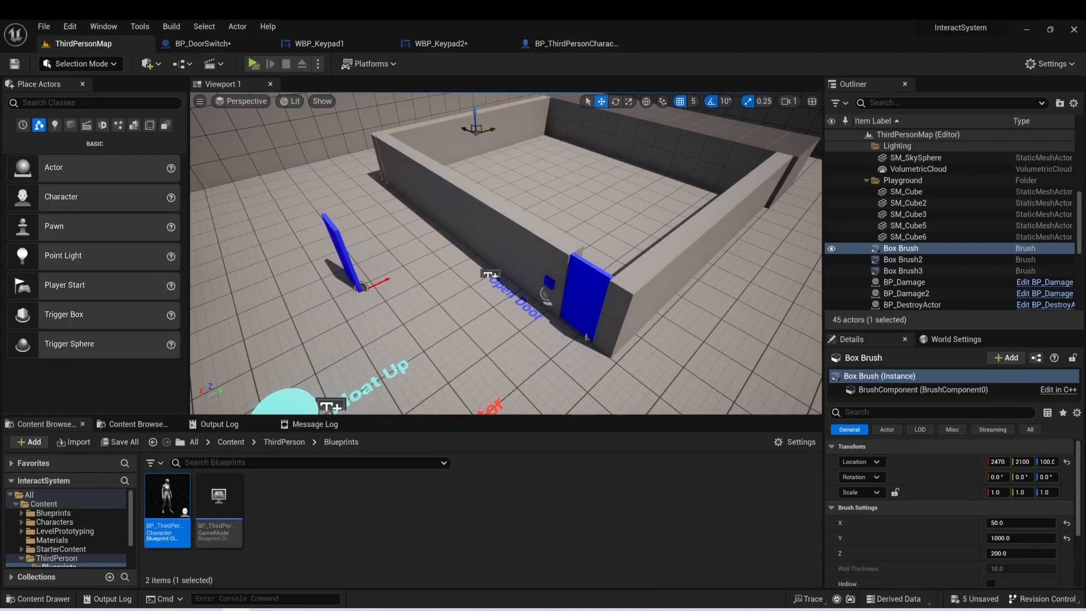
{"action": "left_click", "coordinate": [909, 225]}
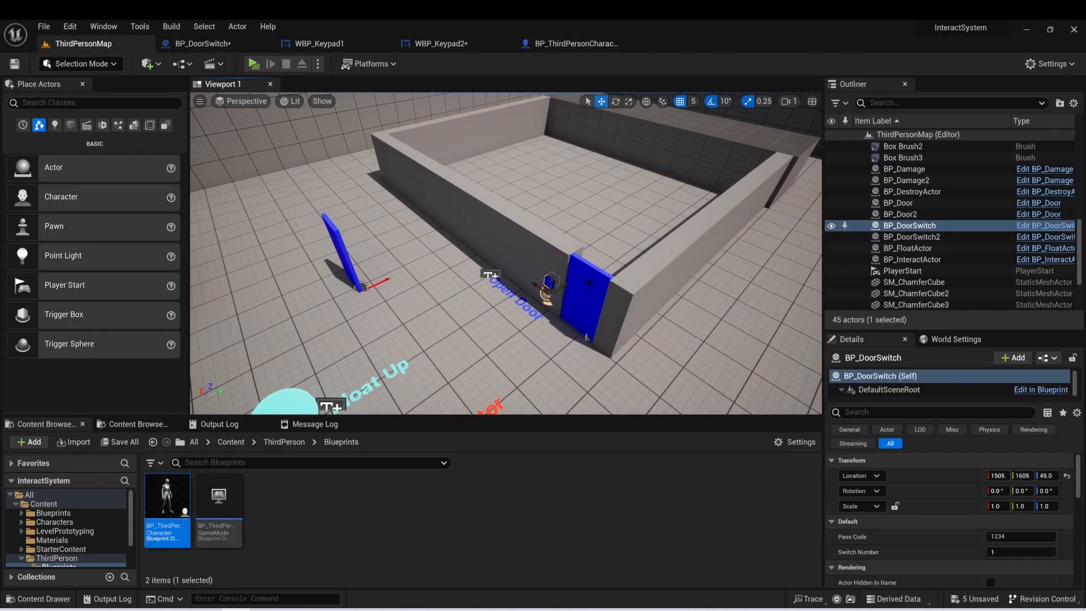
{"action": "left_click", "coordinate": [897, 203]}
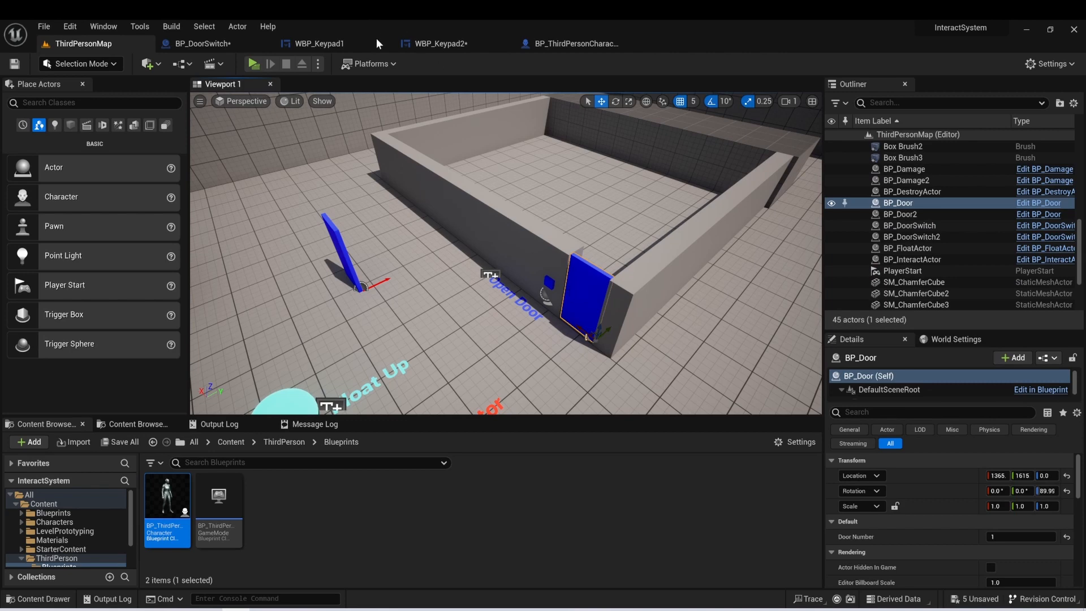
Bring up WBP_Keypad1's event graph showing the button-press logic
{"action": "left_click", "coordinate": [319, 45]}
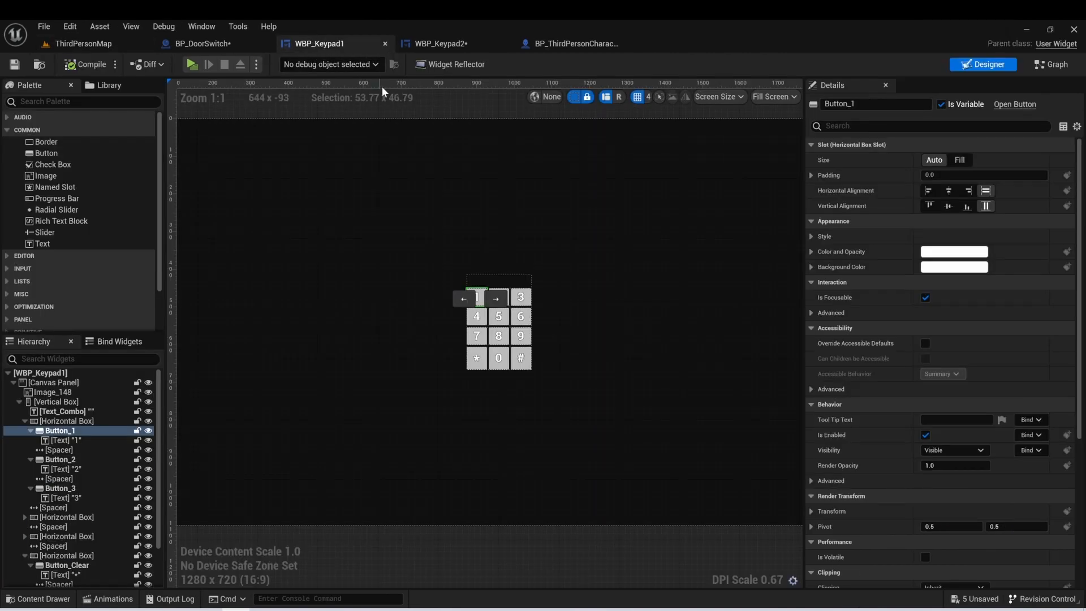
{"action": "left_click", "coordinate": [1049, 63]}
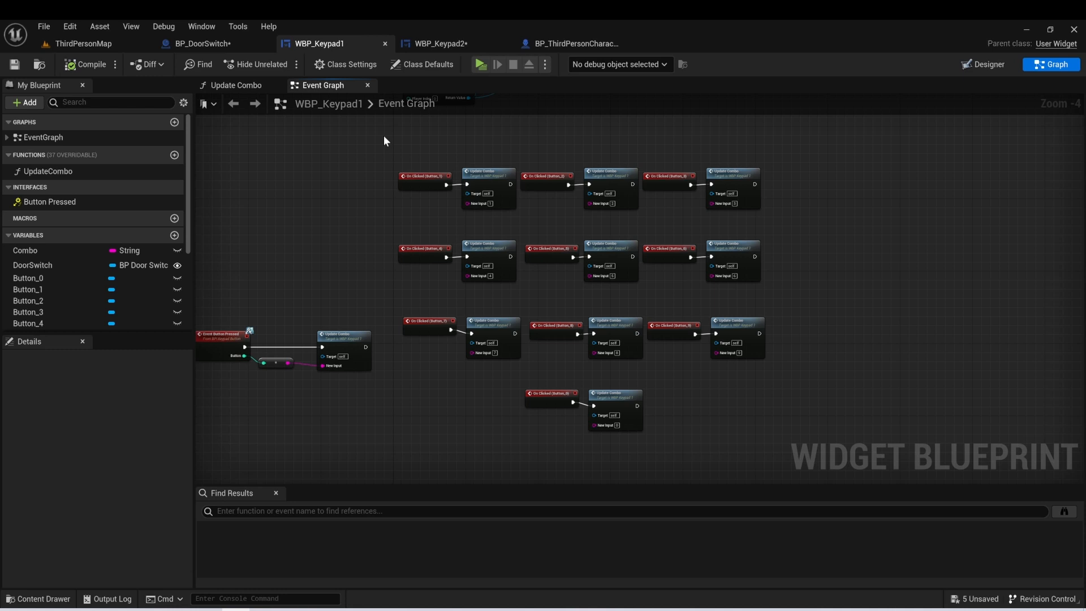
{"action": "mouse_move", "coordinate": [439, 44]}
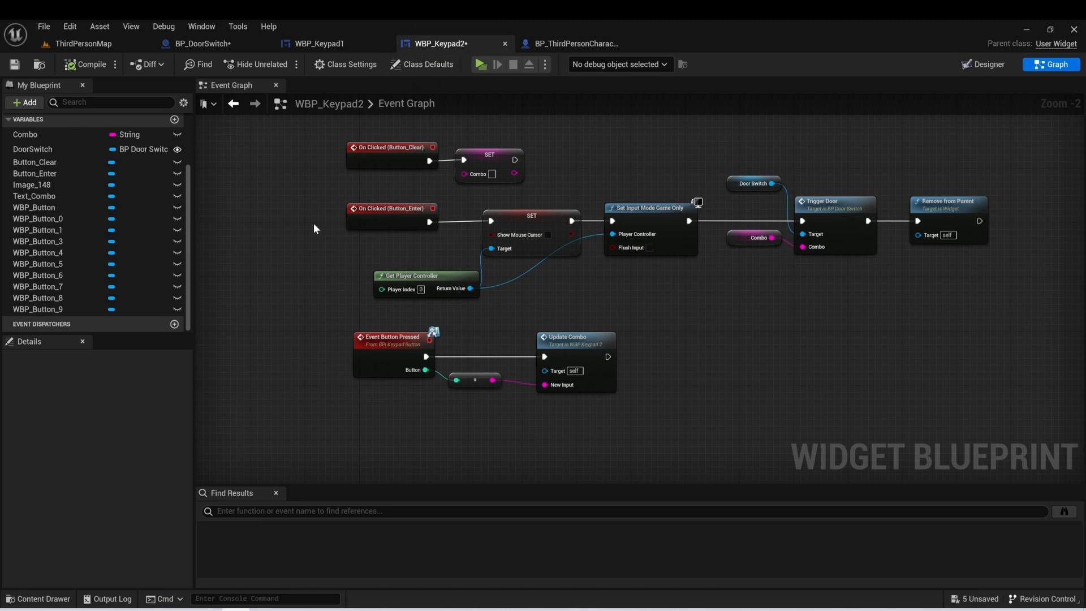
{"action": "mouse_move", "coordinate": [292, 235]}
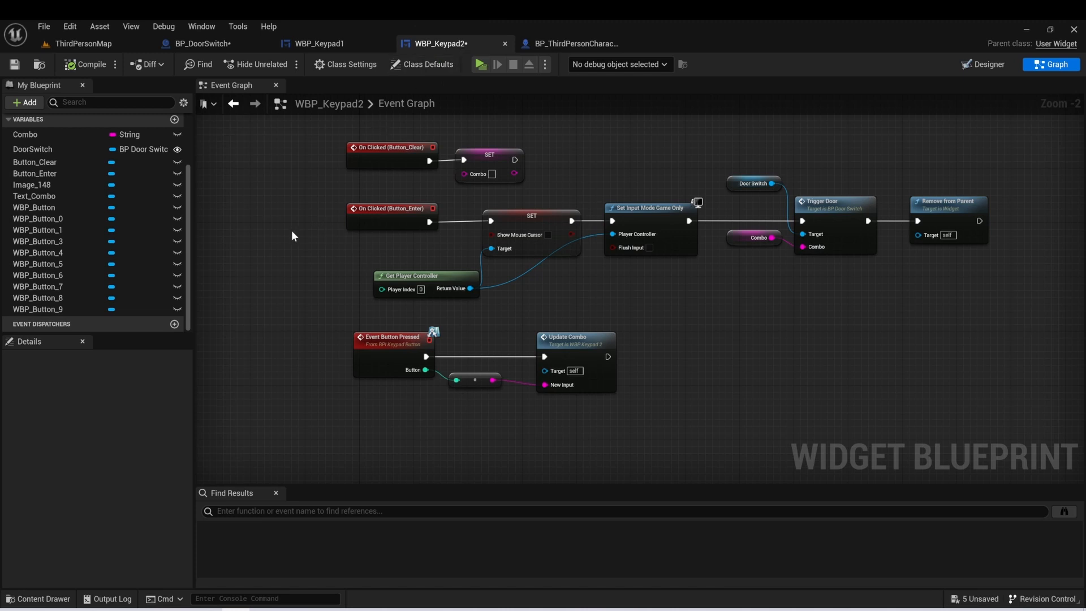
{"action": "mouse_move", "coordinate": [310, 322]}
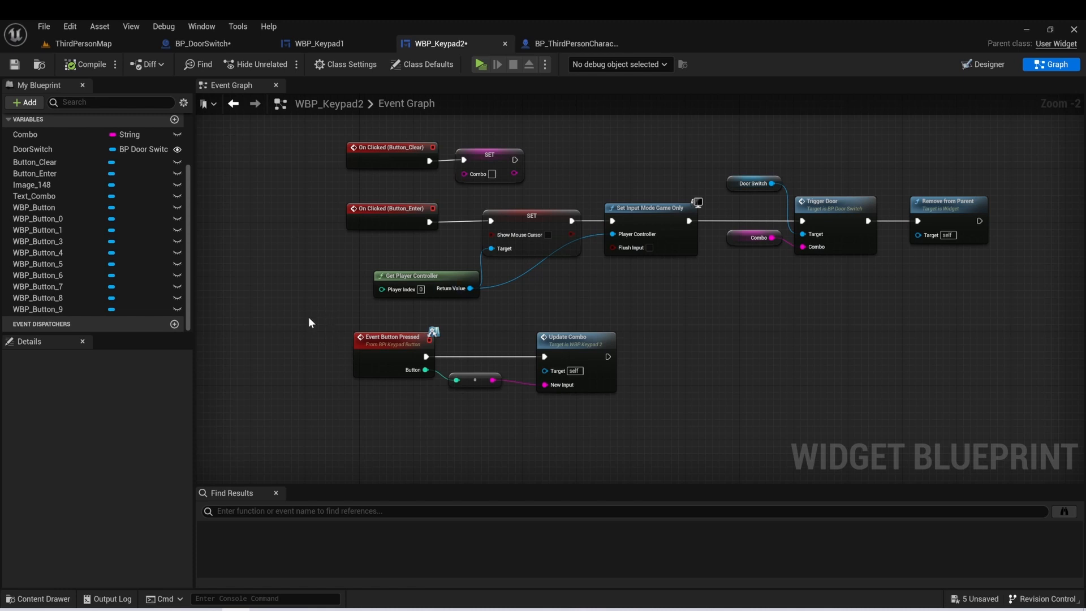
{"action": "left_click", "coordinate": [319, 44]}
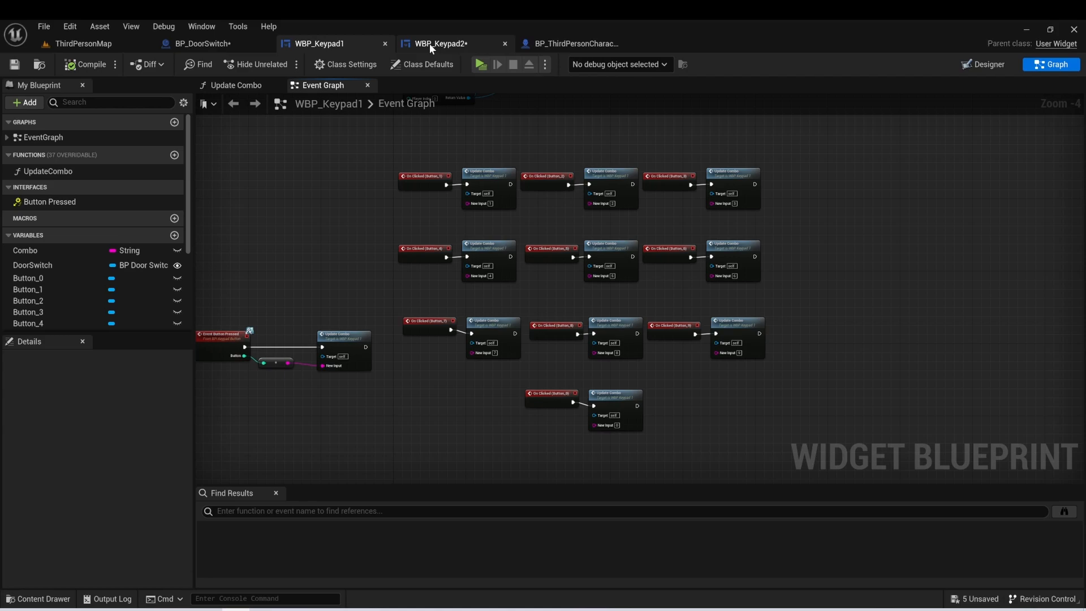
View WBP_Keypad2, then interact with the door switch in play
{"action": "left_click", "coordinate": [480, 64]}
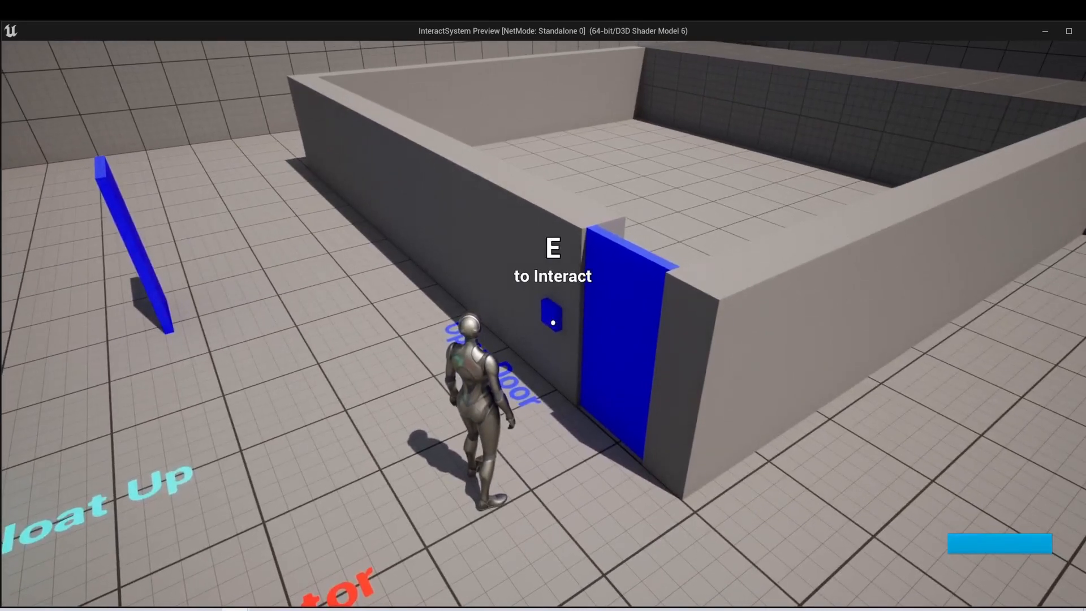
{"action": "key", "text": "e"}
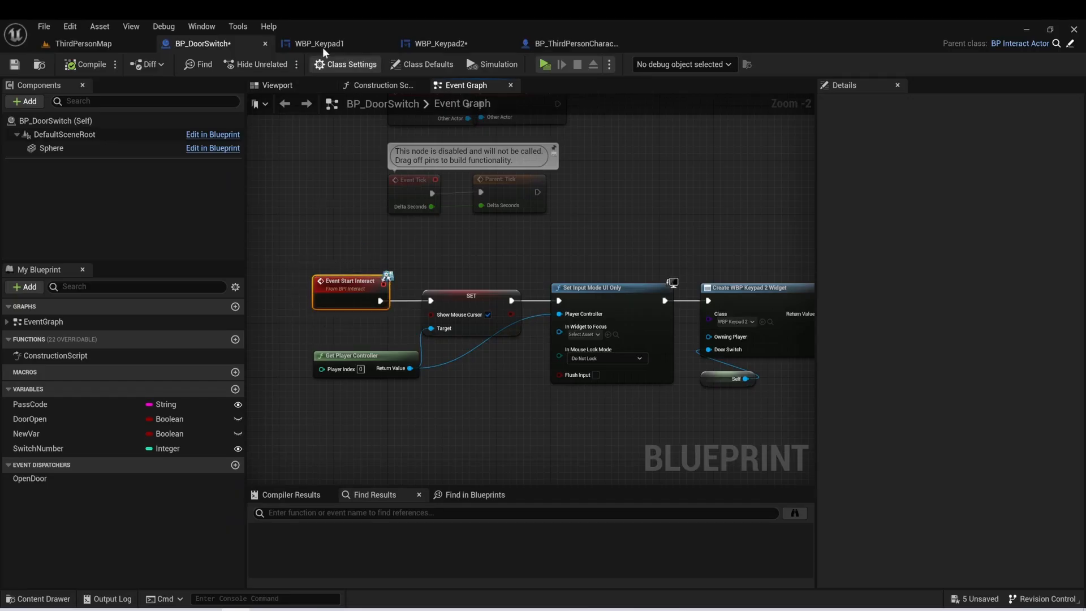
{"action": "left_click", "coordinate": [350, 63]}
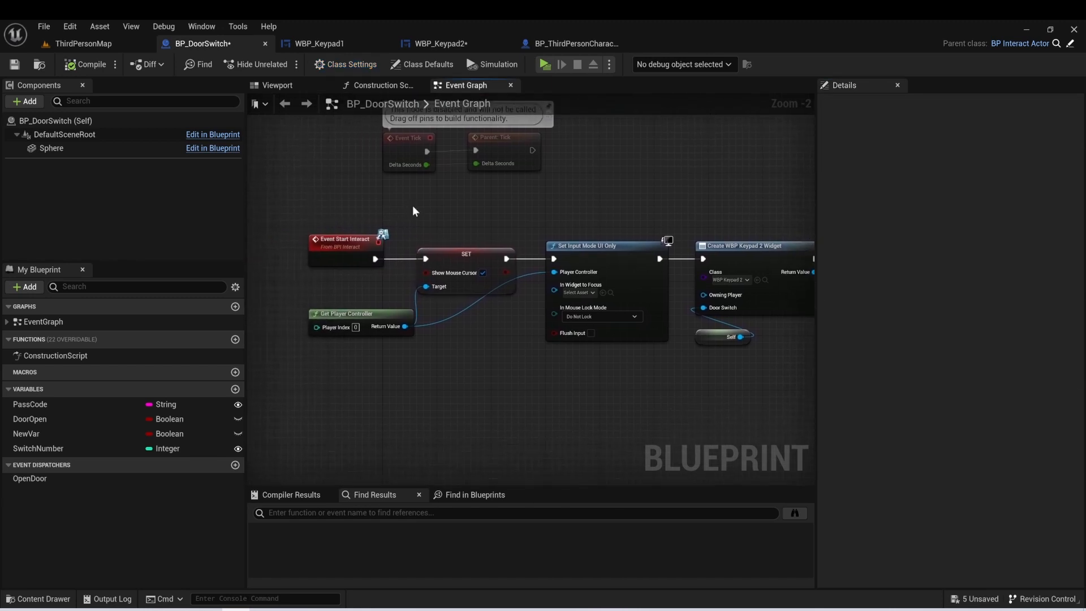
{"action": "left_click", "coordinate": [465, 254]}
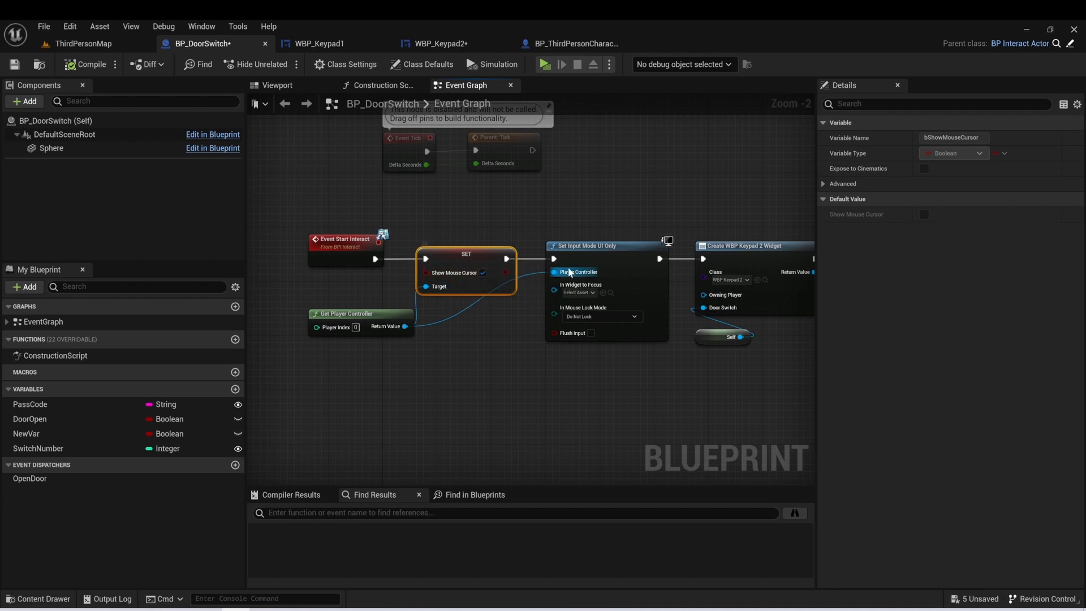
{"action": "left_click", "coordinate": [606, 245]}
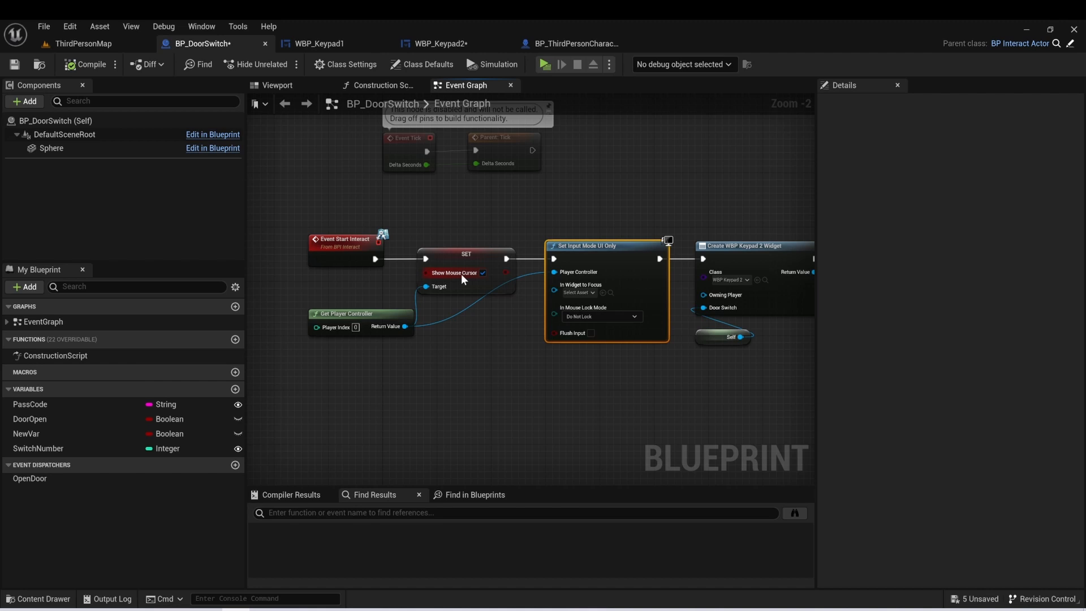
{"action": "mouse_move", "coordinate": [587, 389]}
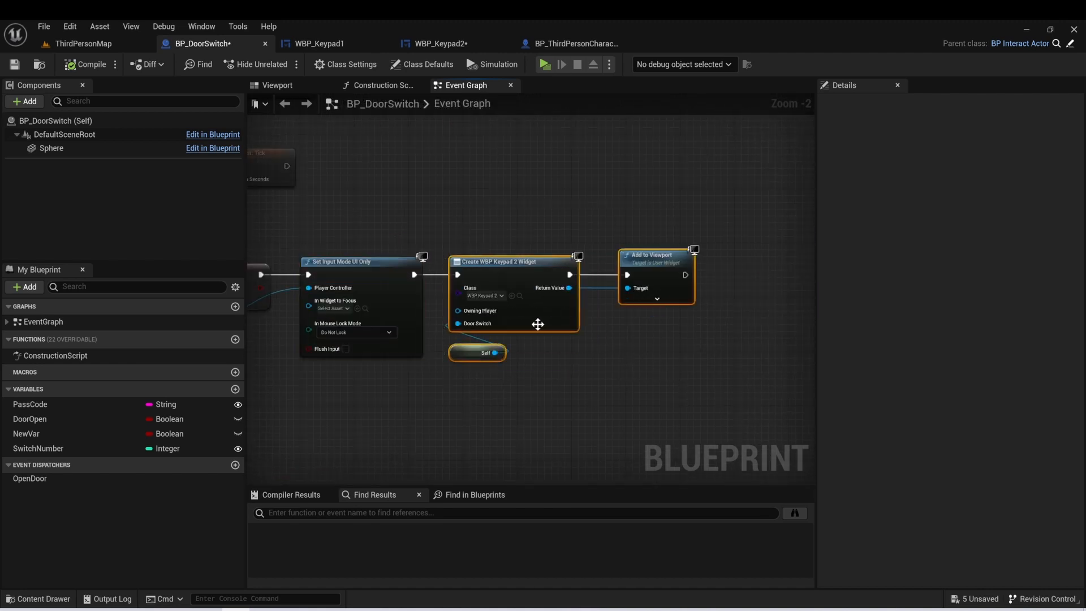
{"action": "left_click", "coordinate": [482, 296]}
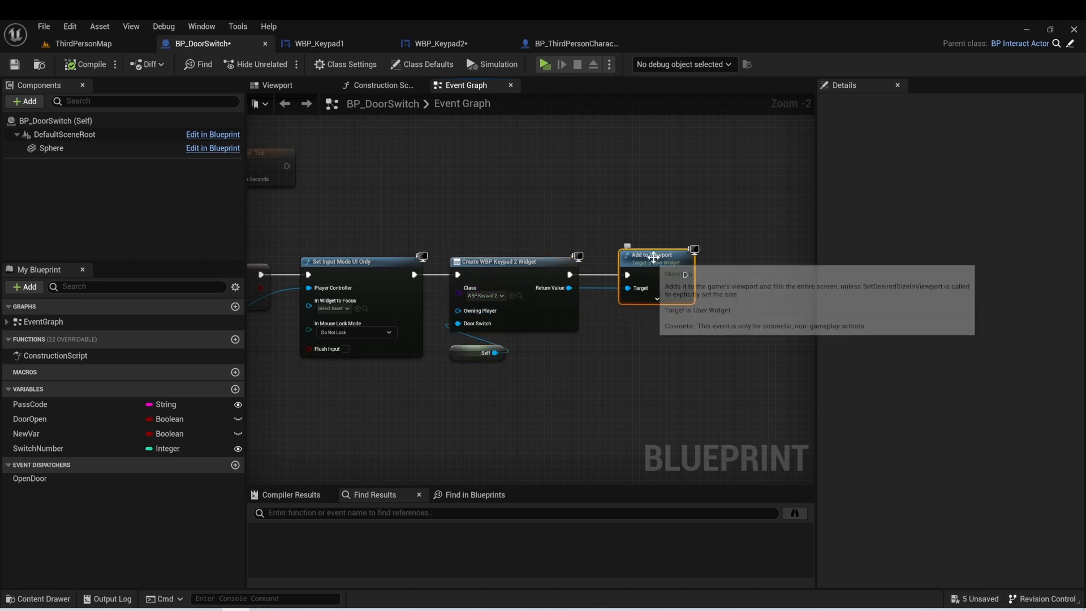
{"action": "mouse_move", "coordinate": [436, 167]}
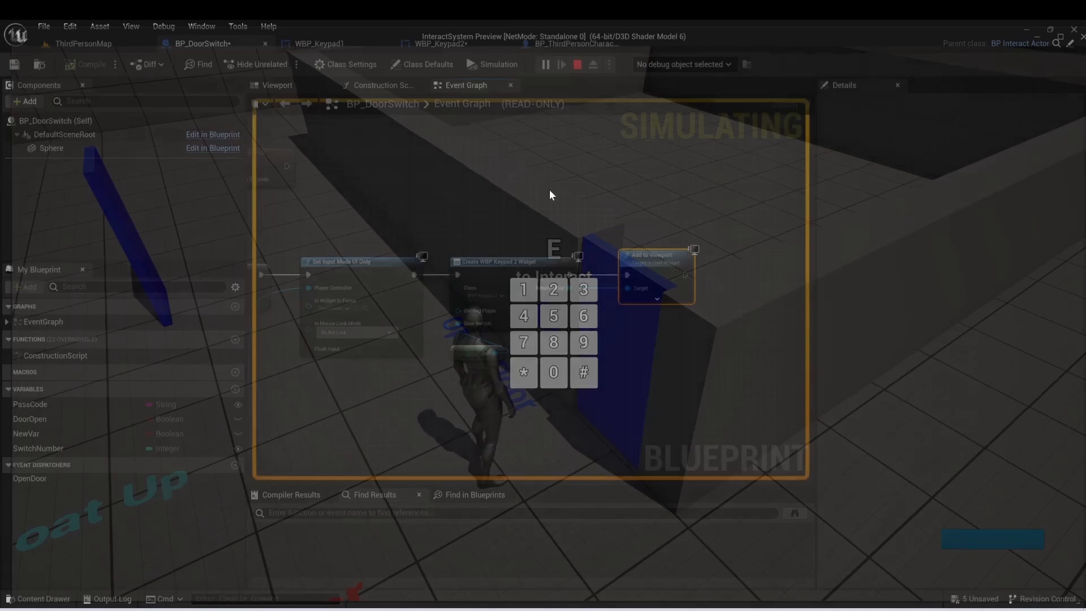
{"action": "left_click", "coordinate": [438, 43]}
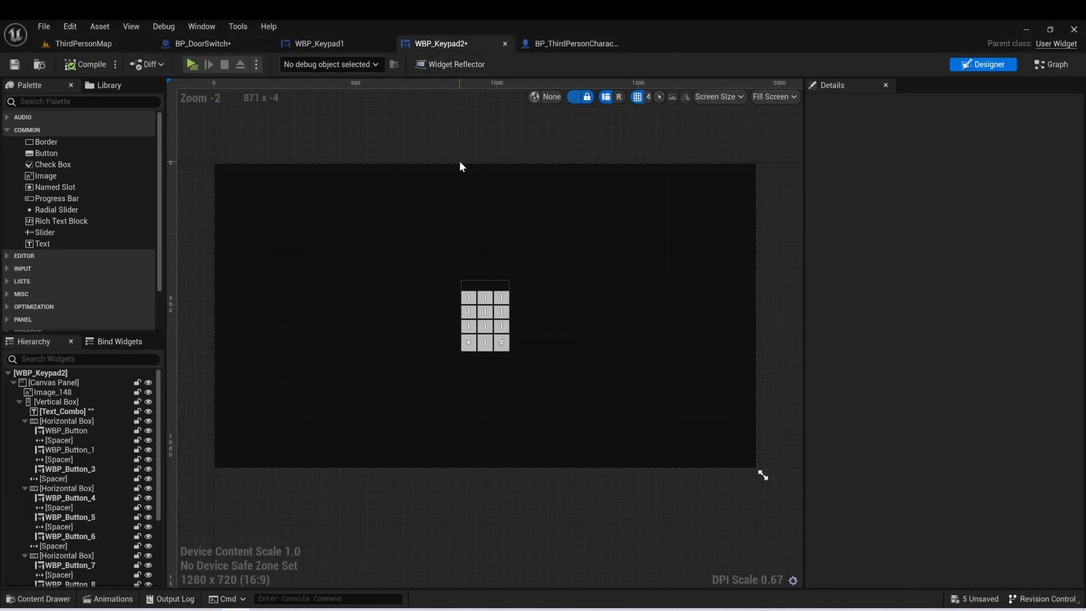
{"action": "left_click", "coordinate": [53, 393]}
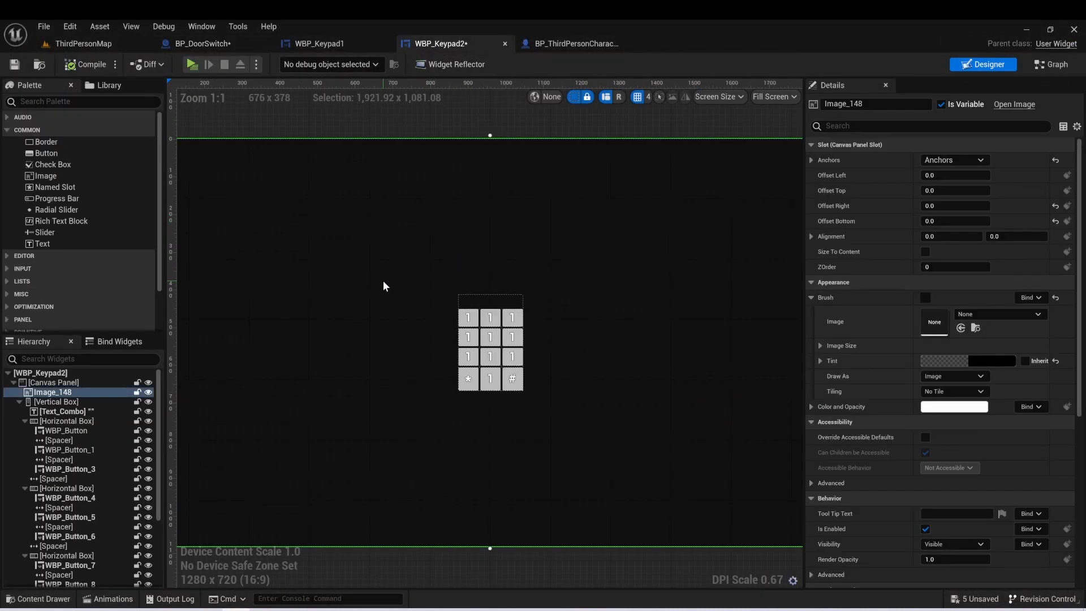
{"action": "scroll", "scroll_direction": "down", "scroll_amount": 3}
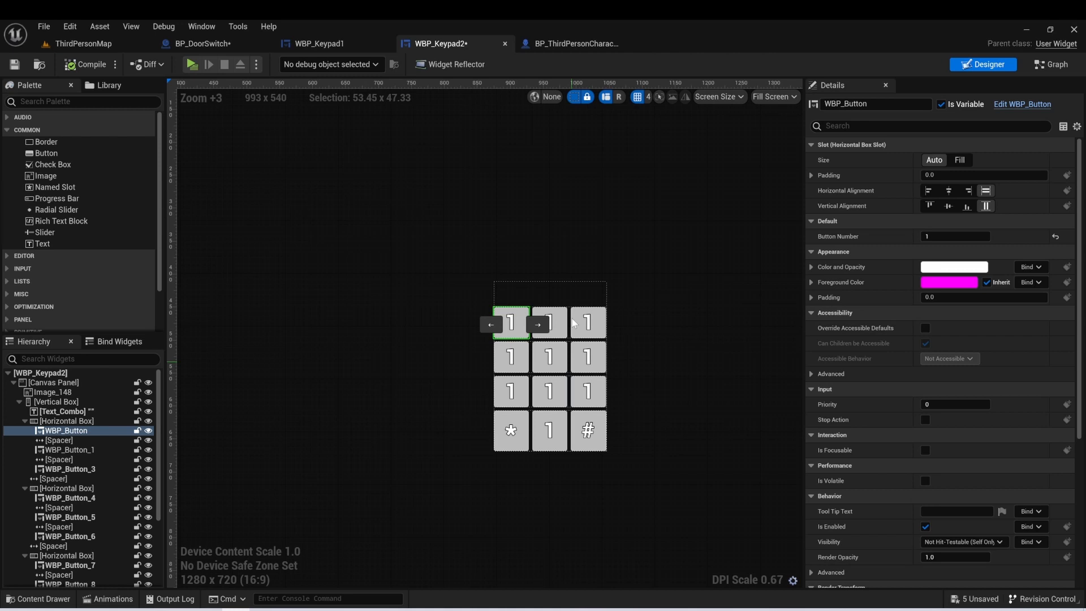
{"action": "left_click", "coordinate": [55, 402]}
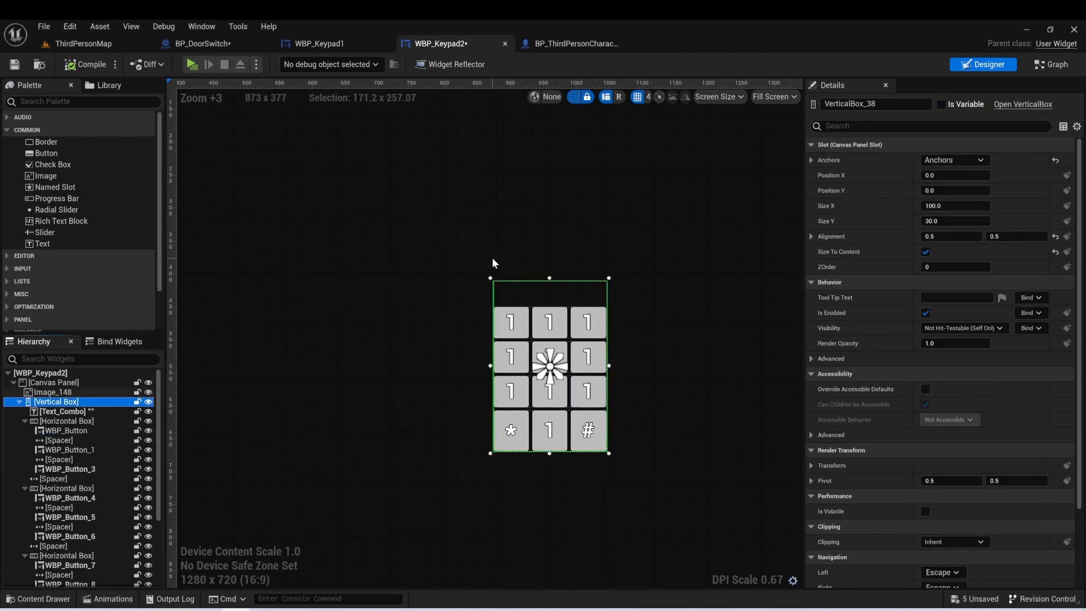
{"action": "left_click", "coordinate": [66, 410]}
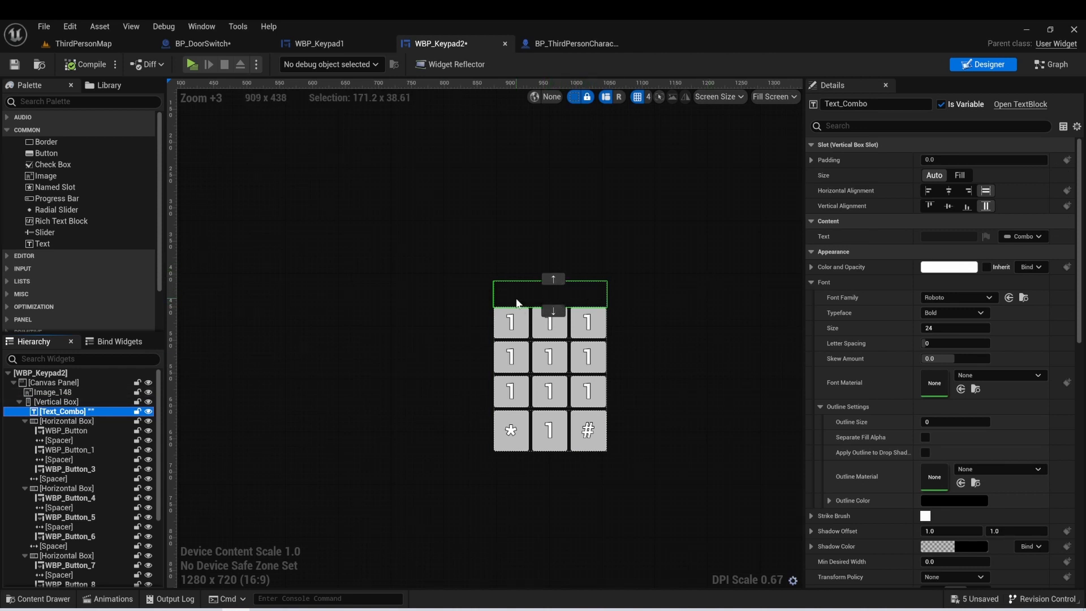
{"action": "left_click", "coordinate": [52, 449]}
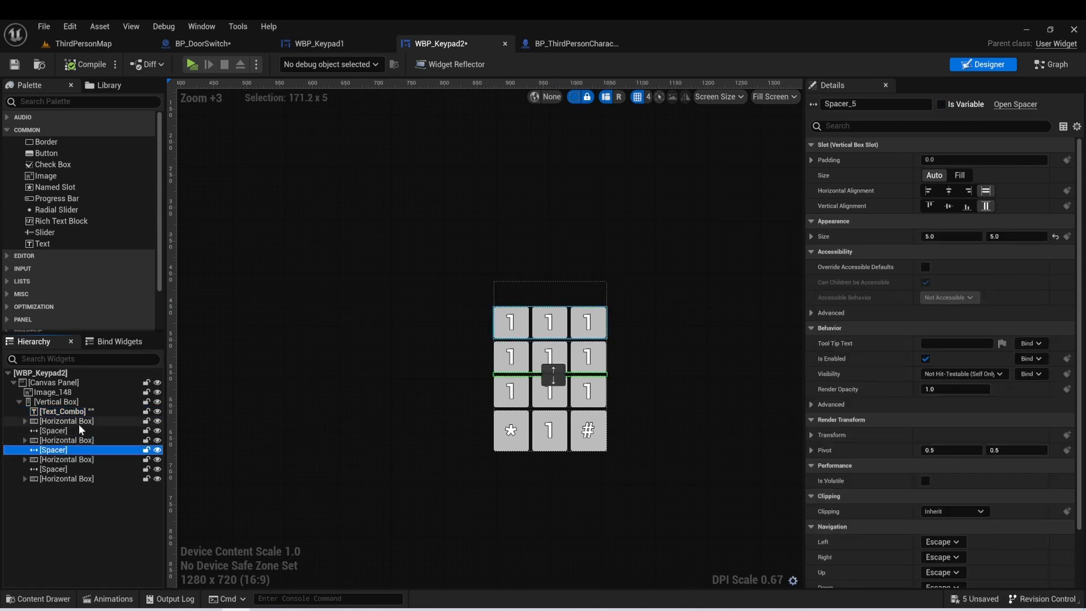
{"action": "left_click", "coordinate": [67, 421]}
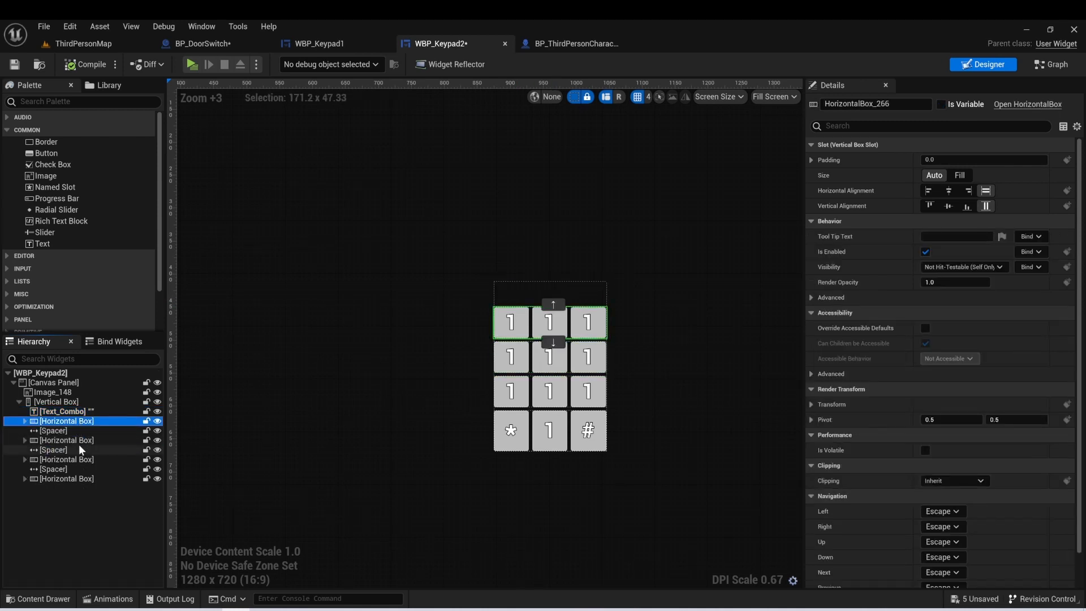
{"action": "left_click", "coordinate": [67, 459]}
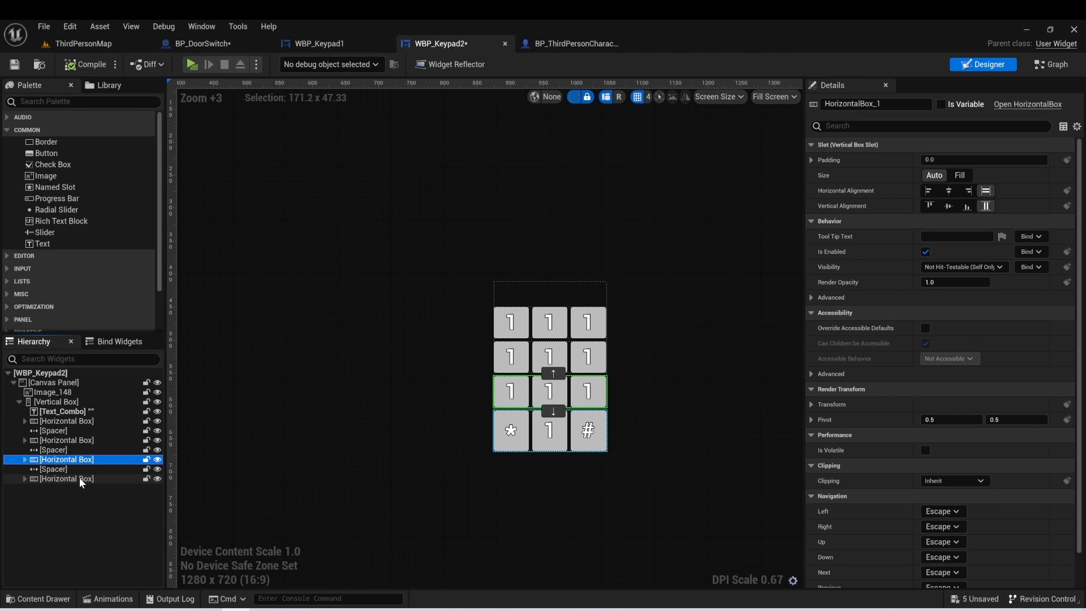
{"action": "left_click", "coordinate": [65, 478]}
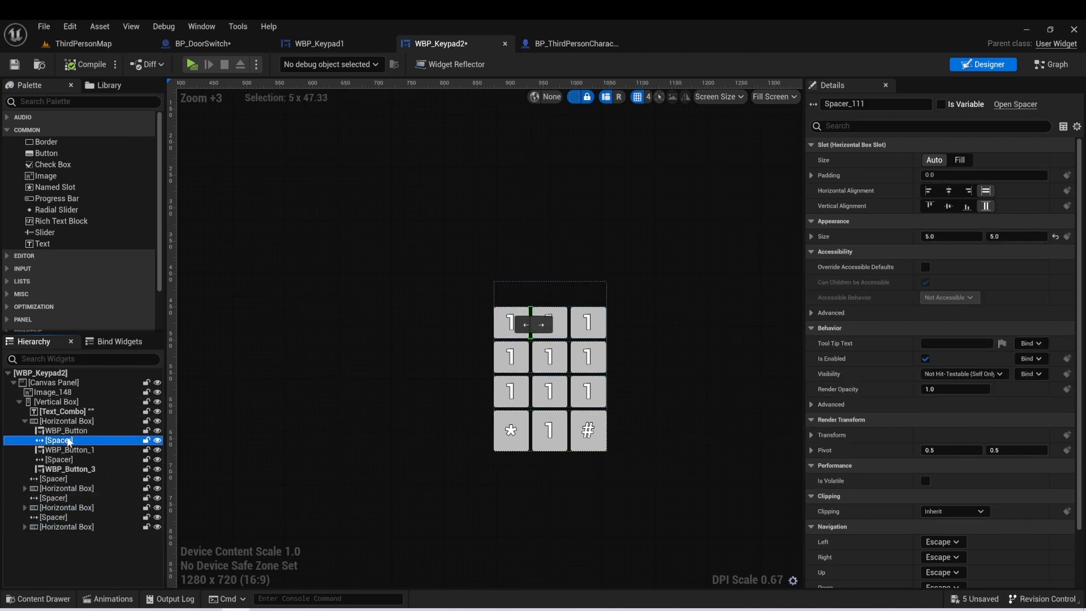
{"action": "left_click", "coordinate": [65, 429]}
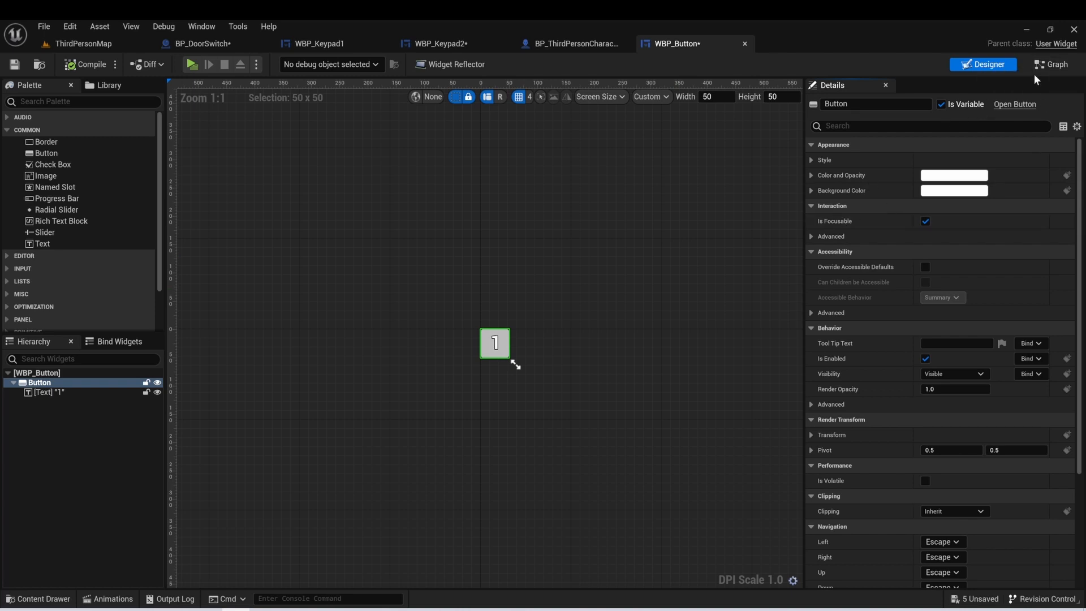
Review WBP_Button's click logic and the Instance Editable ButtonNumber variable
{"action": "left_click", "coordinate": [1053, 64]}
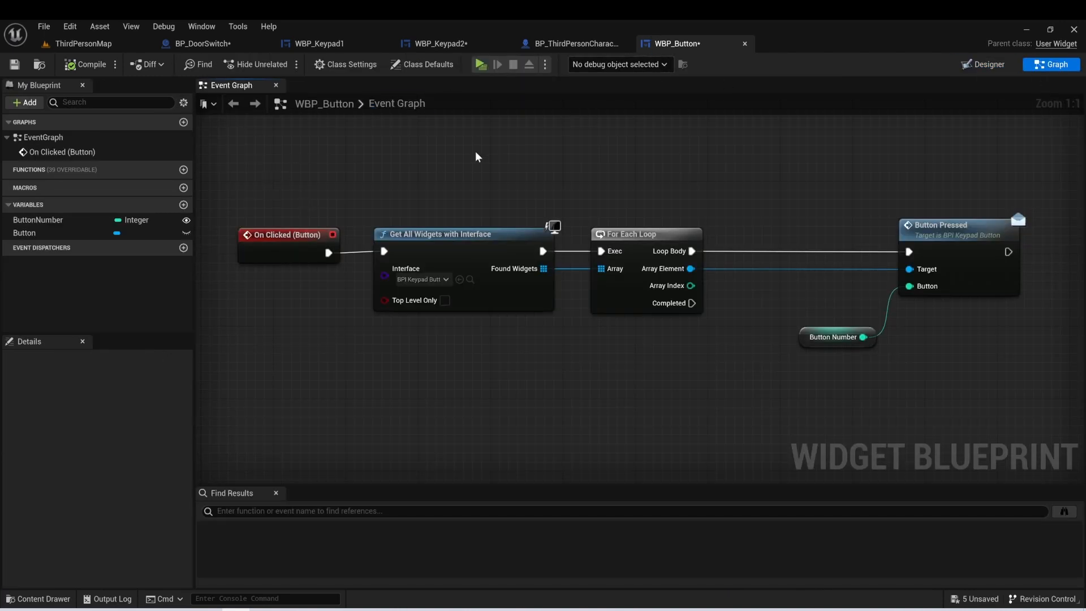
{"action": "left_click", "coordinate": [287, 234]}
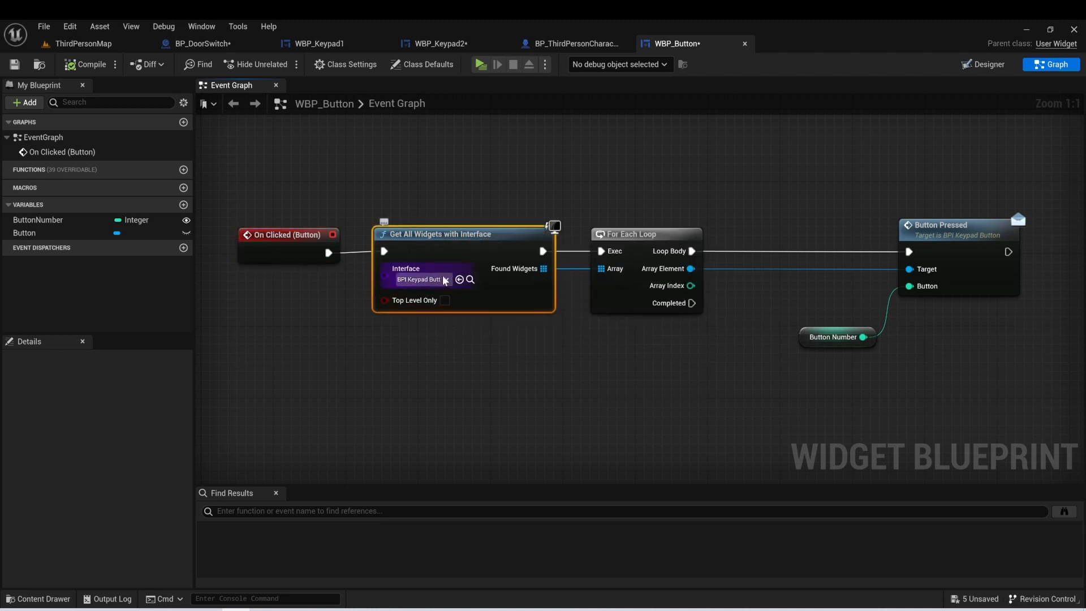
{"action": "mouse_move", "coordinate": [424, 279]}
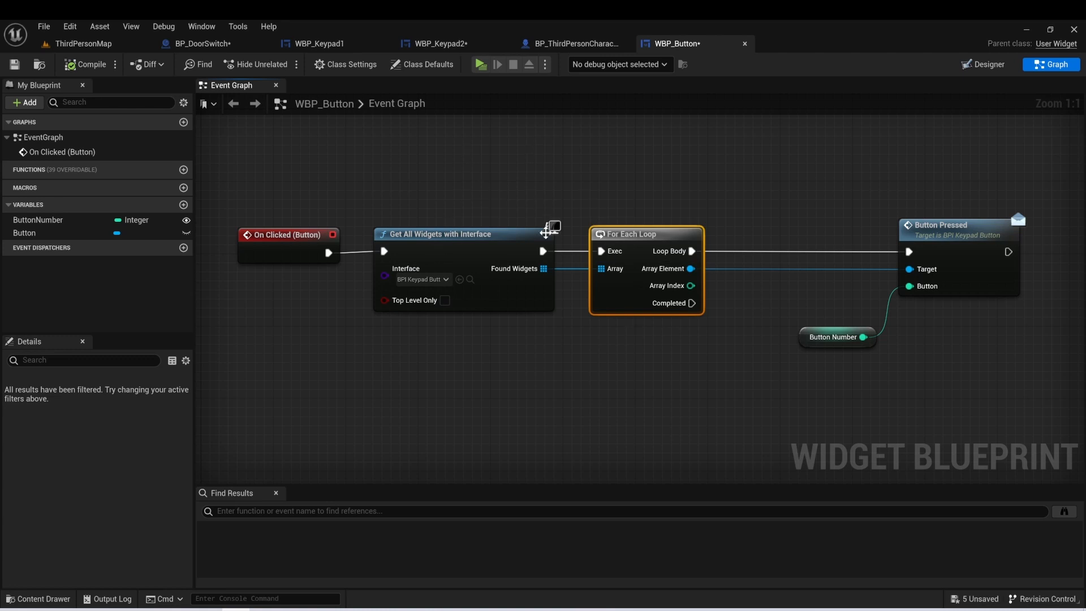
{"action": "mouse_move", "coordinate": [921, 217]}
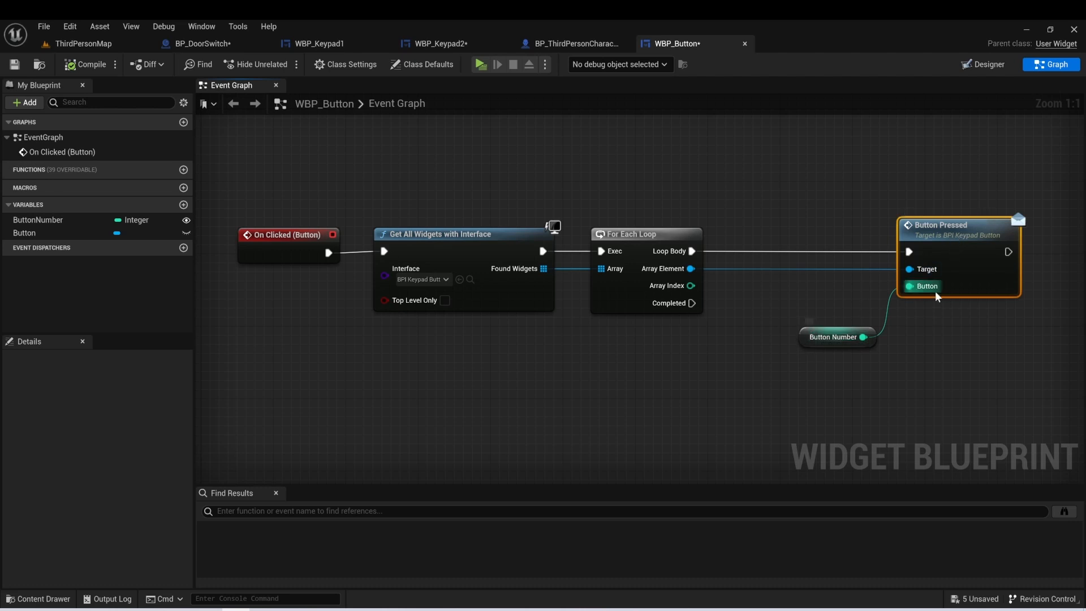
{"action": "left_click", "coordinate": [834, 337]}
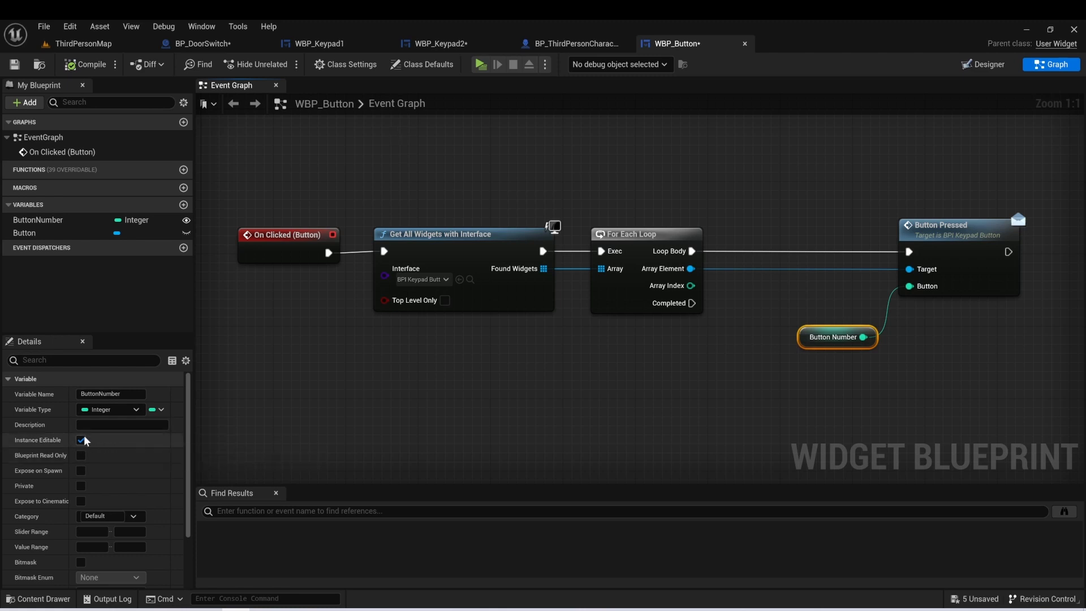
Compare Button Number on the keypad's buttons, then show WBP_Button's layout
{"action": "left_click", "coordinate": [439, 43]}
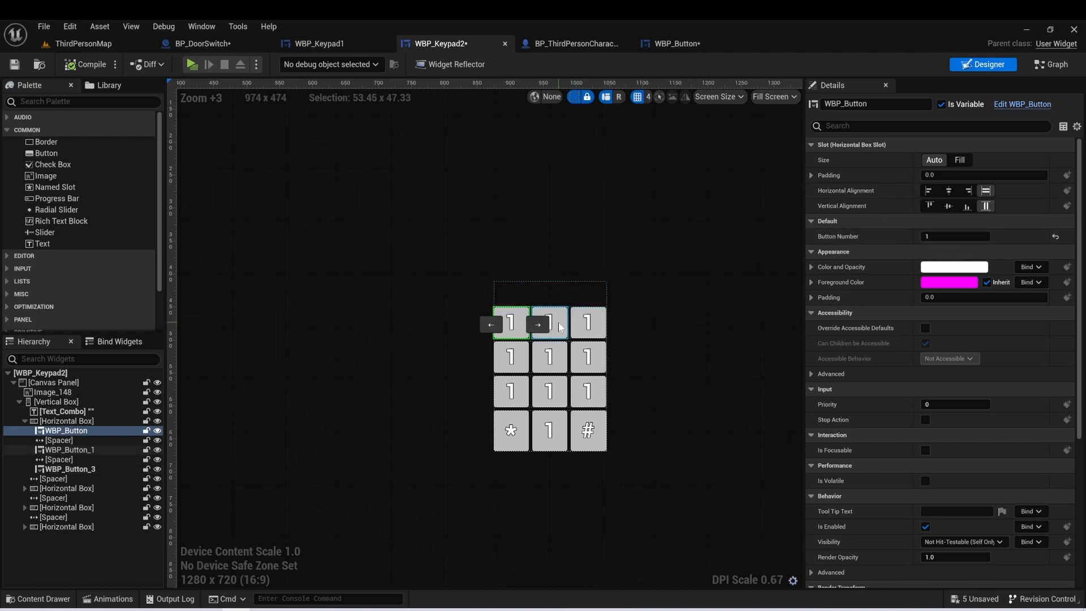
{"action": "left_click", "coordinate": [549, 322]}
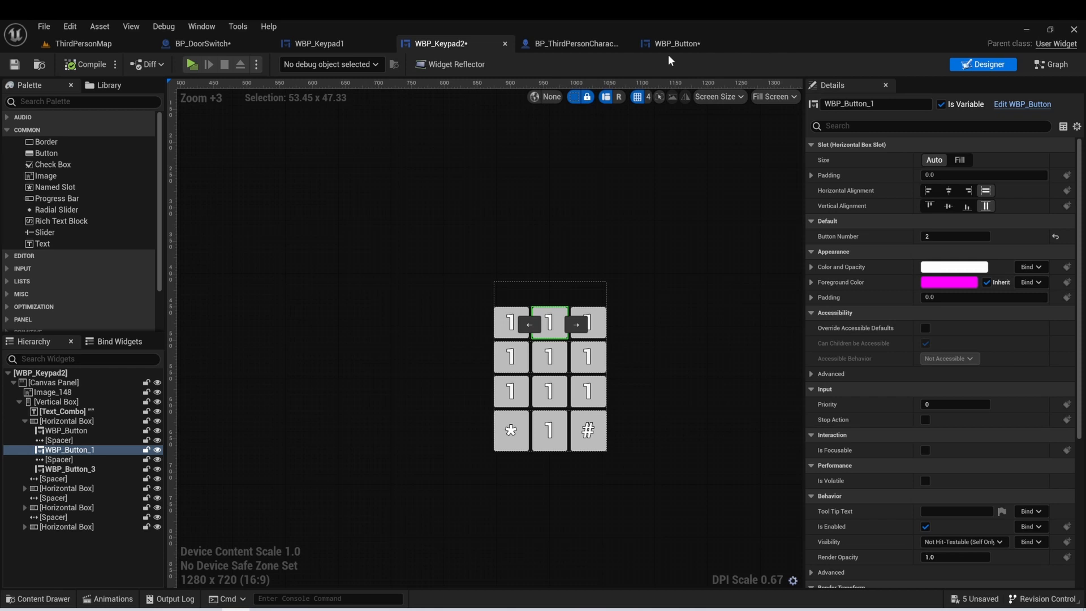
{"action": "left_click", "coordinate": [672, 43]}
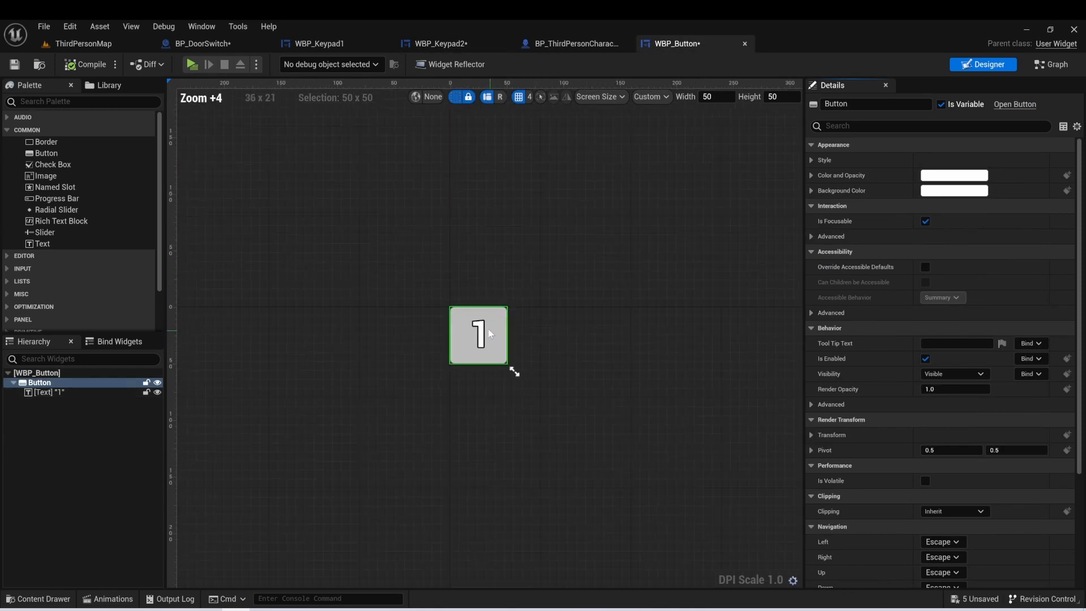
Check the button label's ButtonNumber binding, then return to the click graph
{"action": "left_click", "coordinate": [50, 392]}
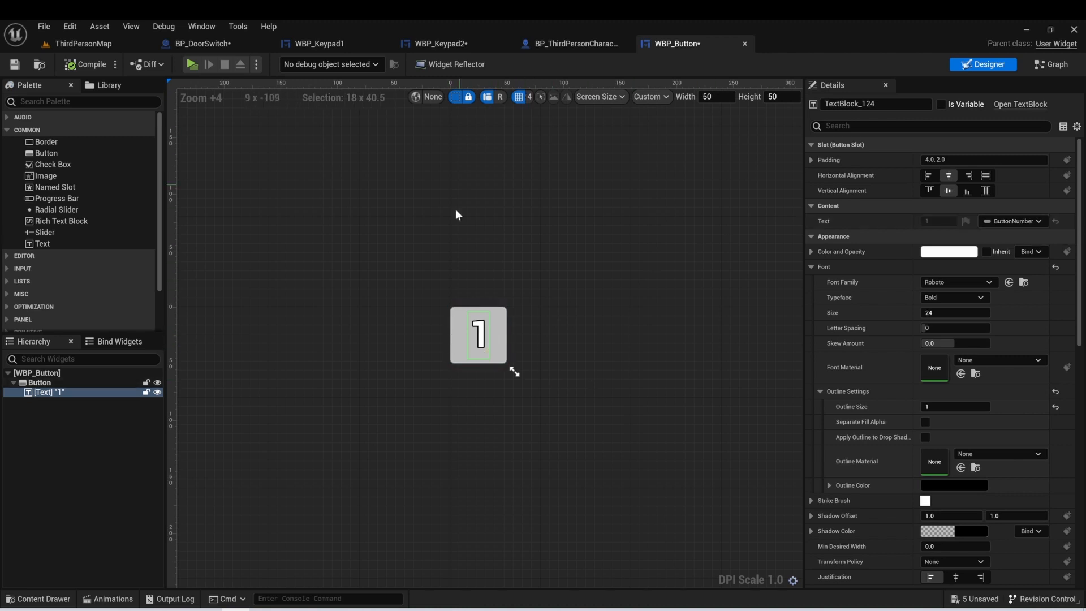
{"action": "mouse_move", "coordinate": [540, 362]}
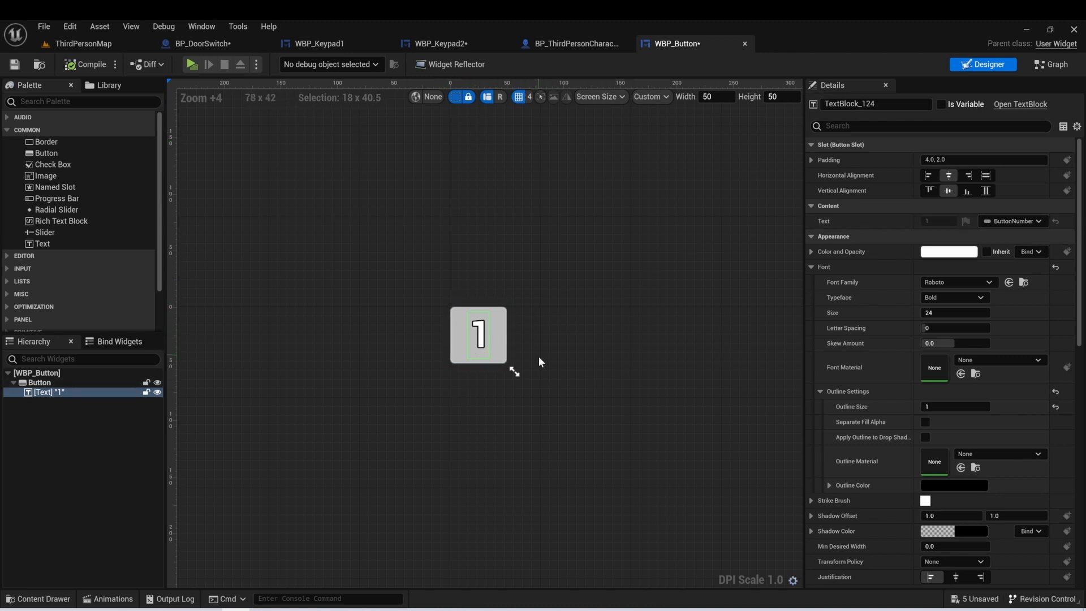
{"action": "mouse_move", "coordinate": [369, 256]}
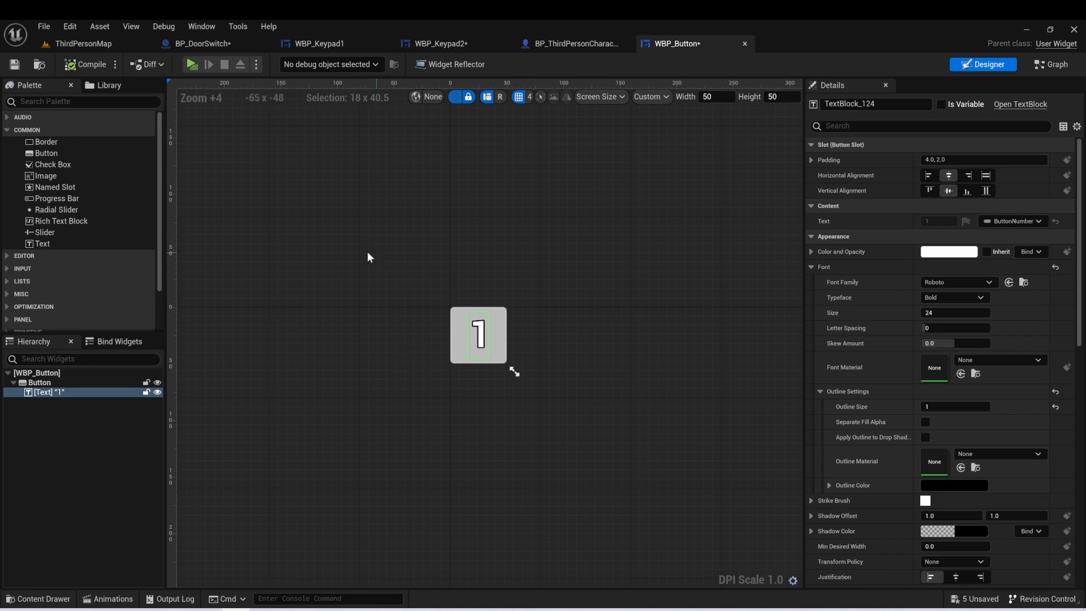
{"action": "left_click", "coordinate": [1049, 63]}
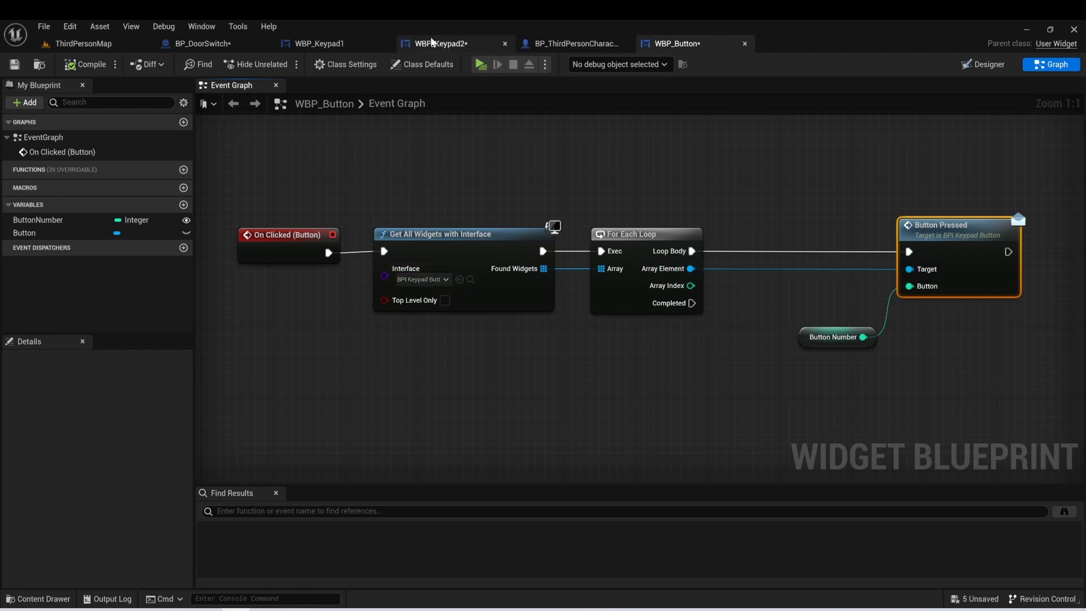
Inspect WBP_Keypad2's Button Pressed converting the number to text for Update Combo
{"action": "left_click", "coordinate": [438, 45]}
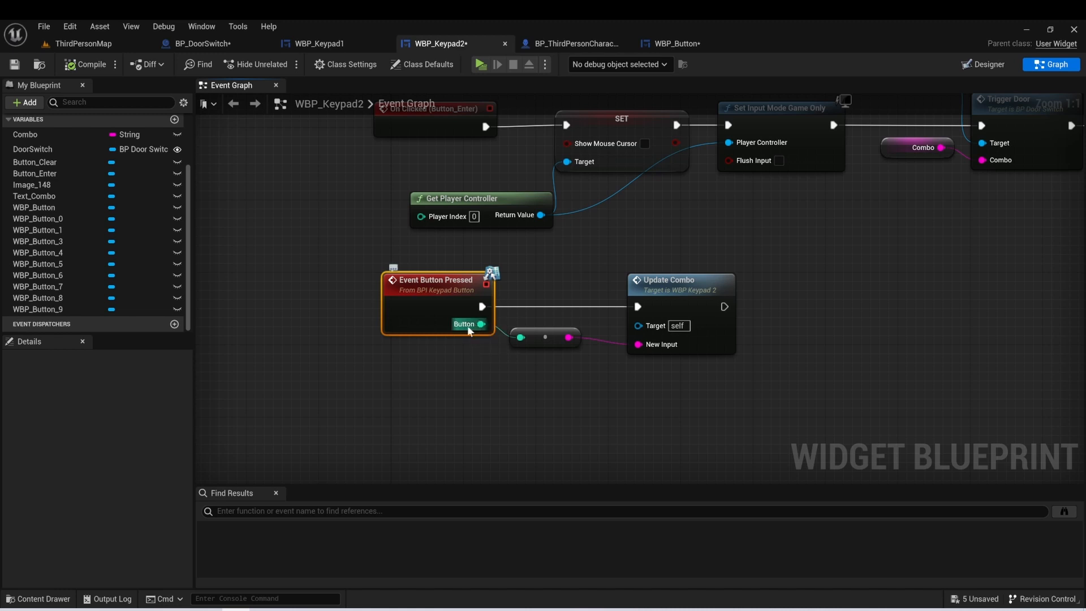
{"action": "mouse_move", "coordinate": [544, 337]}
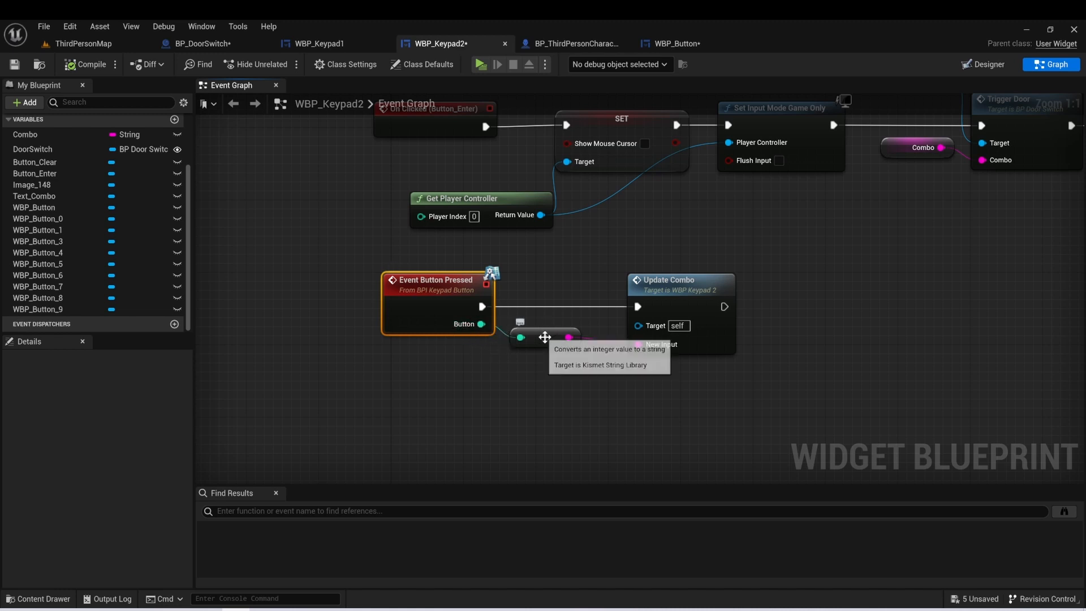
{"action": "left_click", "coordinate": [679, 279]}
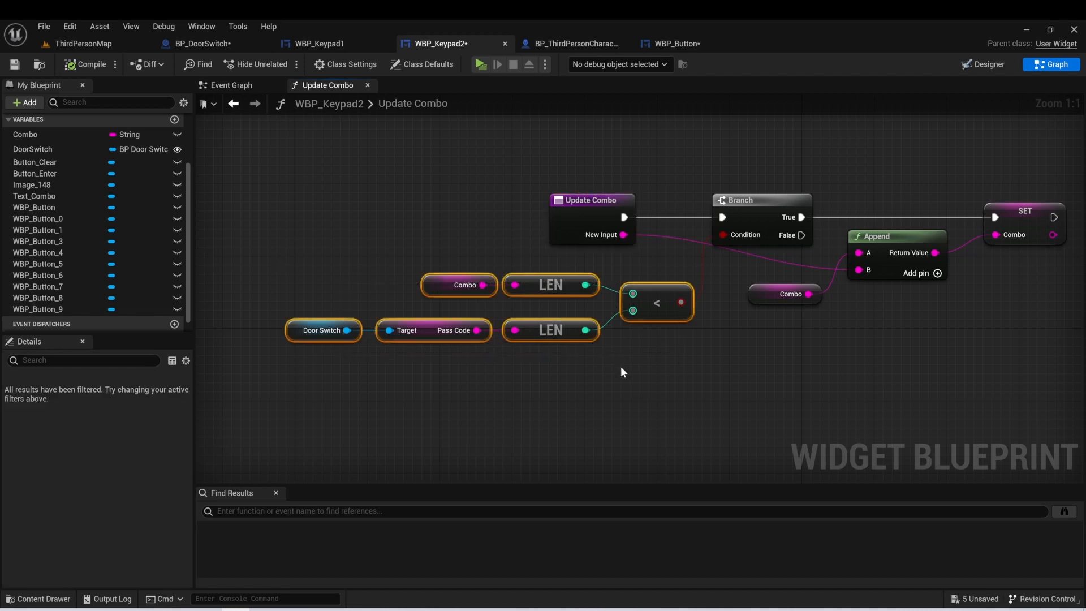
{"action": "mouse_move", "coordinate": [566, 358]}
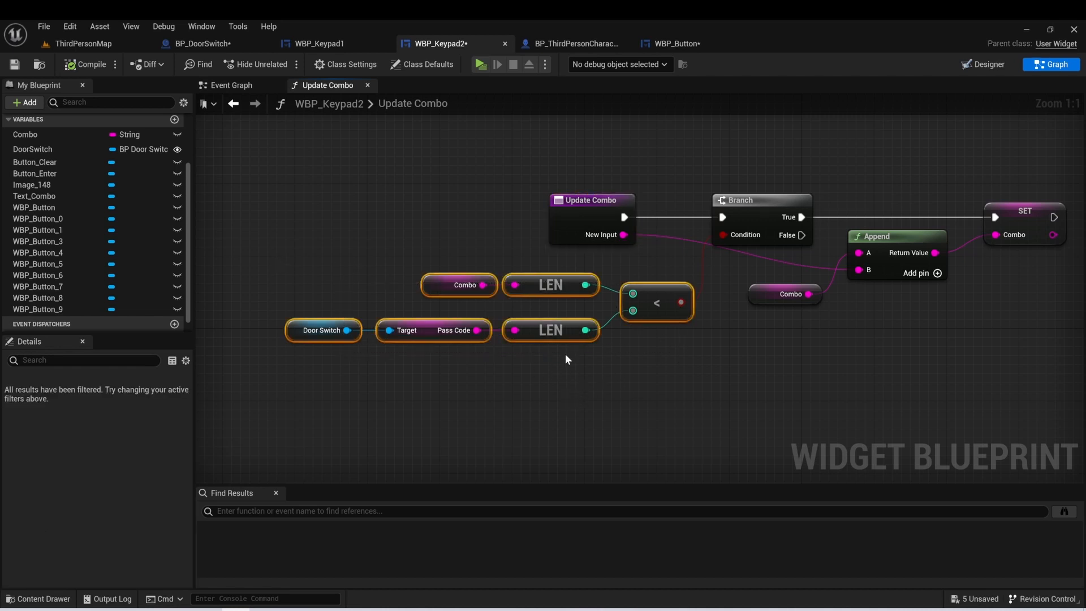
{"action": "mouse_move", "coordinate": [588, 368]}
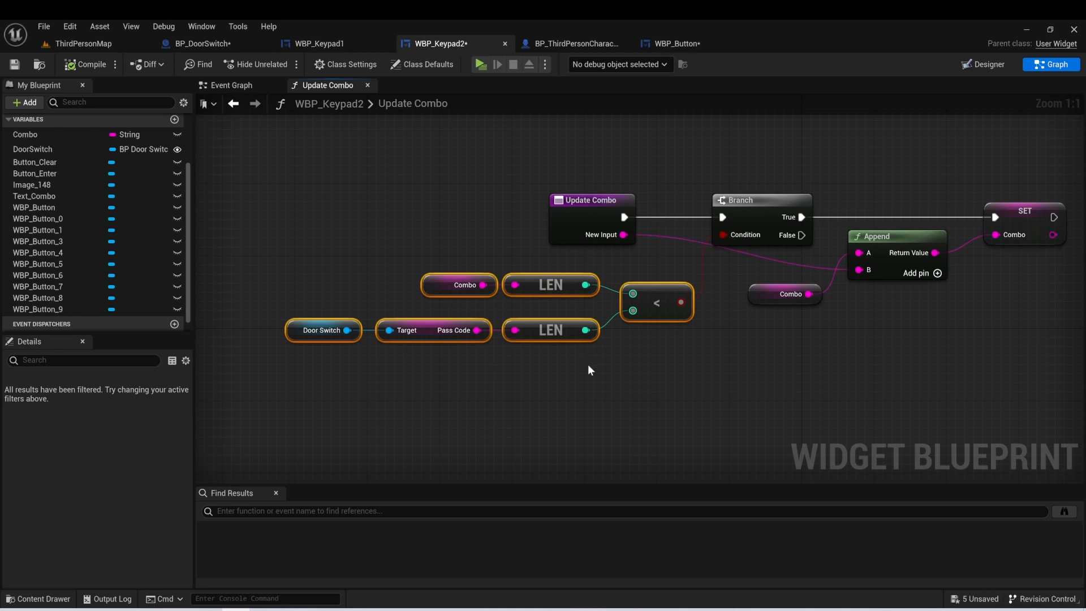
{"action": "mouse_move", "coordinate": [451, 339]}
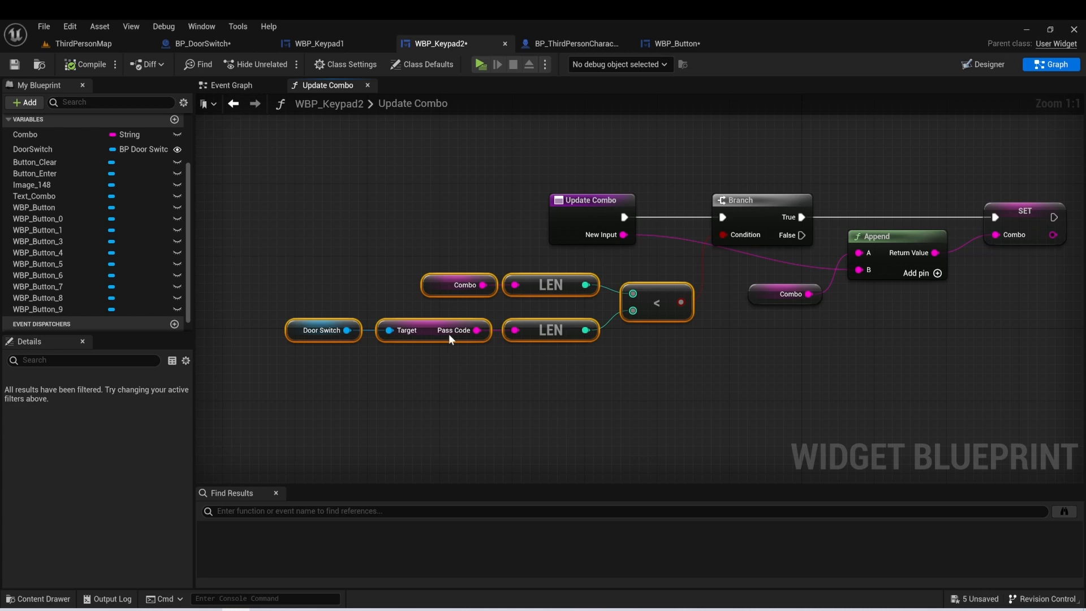
{"action": "left_click", "coordinate": [199, 43]}
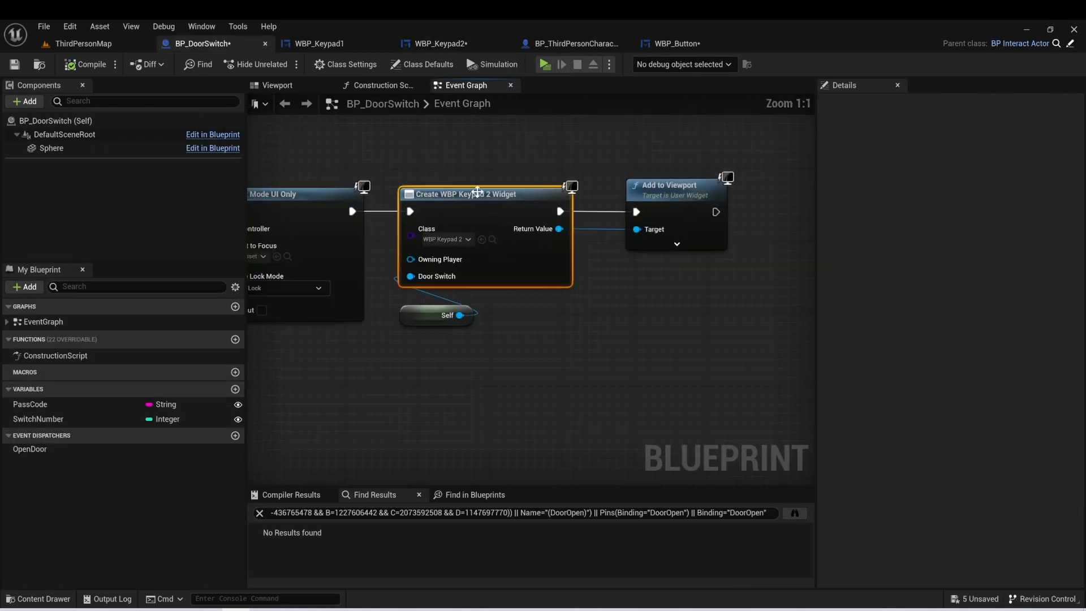
Select the Create WBP Keypad 2 Widget node, then show WBP_Keypad2's Update Combo function
{"action": "left_click", "coordinate": [443, 239]}
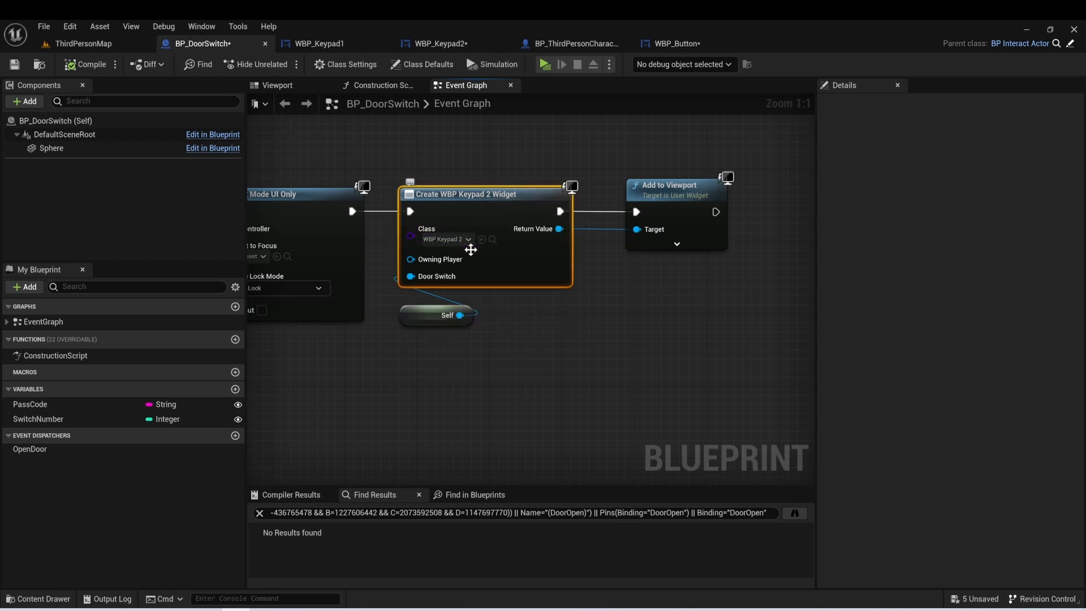
{"action": "mouse_move", "coordinate": [498, 200]}
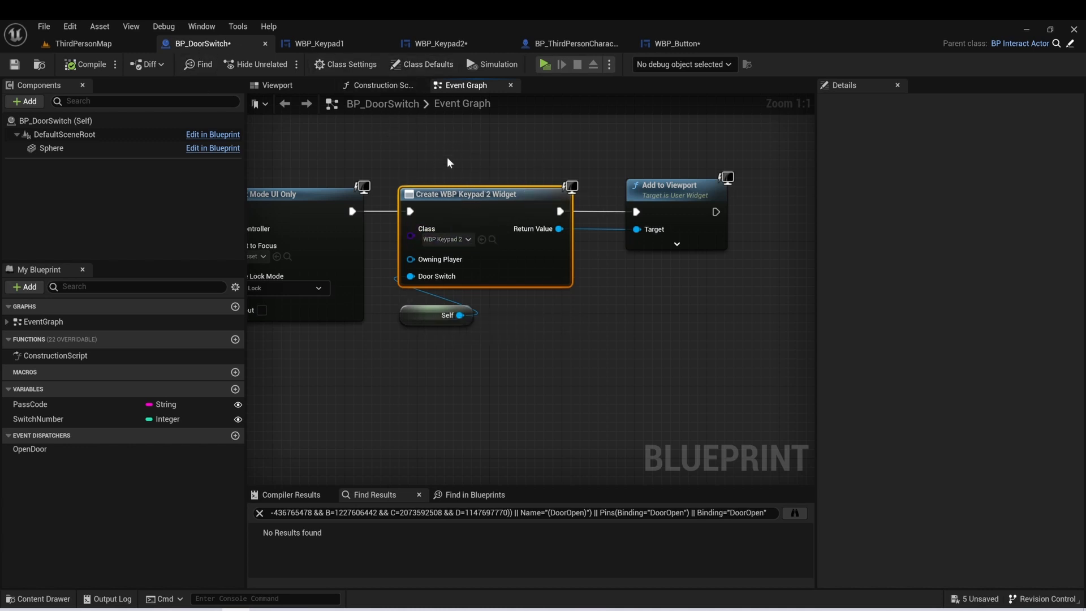
{"action": "left_click", "coordinate": [437, 44]}
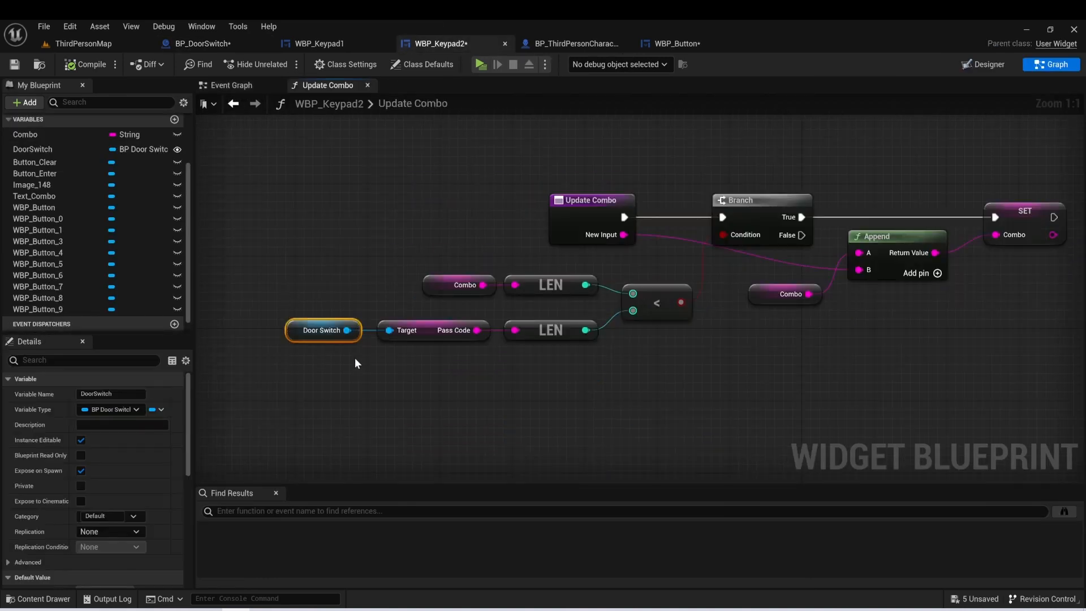
{"action": "mouse_move", "coordinate": [379, 375]}
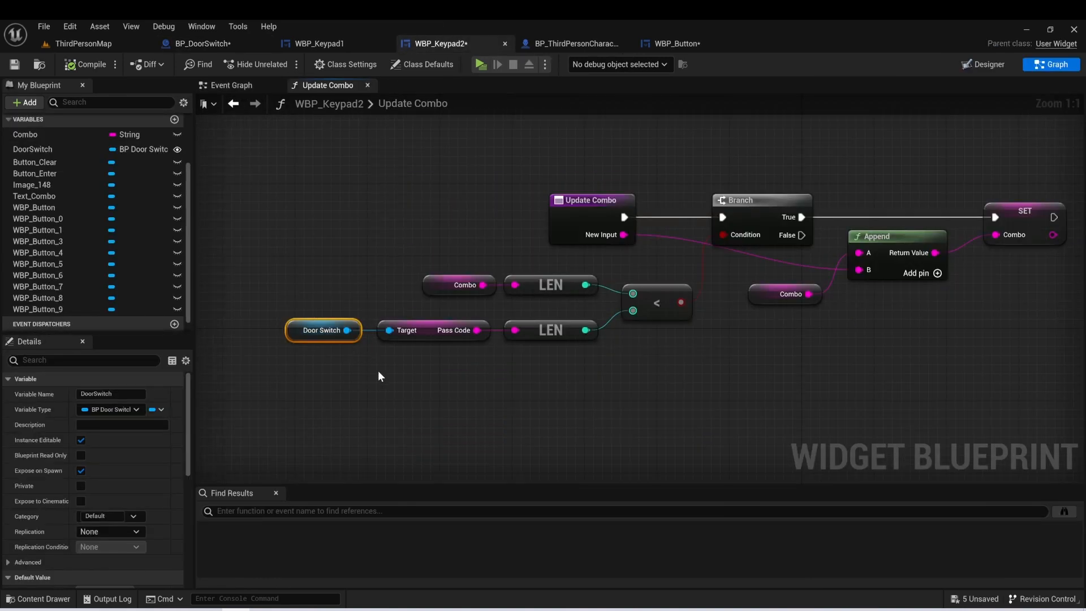
{"action": "left_click", "coordinate": [434, 329]}
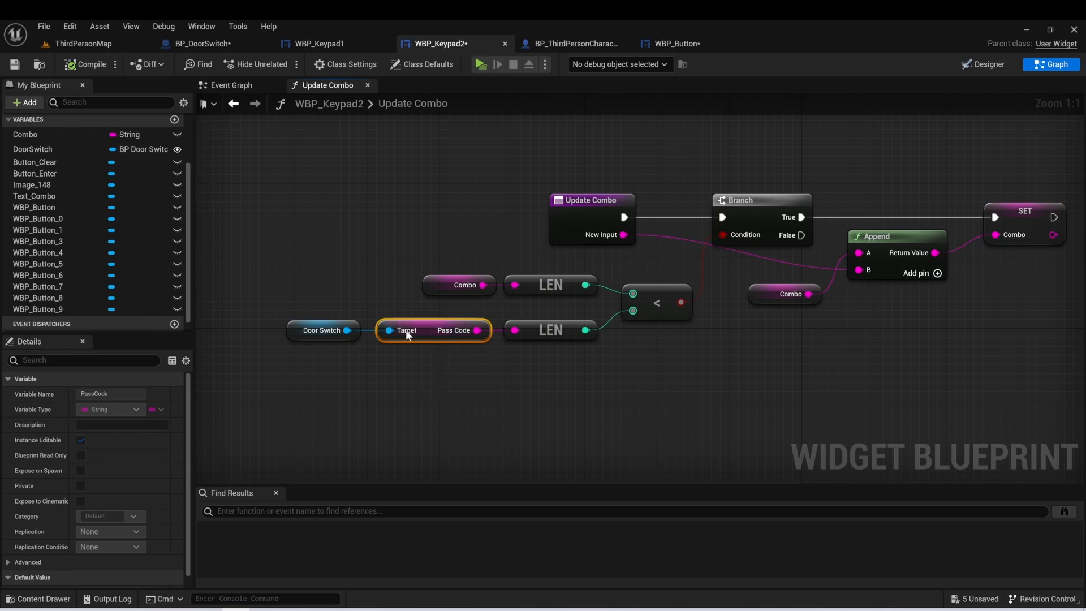
{"action": "mouse_move", "coordinate": [478, 410]}
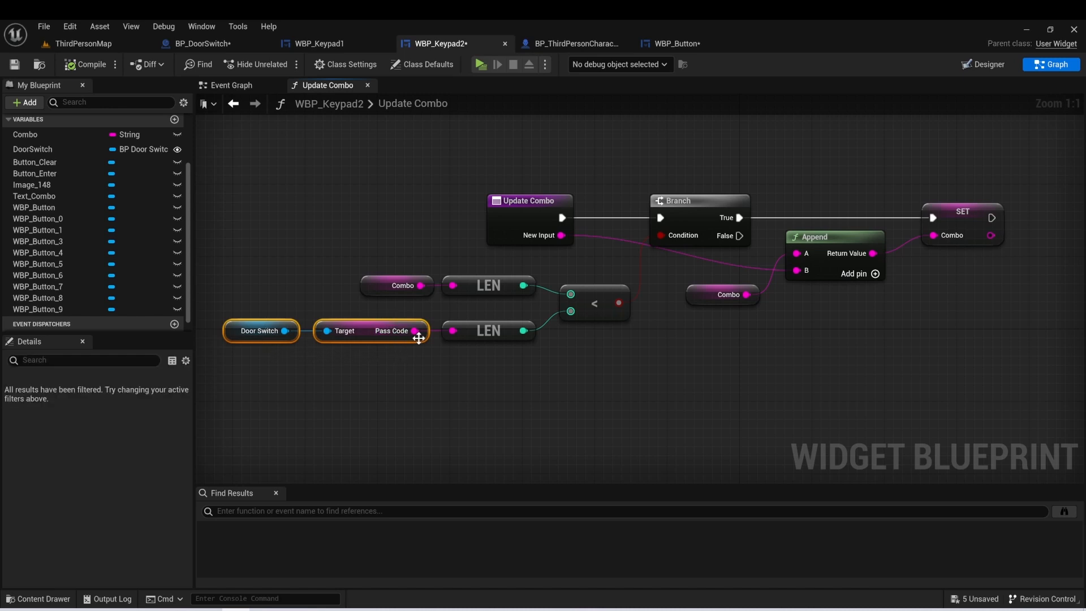
{"action": "left_click", "coordinate": [397, 285]}
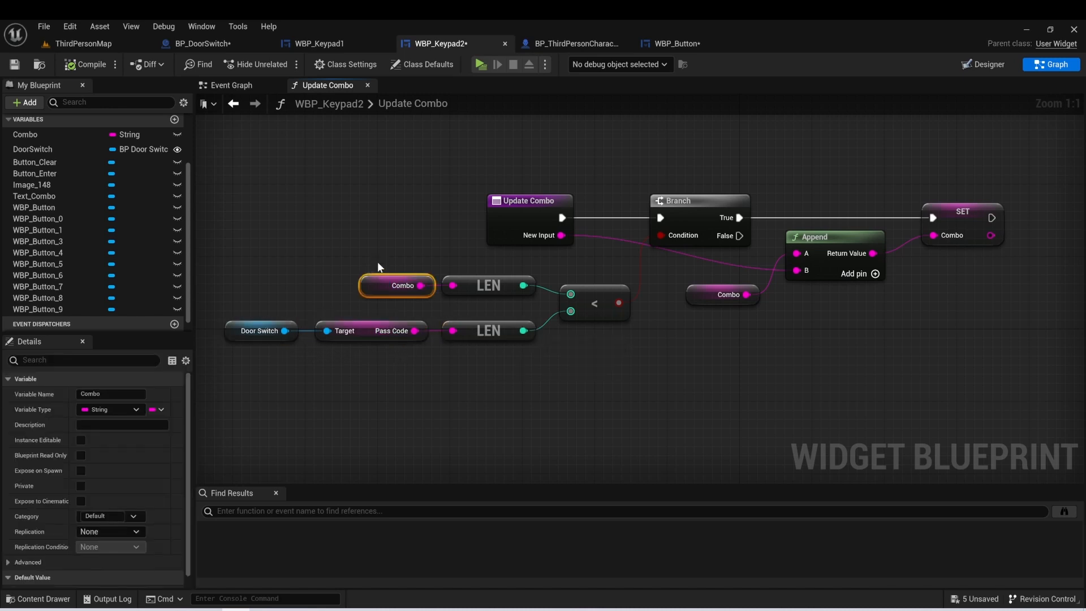
{"action": "left_click", "coordinate": [489, 285]}
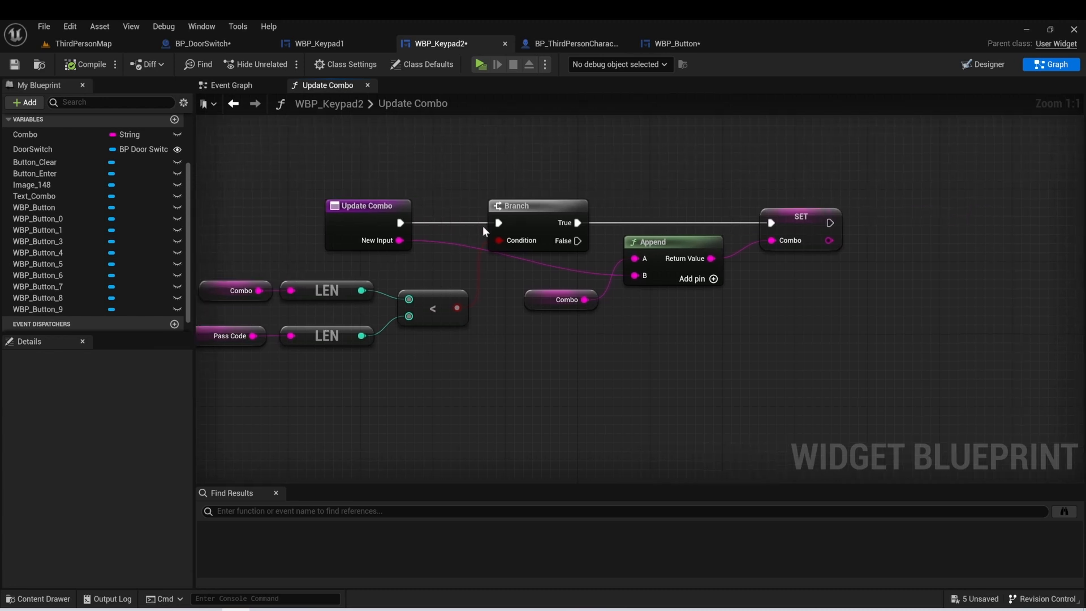
{"action": "mouse_move", "coordinate": [455, 226]}
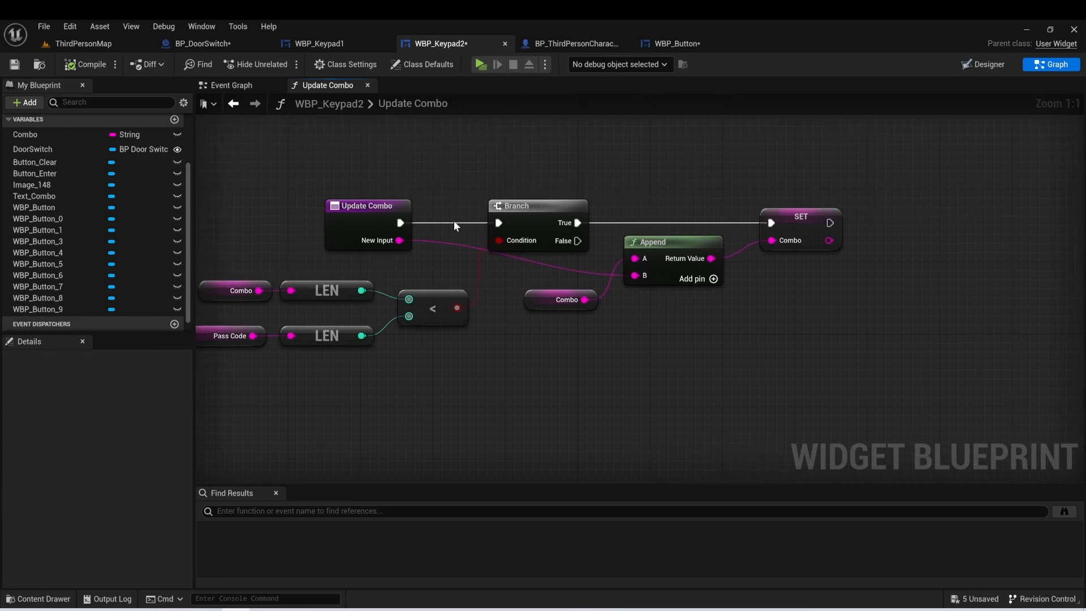
{"action": "mouse_move", "coordinate": [504, 322]}
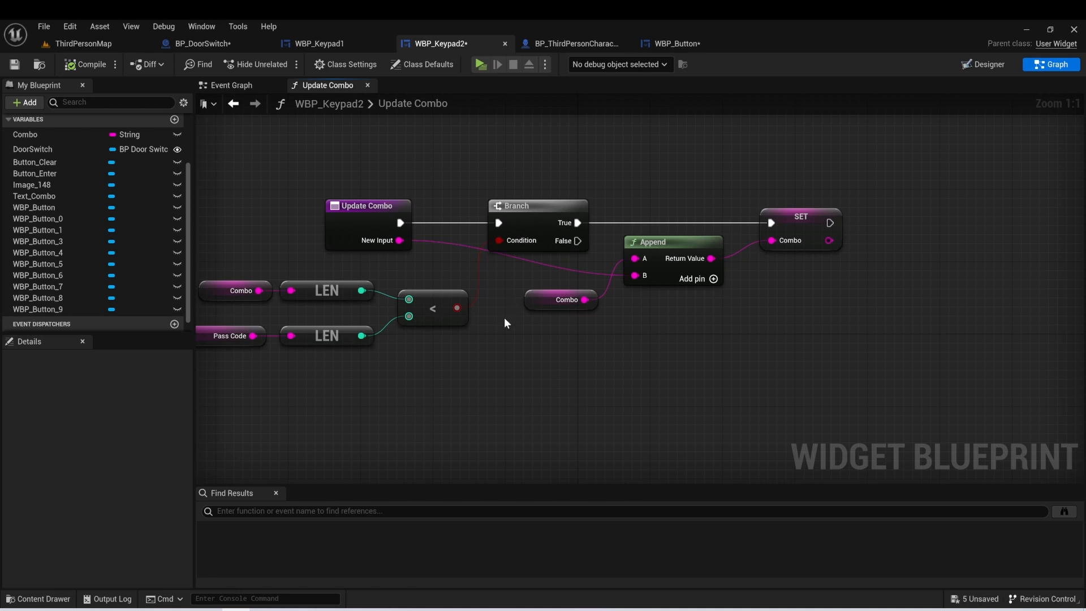
{"action": "mouse_move", "coordinate": [526, 189]}
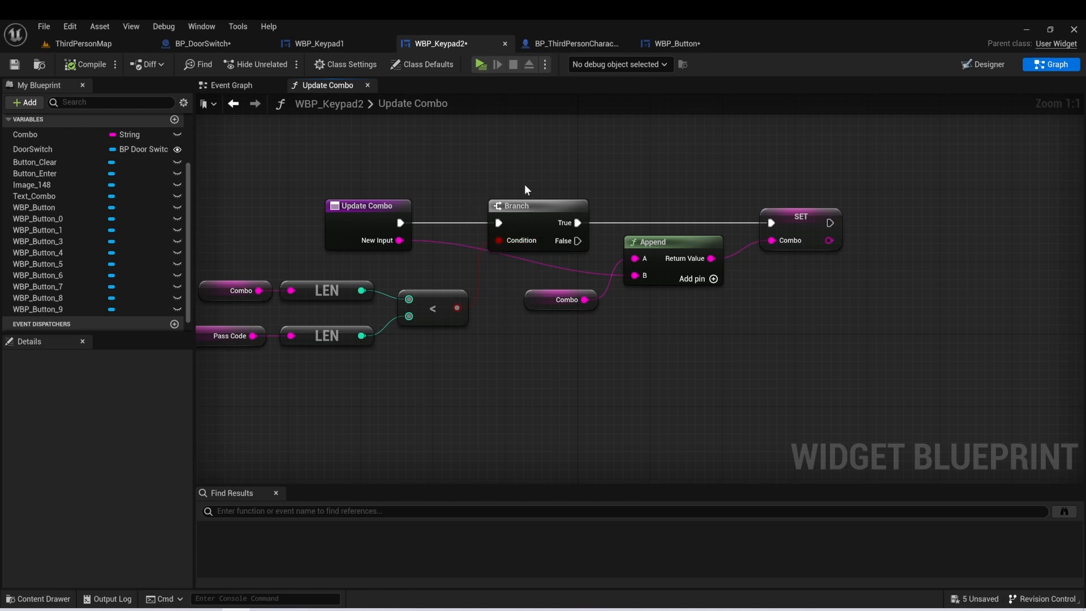
{"action": "mouse_move", "coordinate": [486, 319]}
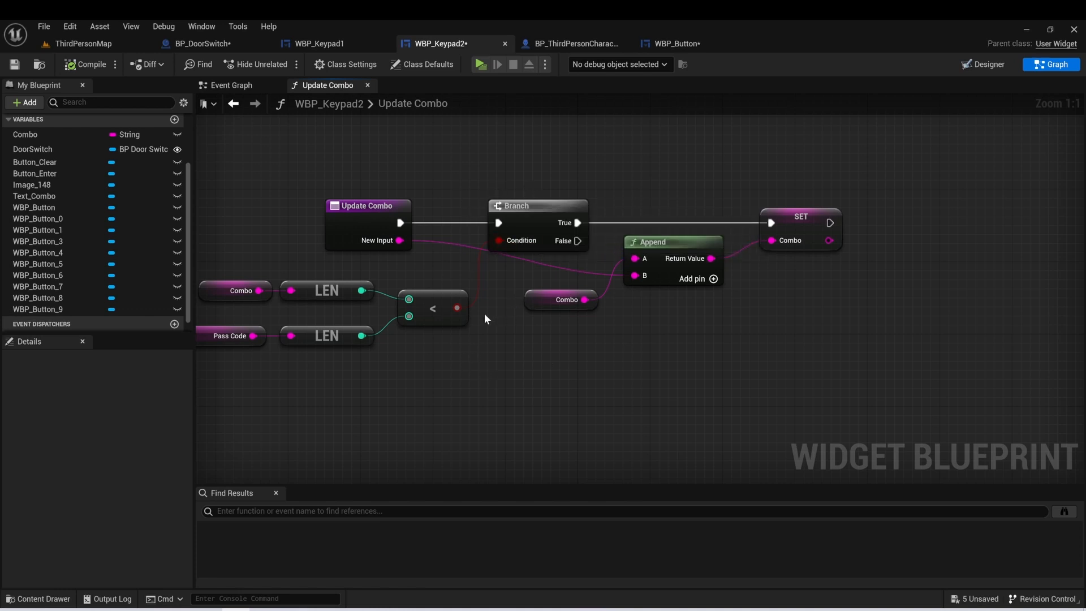
{"action": "mouse_move", "coordinate": [470, 199]}
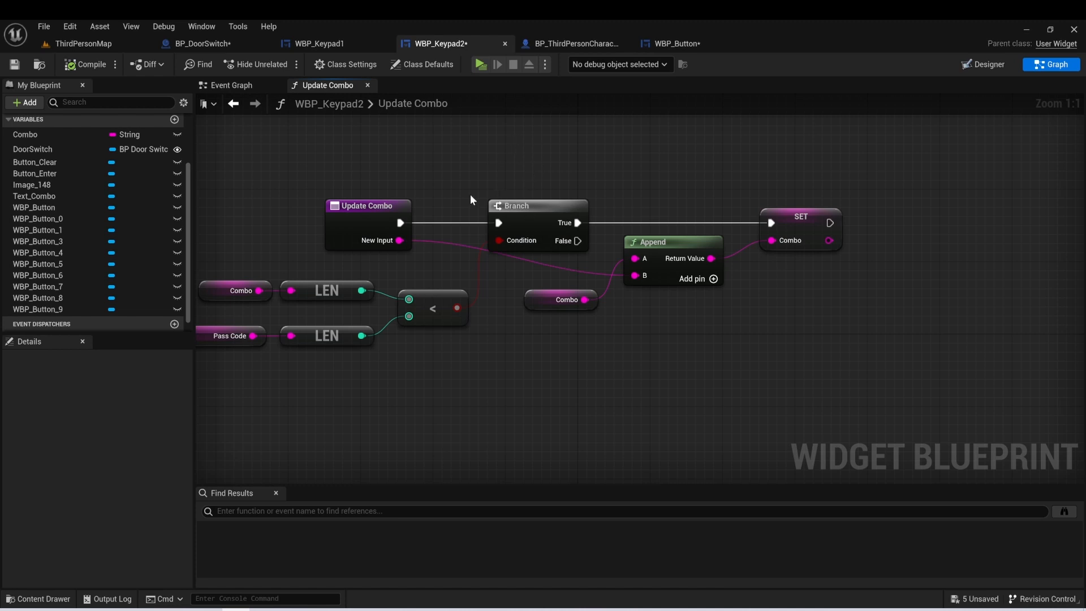
{"action": "mouse_move", "coordinate": [521, 307]}
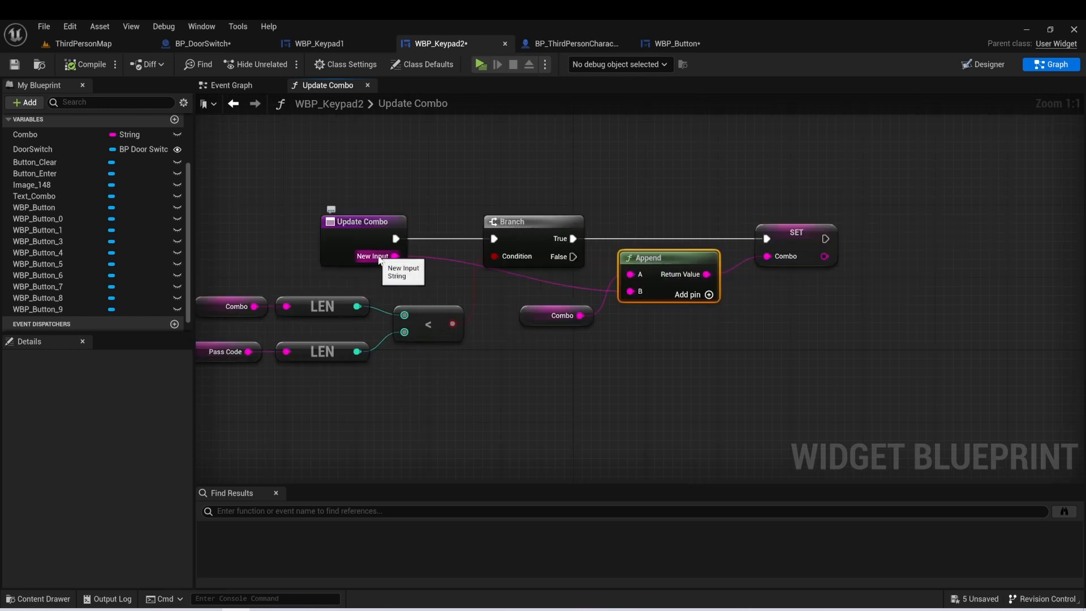
{"action": "mouse_move", "coordinate": [371, 207]}
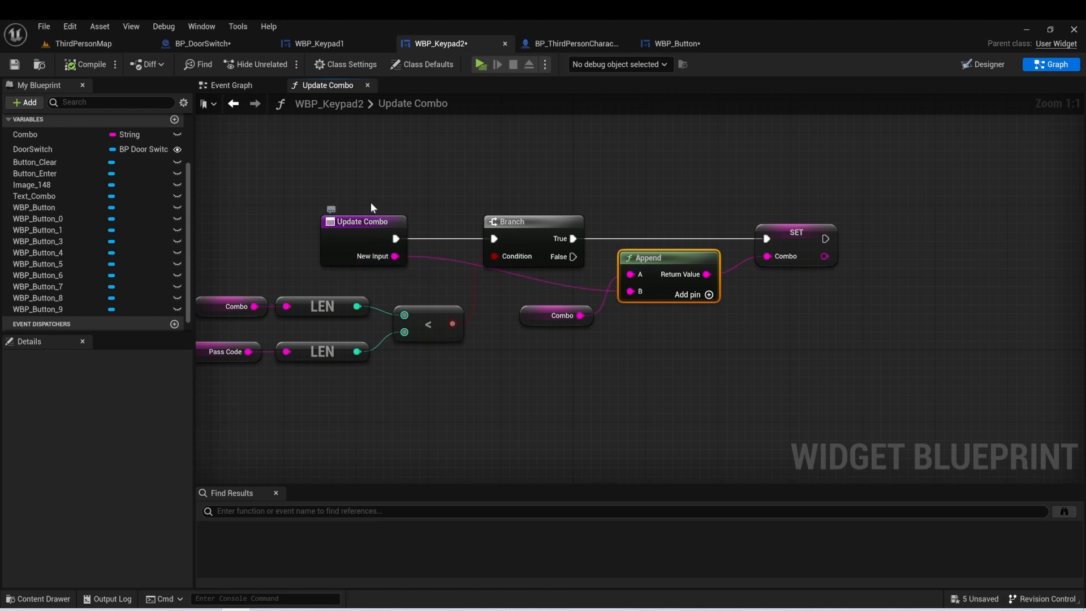
{"action": "left_click", "coordinate": [232, 85]}
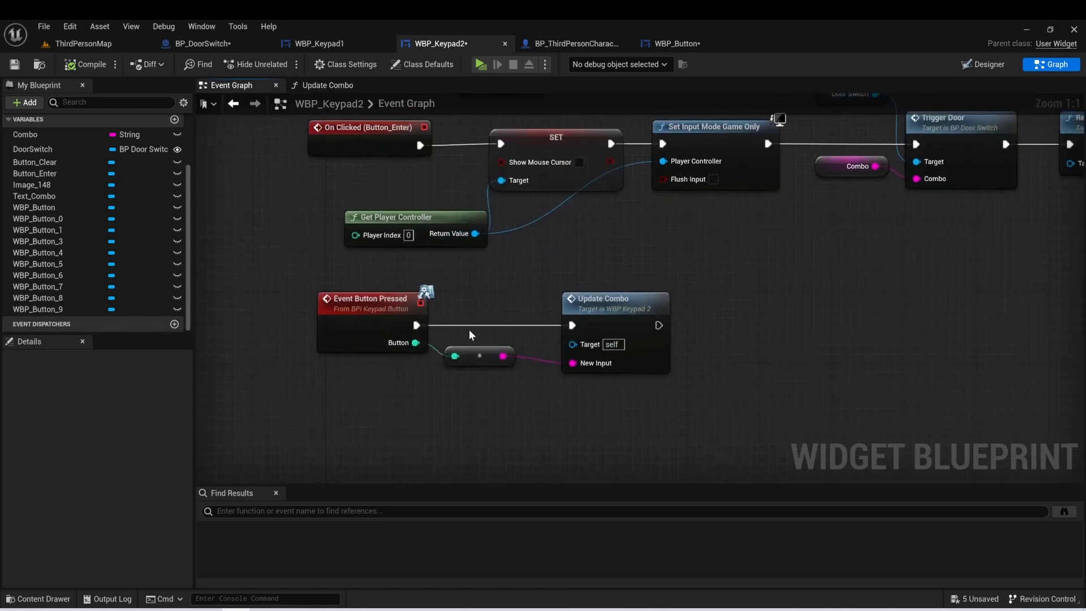
{"action": "left_click", "coordinate": [326, 85]}
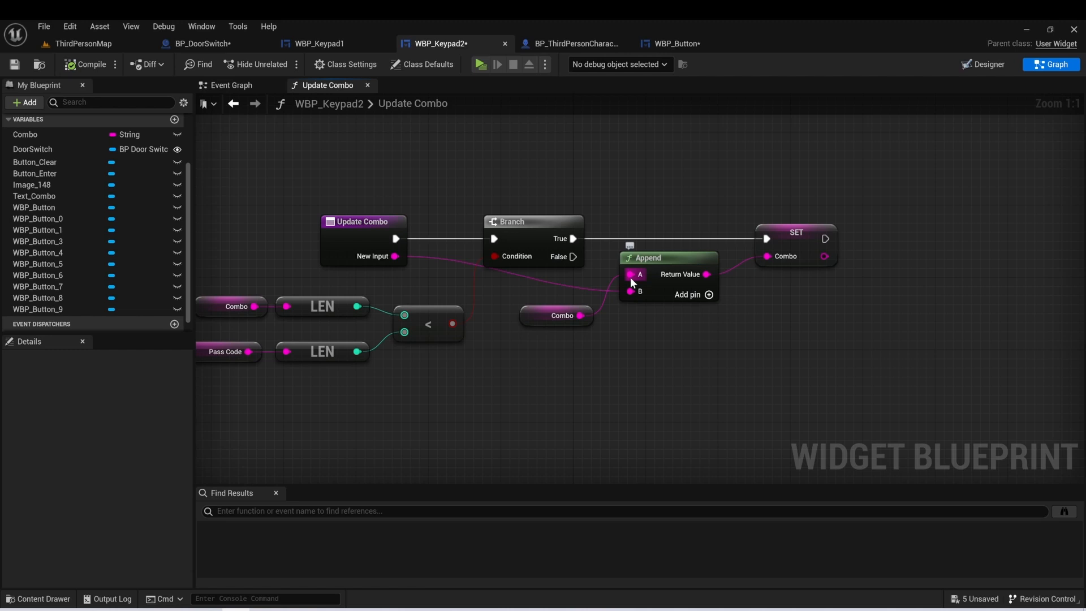
{"action": "left_click", "coordinate": [794, 232]}
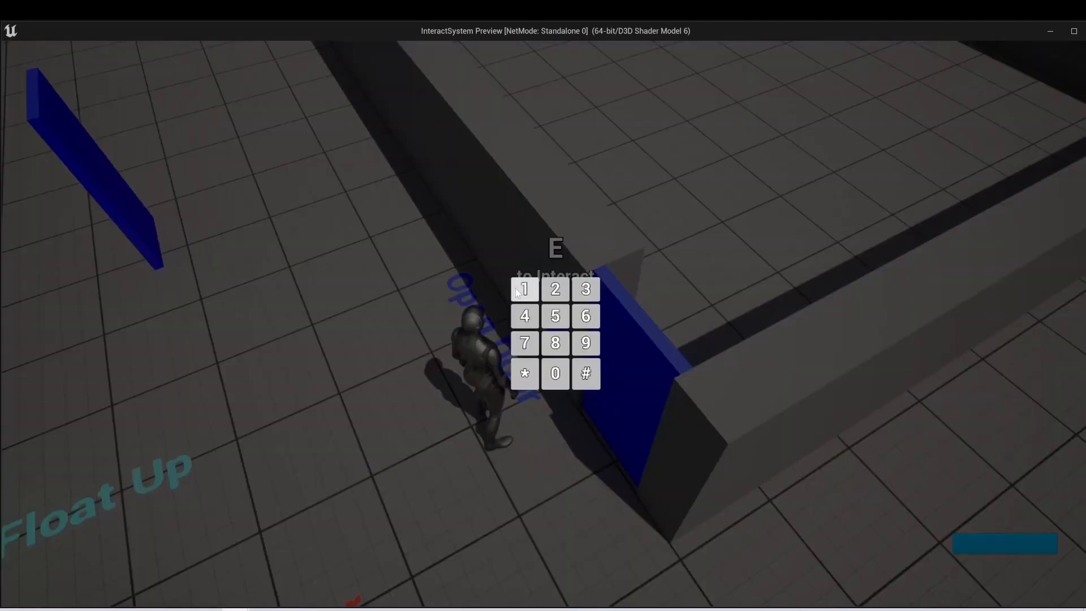
Enter the test code 1542 on the in-game keypad and submit it with #
{"action": "left_click", "coordinate": [554, 288]}
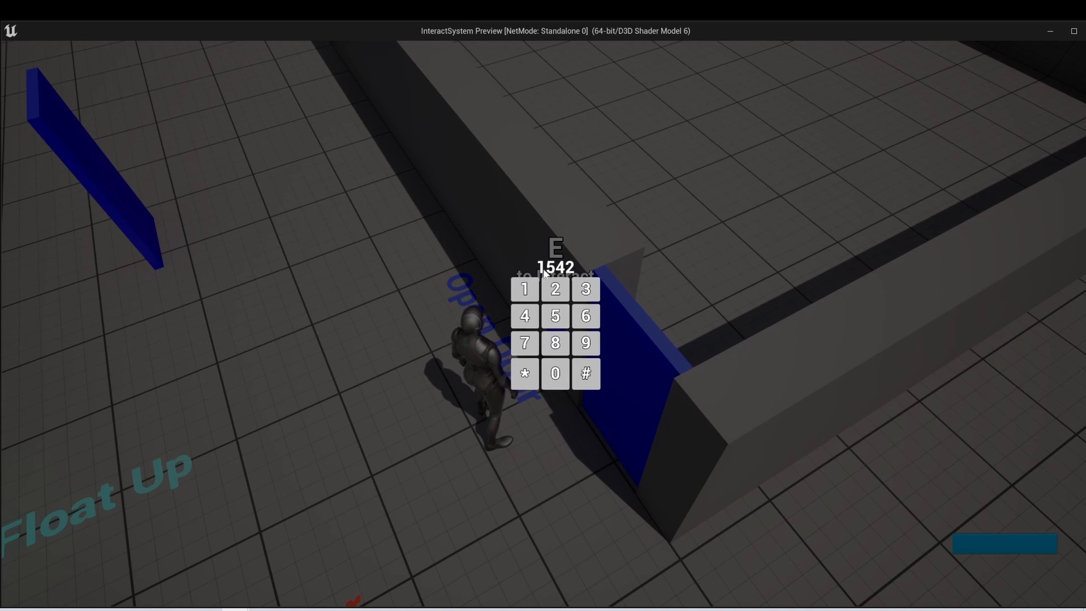
{"action": "mouse_move", "coordinate": [558, 274]}
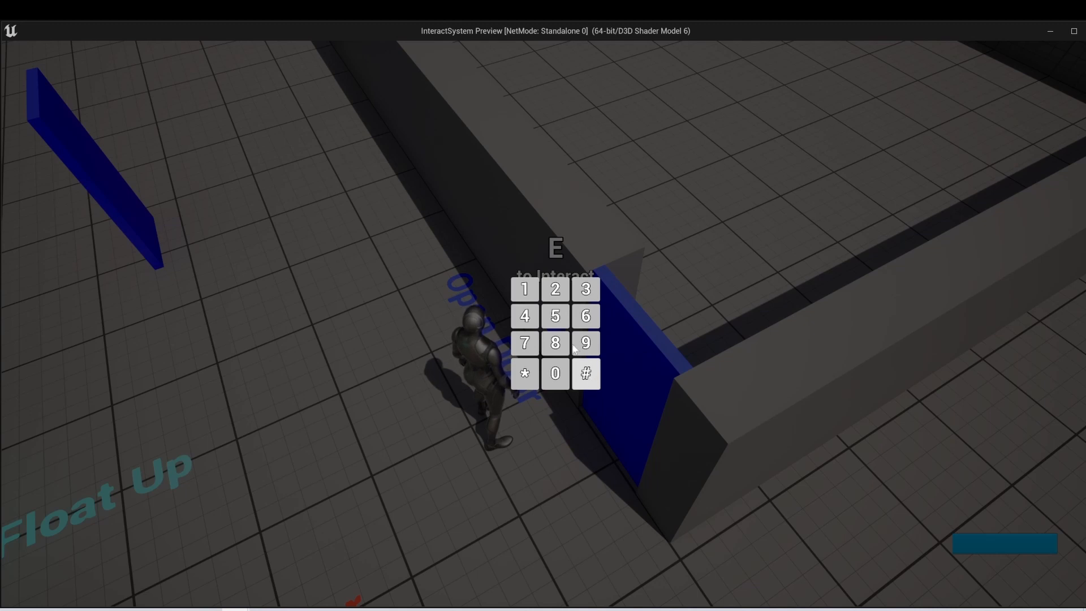
{"action": "left_click", "coordinate": [554, 288]}
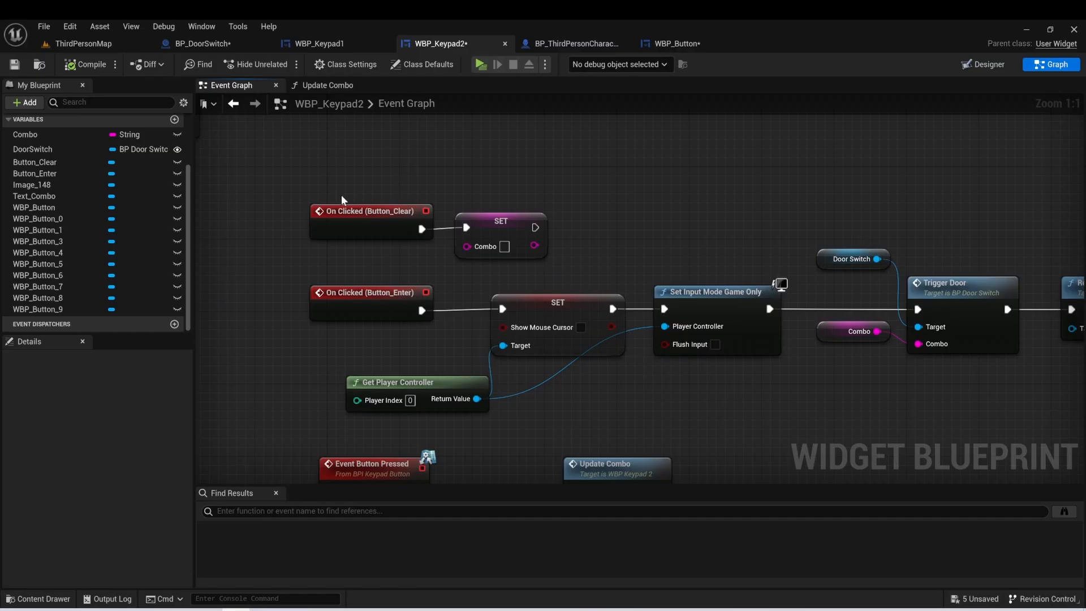
Review the Clear button resetting Combo, then trace Trigger Door into BP_DoorSwitch
{"action": "left_click", "coordinate": [371, 212]}
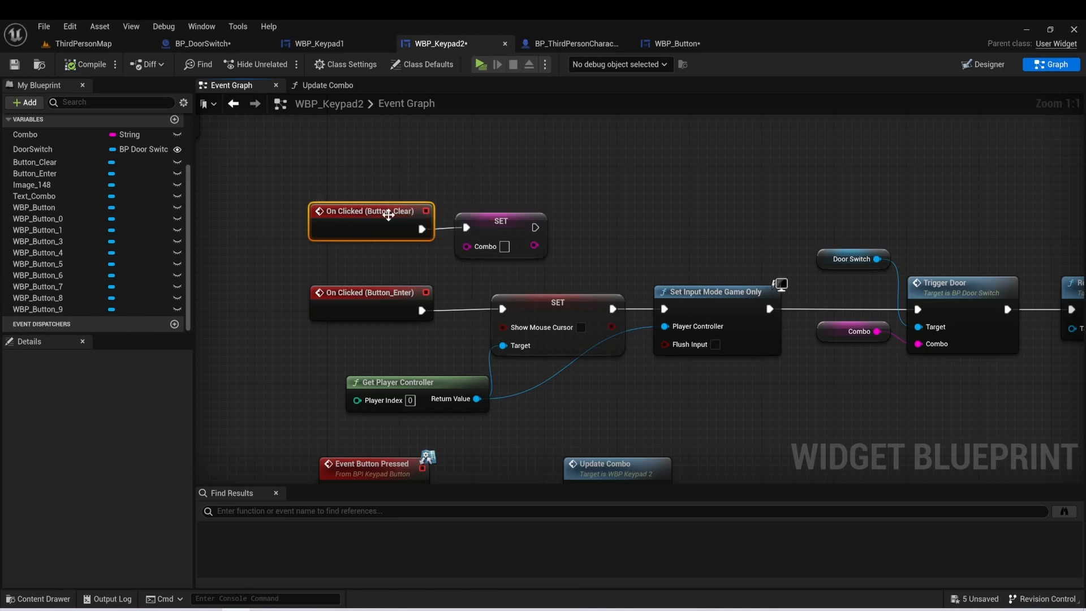
{"action": "mouse_move", "coordinate": [498, 223]}
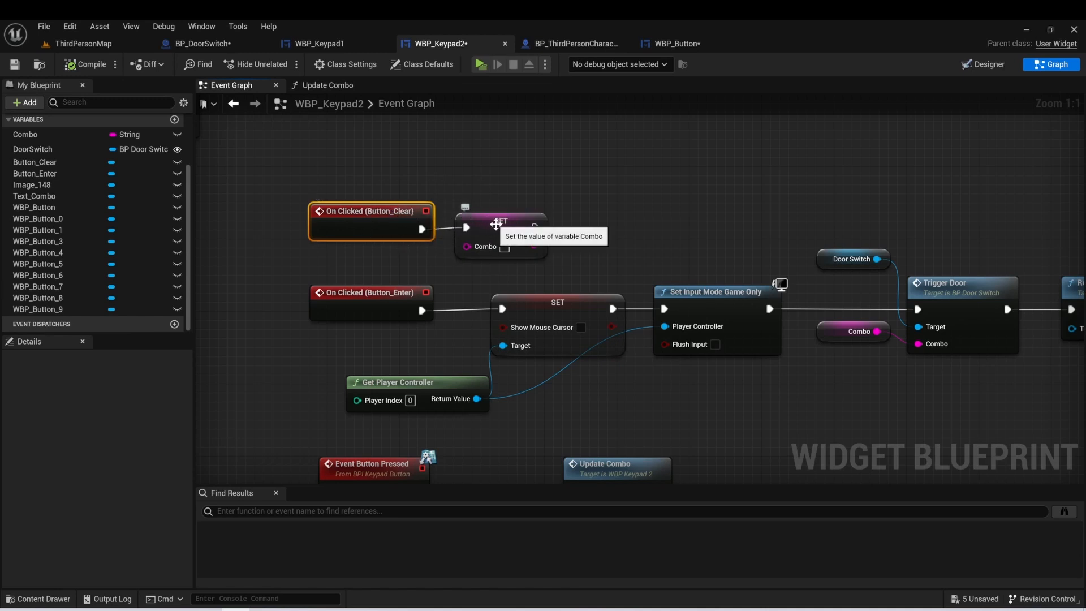
{"action": "left_click", "coordinate": [500, 220]}
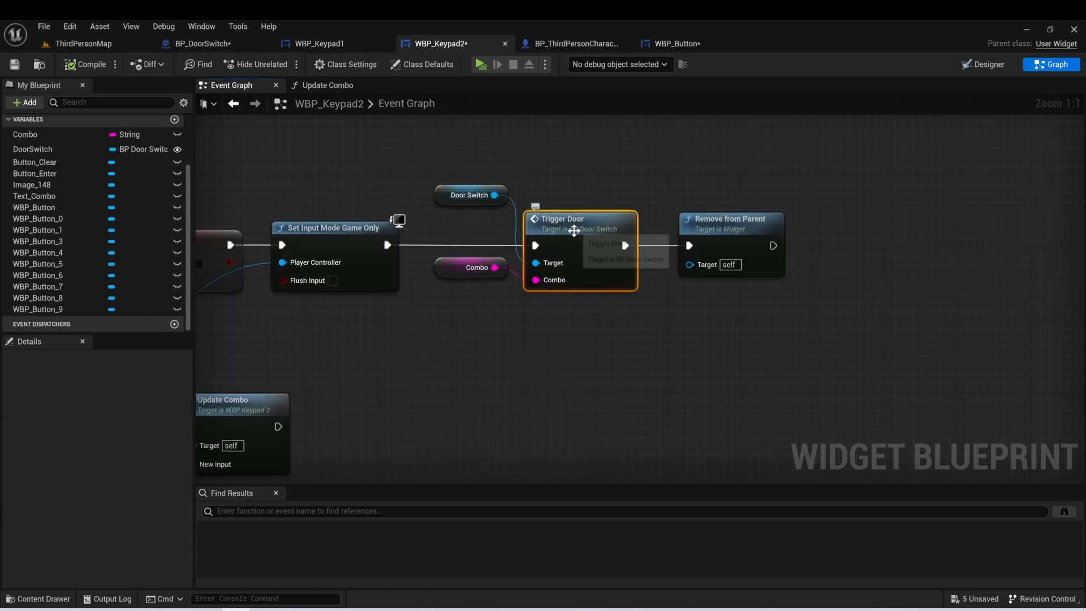
{"action": "mouse_move", "coordinate": [567, 239]}
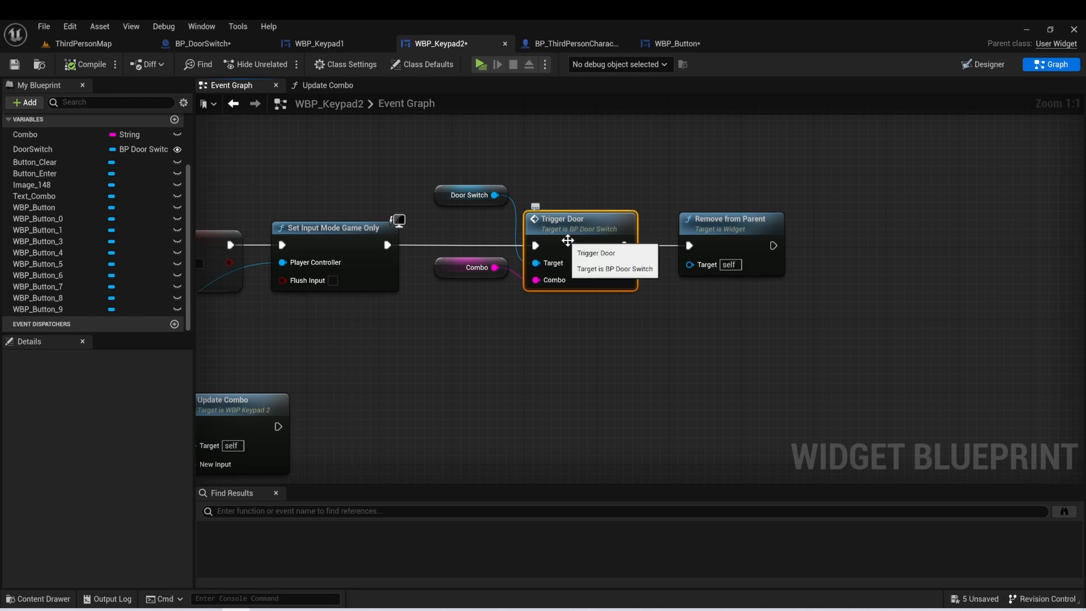
{"action": "left_click", "coordinate": [476, 267]}
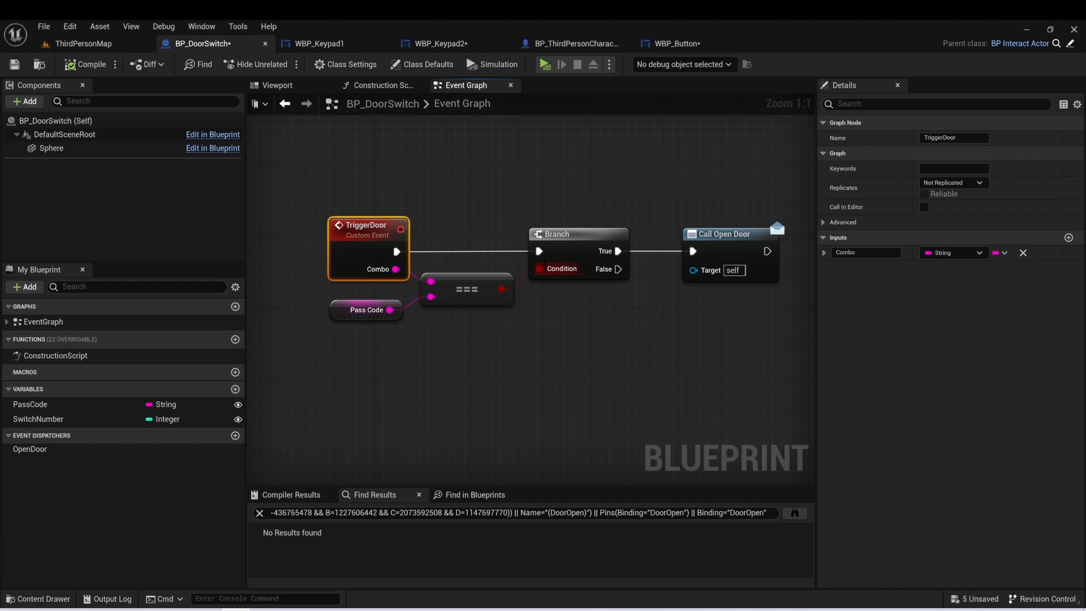
Review the OpenDoor dispatcher and Call Open Door node, then move to BP_Door's event graph
{"action": "left_click", "coordinate": [30, 449]}
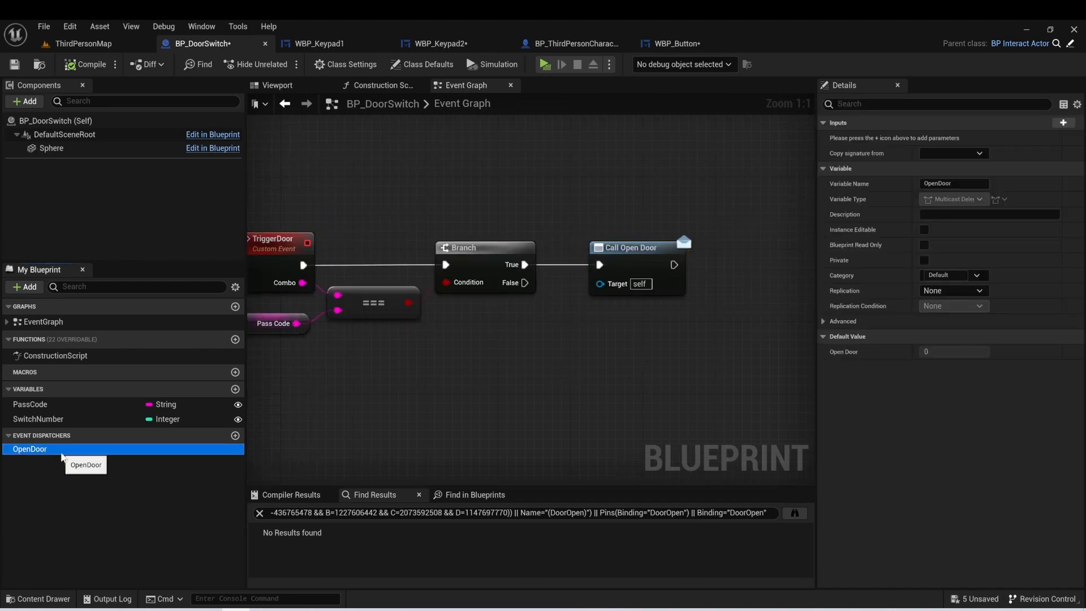
{"action": "left_click", "coordinate": [633, 248]}
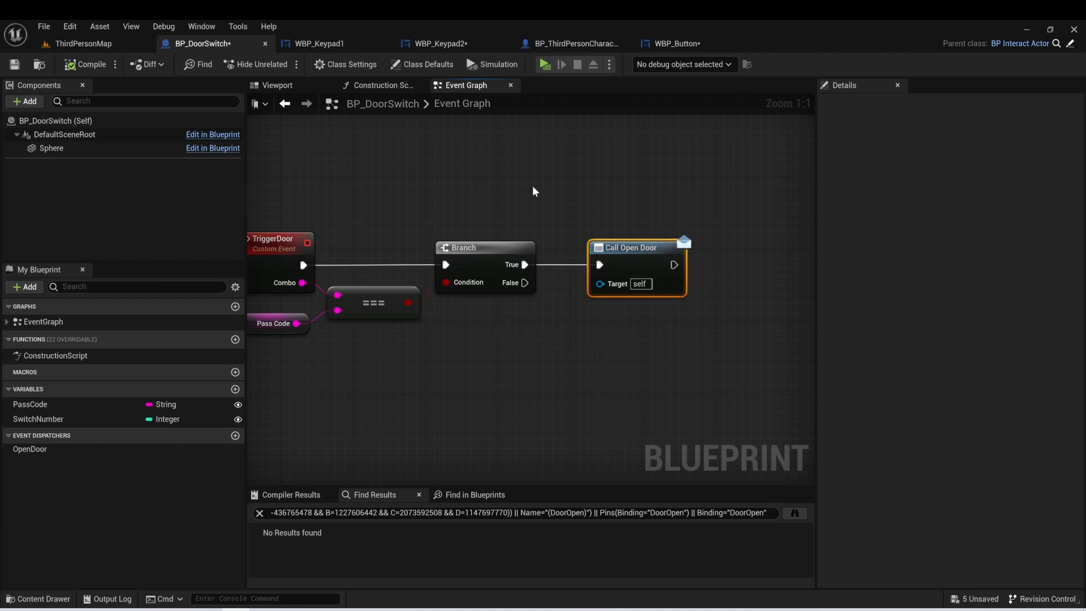
{"action": "mouse_move", "coordinate": [428, 146]}
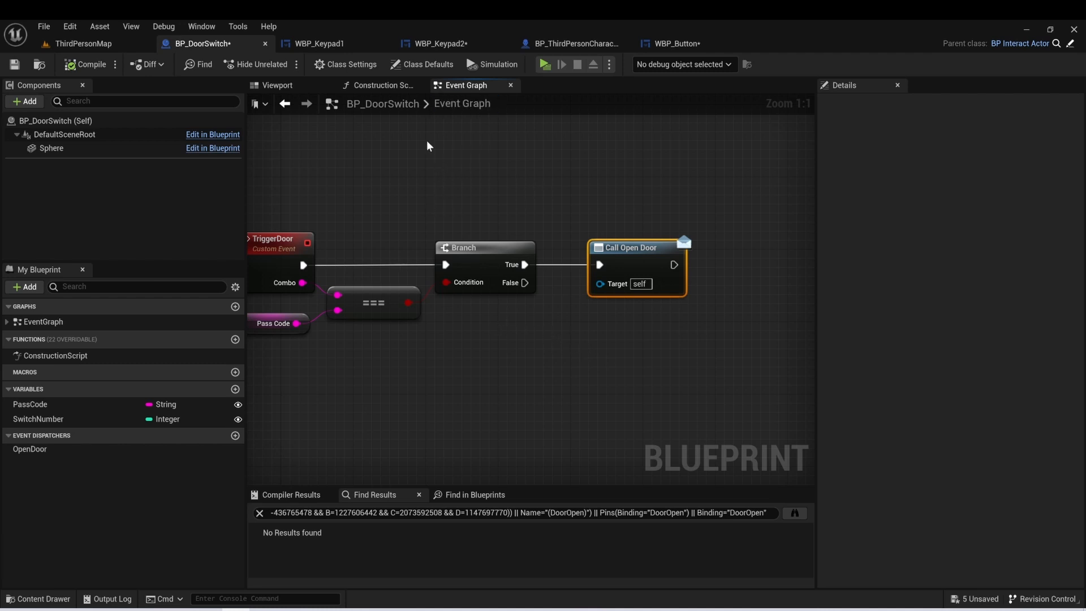
{"action": "left_click", "coordinate": [787, 43]}
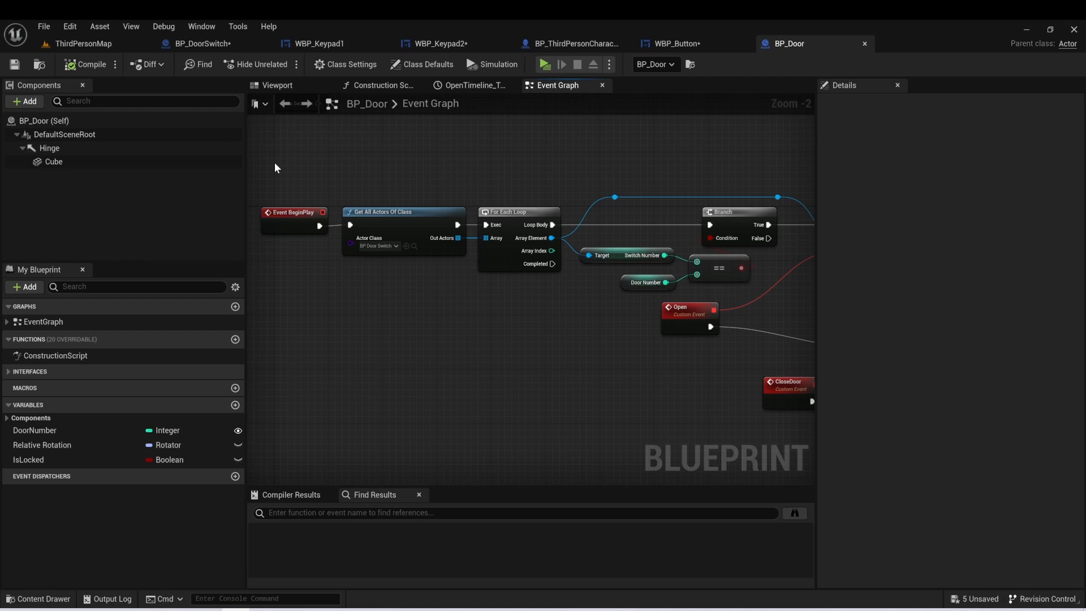
{"action": "mouse_move", "coordinate": [393, 315]}
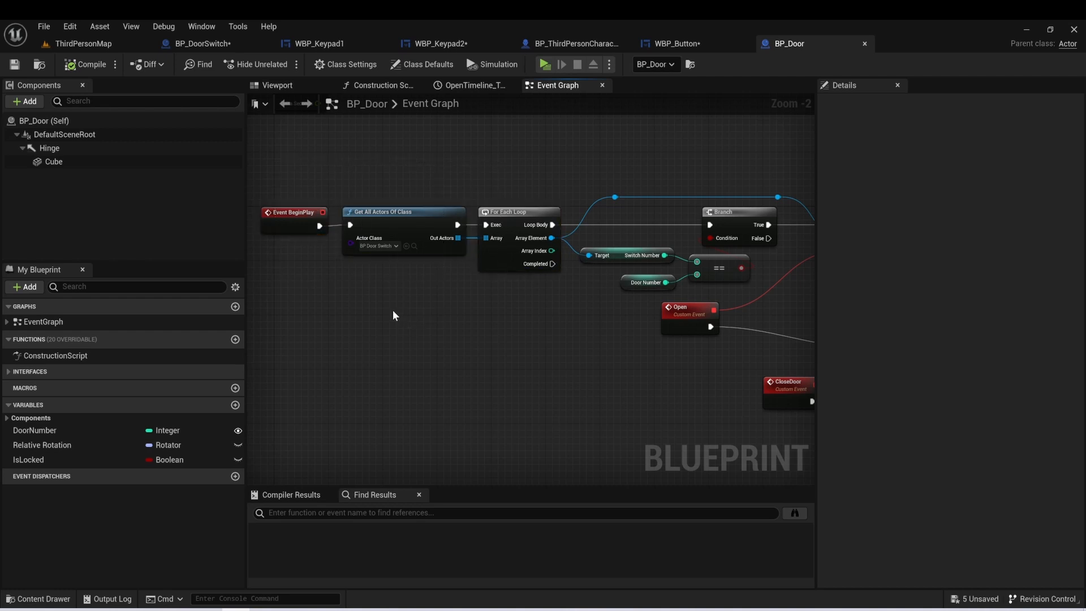
{"action": "mouse_move", "coordinate": [443, 282]}
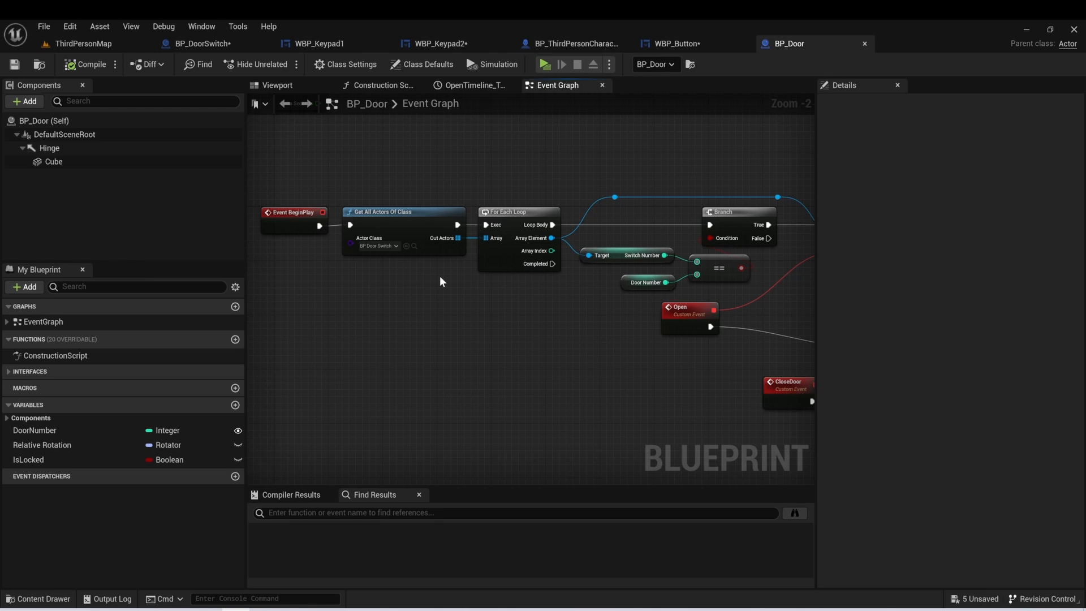
{"action": "mouse_move", "coordinate": [386, 172]}
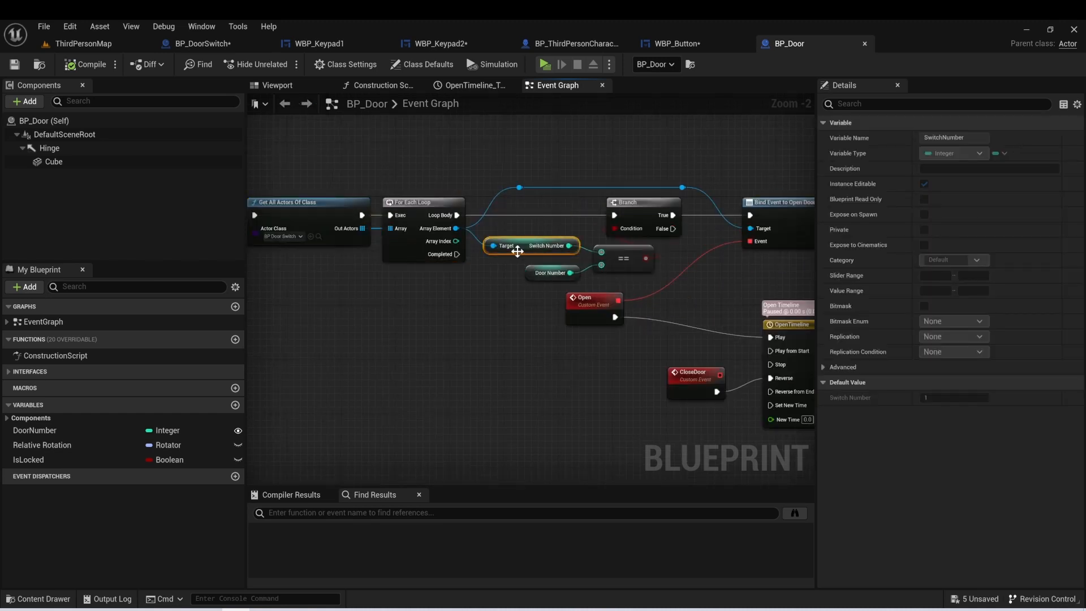
{"action": "left_click", "coordinate": [550, 273]}
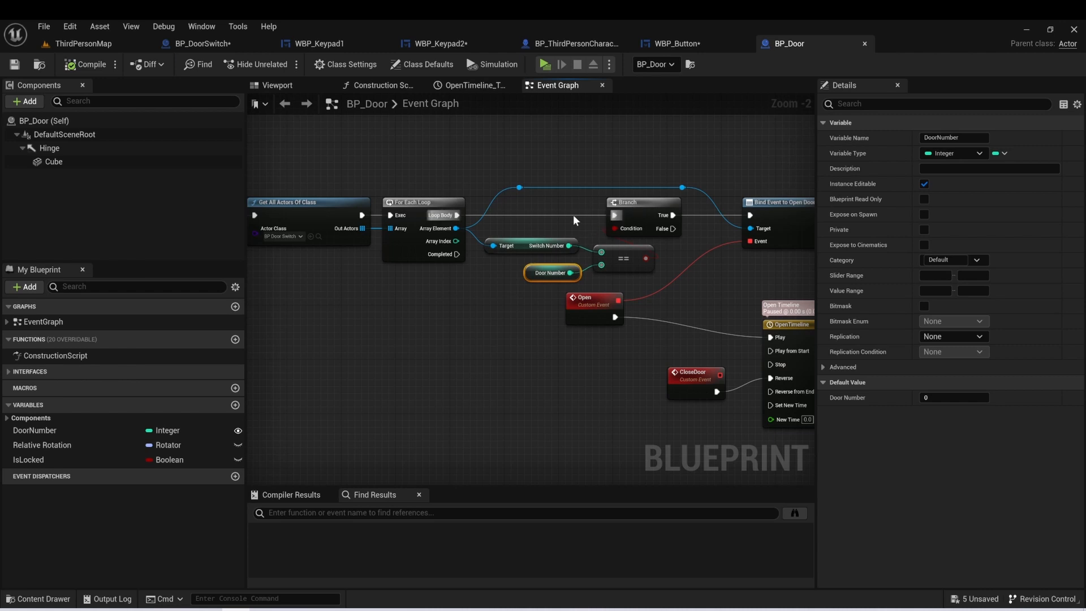
{"action": "mouse_move", "coordinate": [540, 227]}
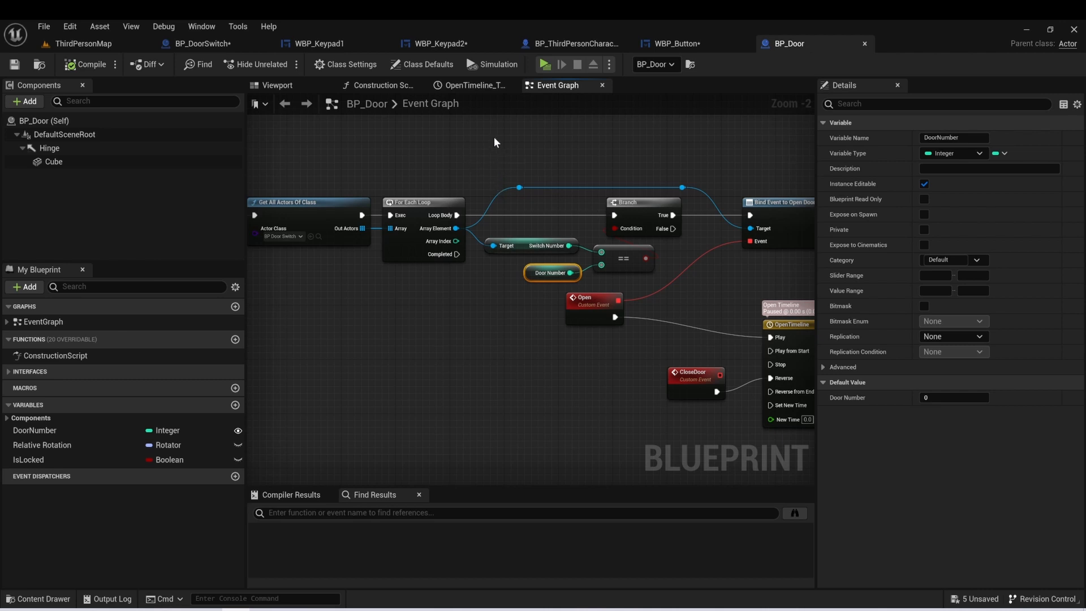
{"action": "mouse_move", "coordinate": [536, 182]}
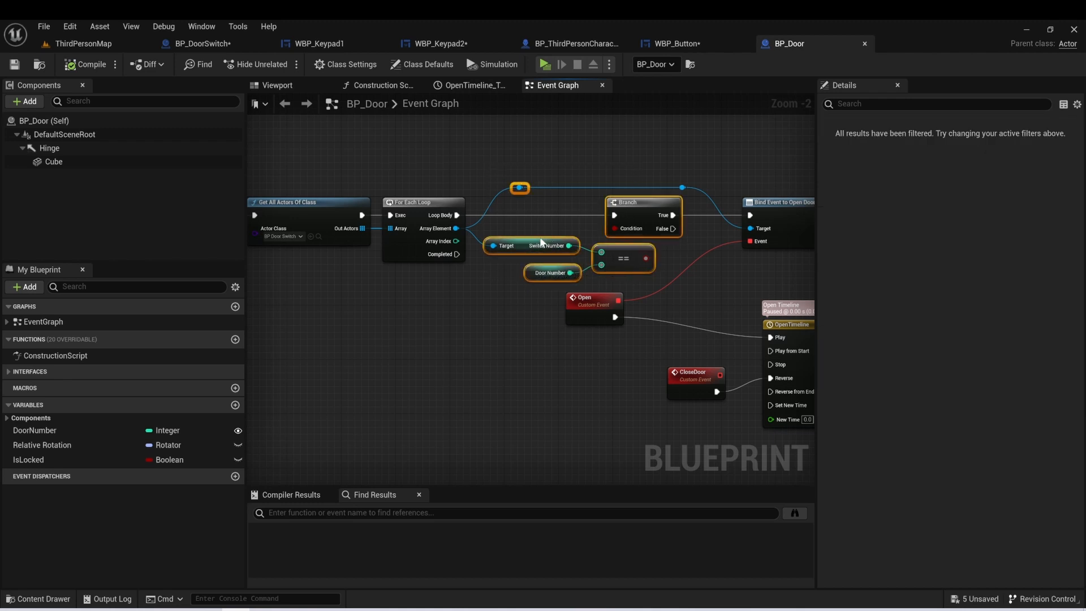
{"action": "left_click", "coordinate": [552, 273]}
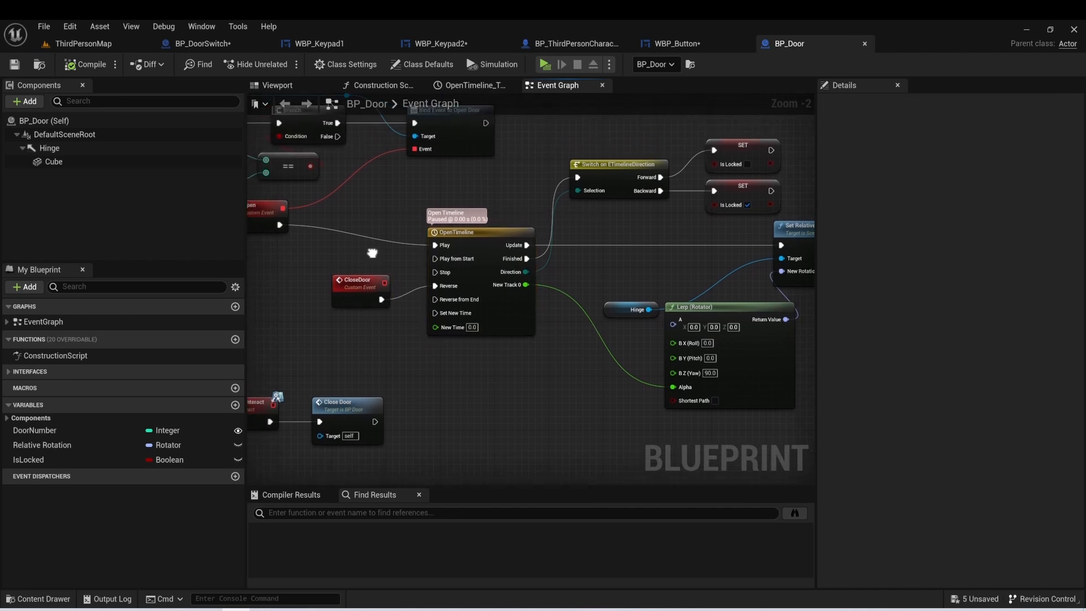
{"action": "left_click", "coordinate": [457, 232]}
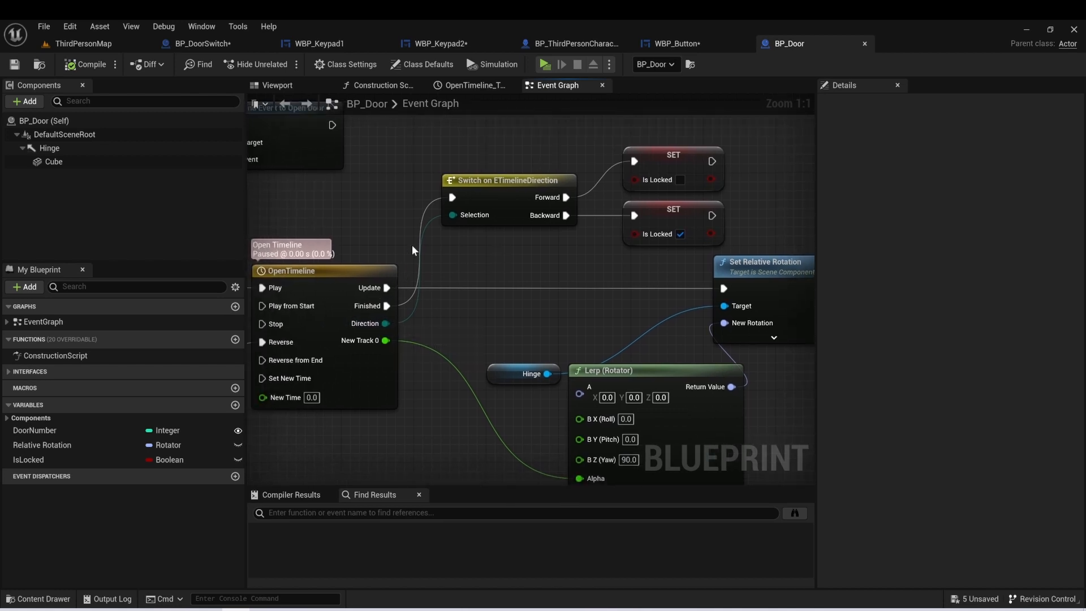
{"action": "left_click", "coordinate": [508, 180]}
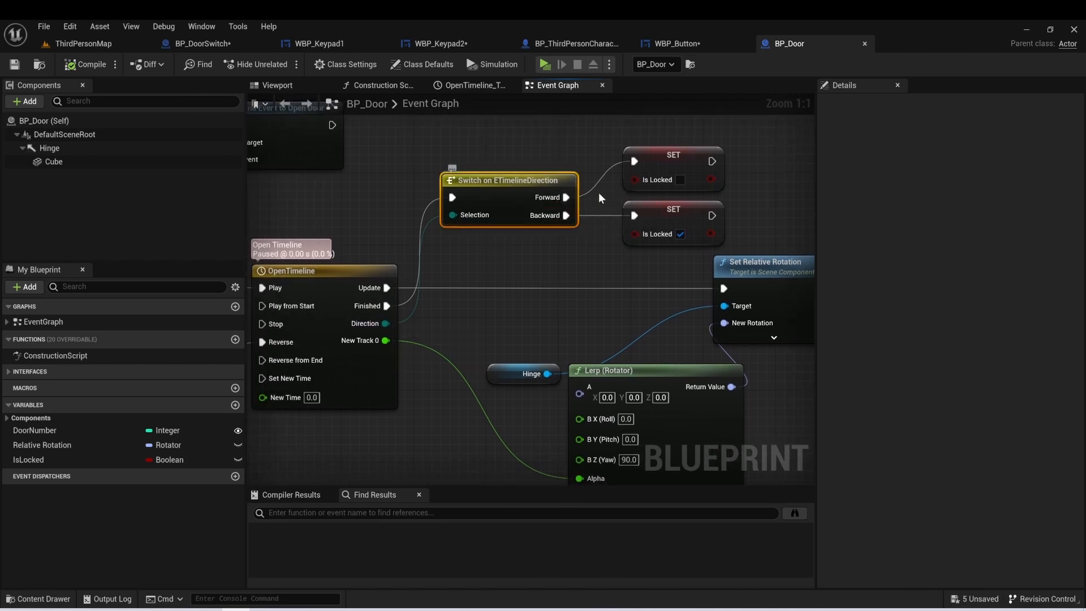
{"action": "left_click", "coordinate": [671, 169]}
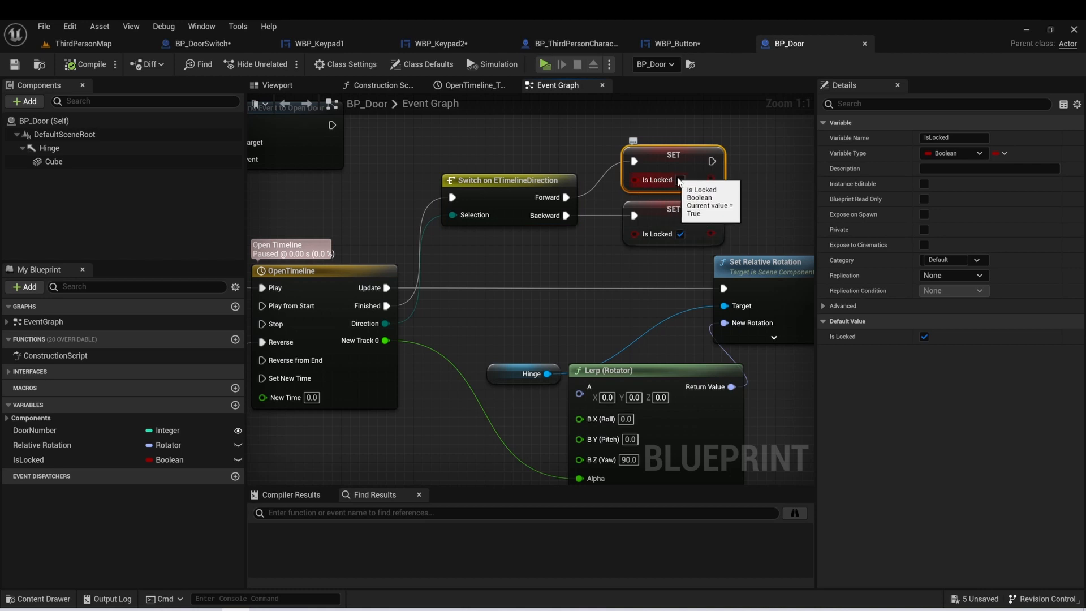
{"action": "mouse_move", "coordinate": [529, 235]}
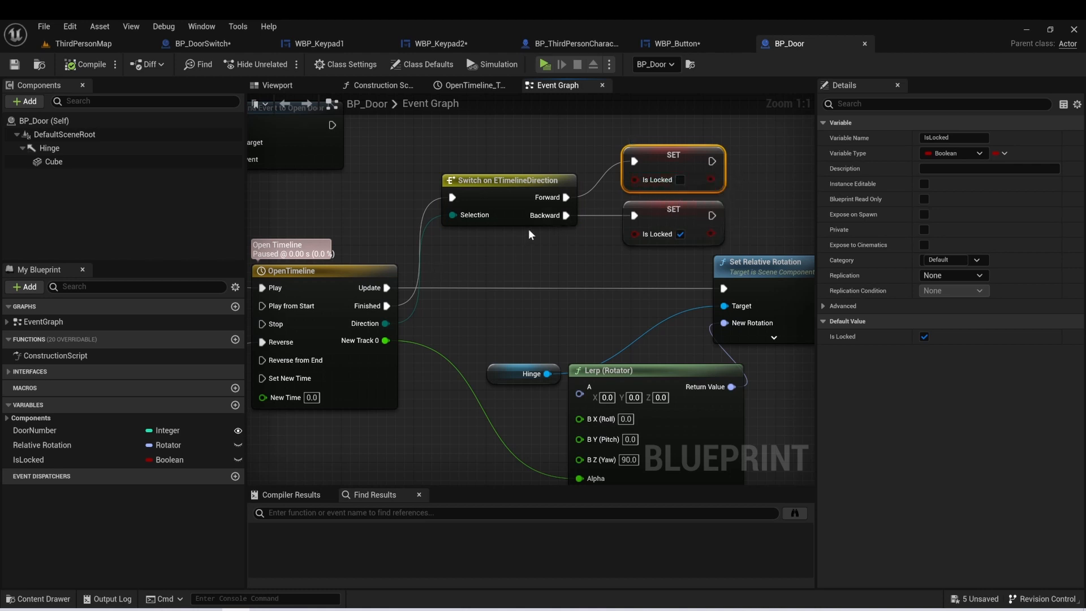
{"action": "left_click", "coordinate": [671, 221]}
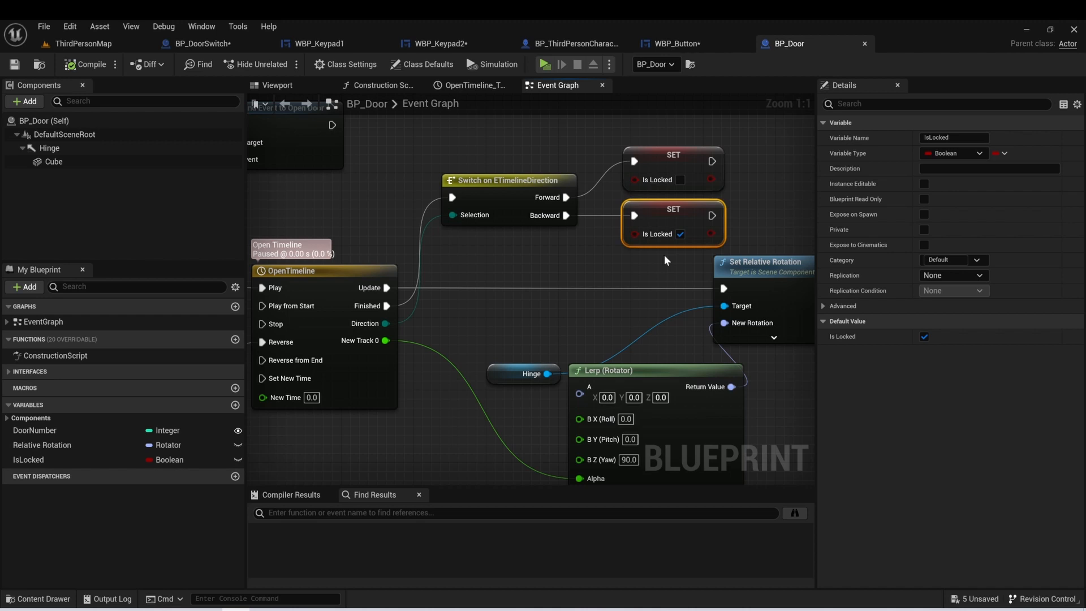
{"action": "mouse_move", "coordinate": [487, 312]}
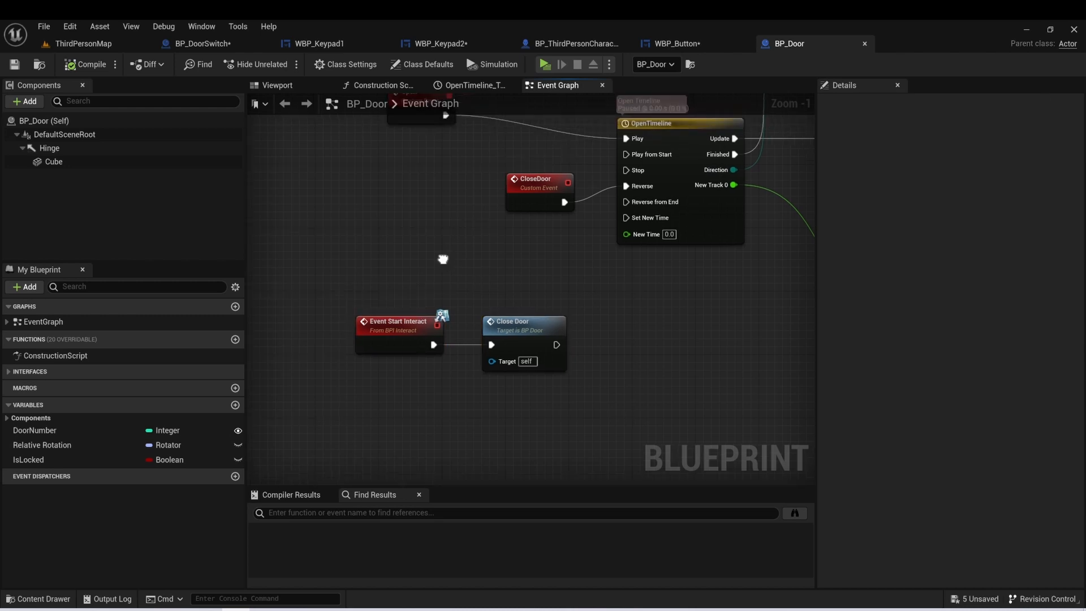
{"action": "left_click", "coordinate": [544, 63]}
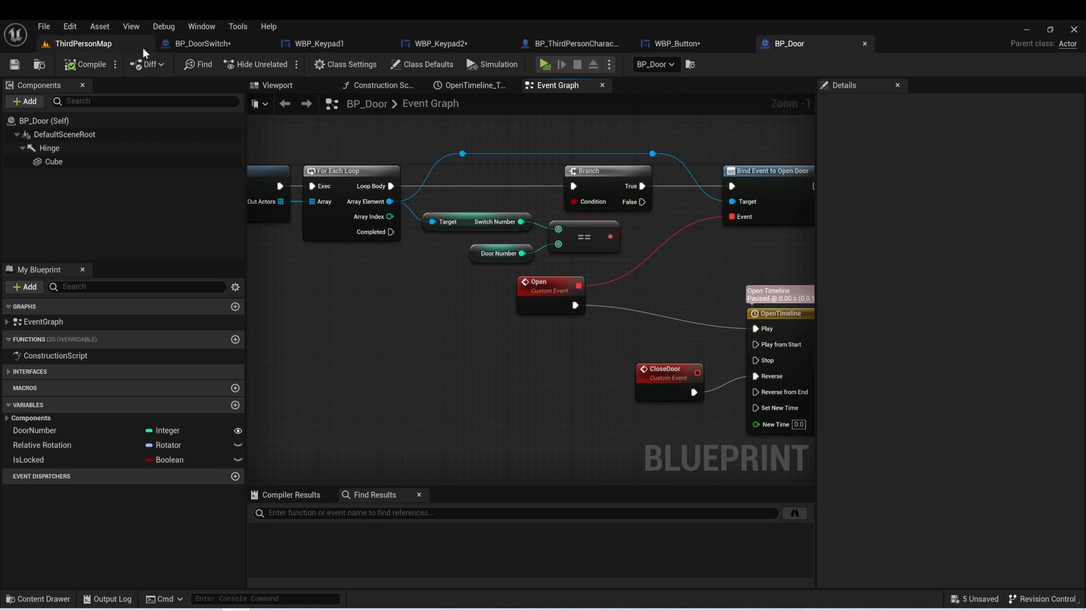
Duplicate BP_DoorSwitch beside the second door with Switch Number 2 and Pass Code 1111
{"action": "left_click", "coordinate": [83, 43]}
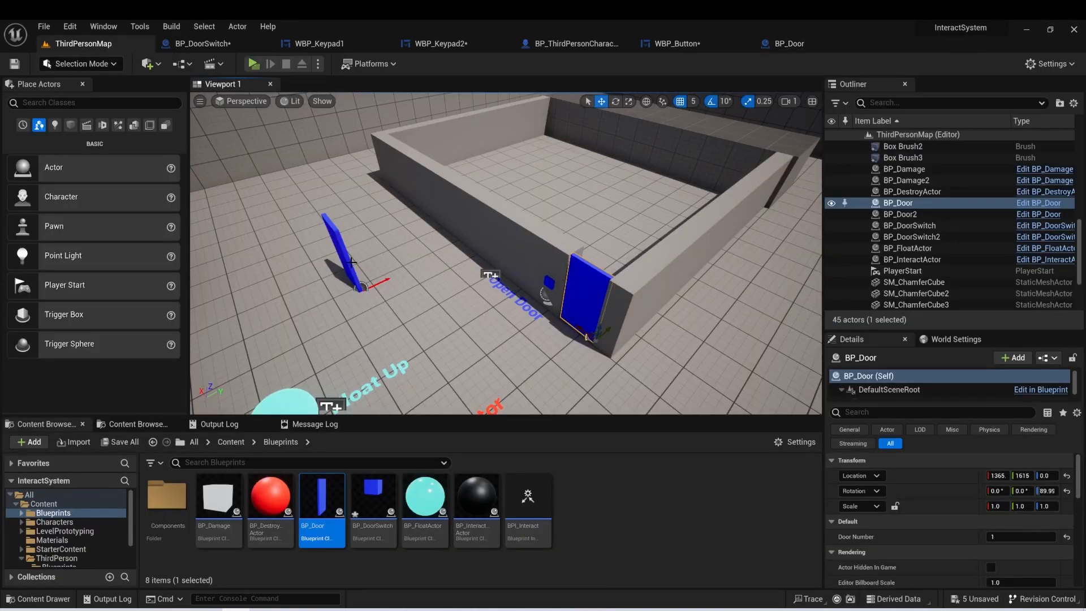
{"action": "left_click", "coordinate": [253, 63]}
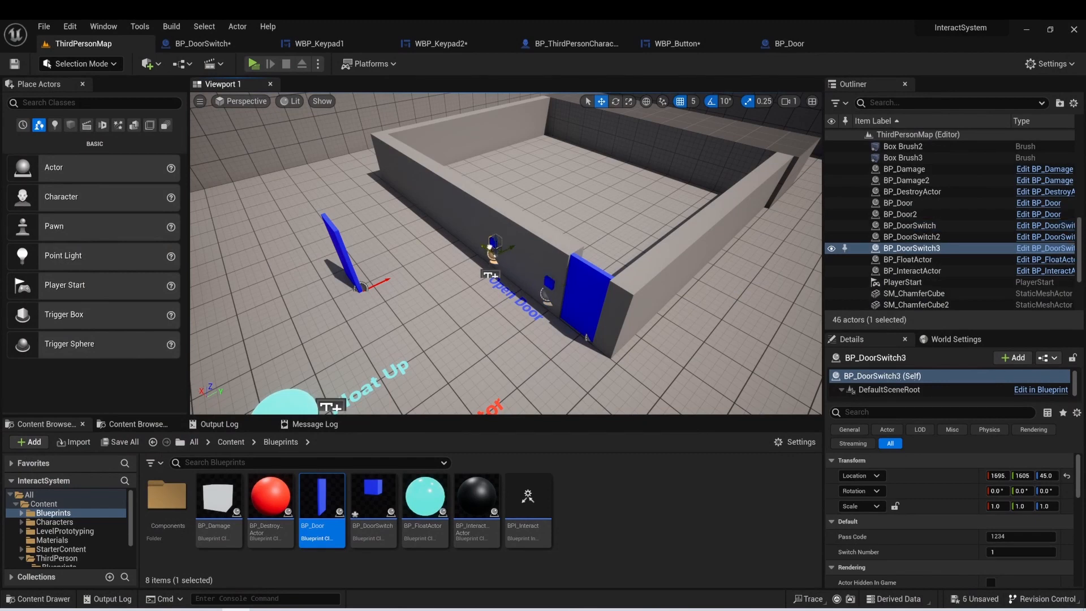
{"action": "left_click", "coordinate": [901, 213]}
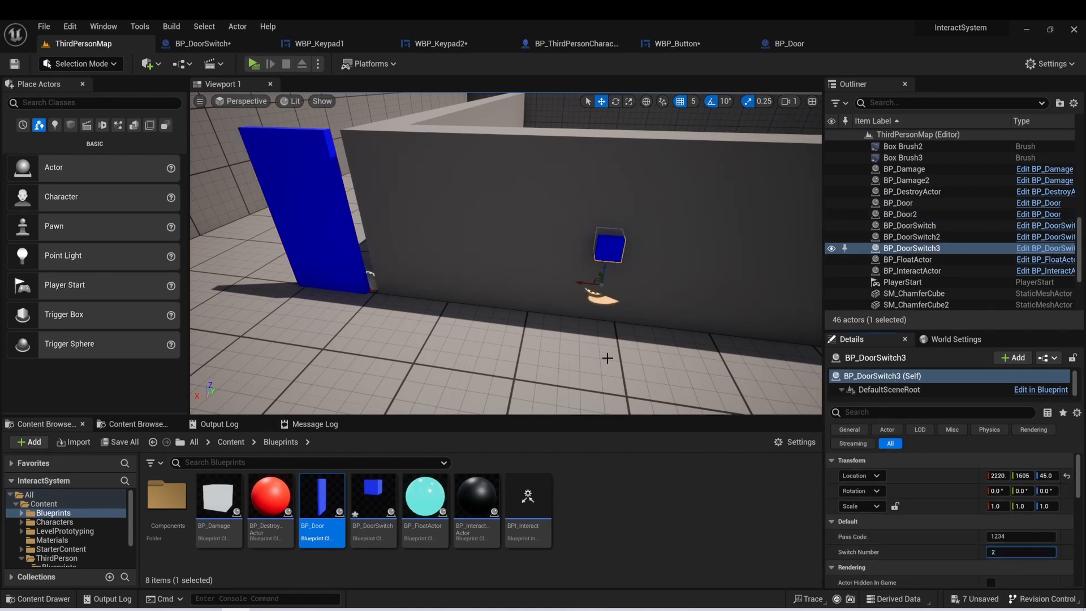
{"action": "left_click", "coordinate": [1019, 536]}
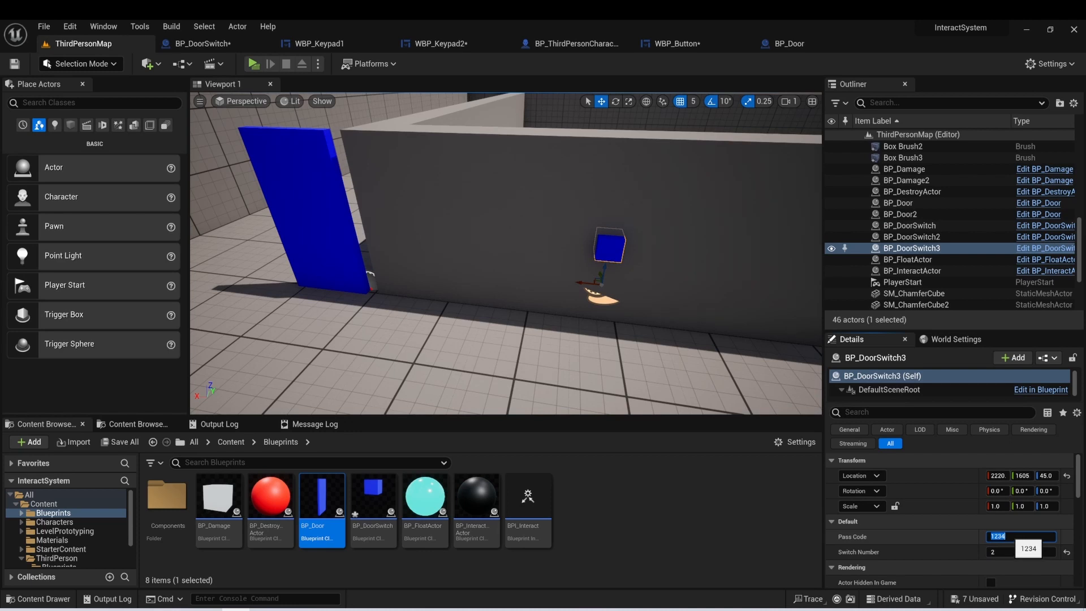
{"action": "type", "text": "1111"}
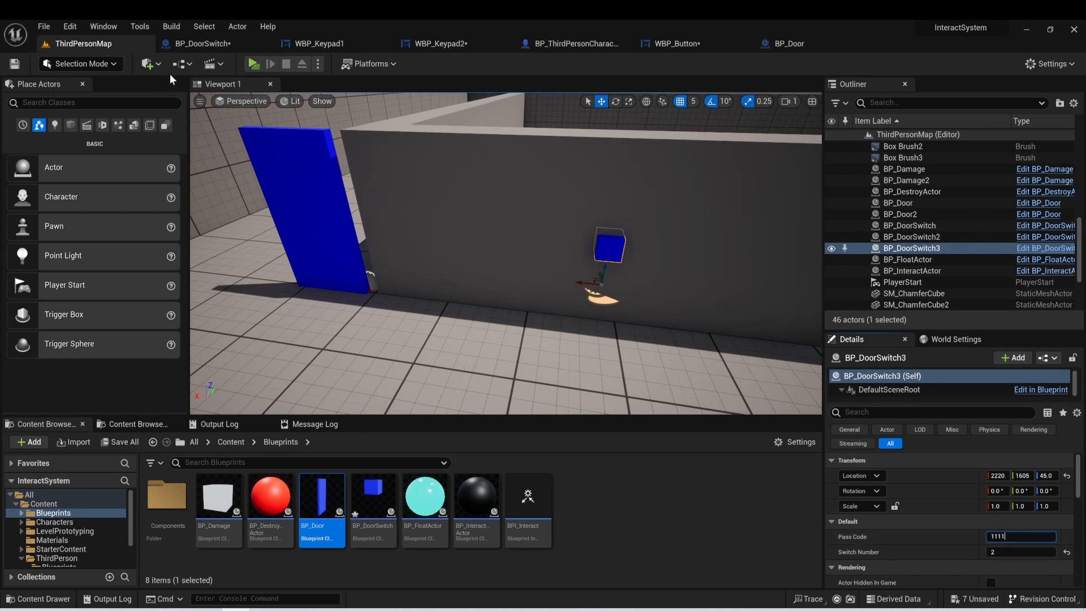
{"action": "left_click", "coordinate": [252, 63]}
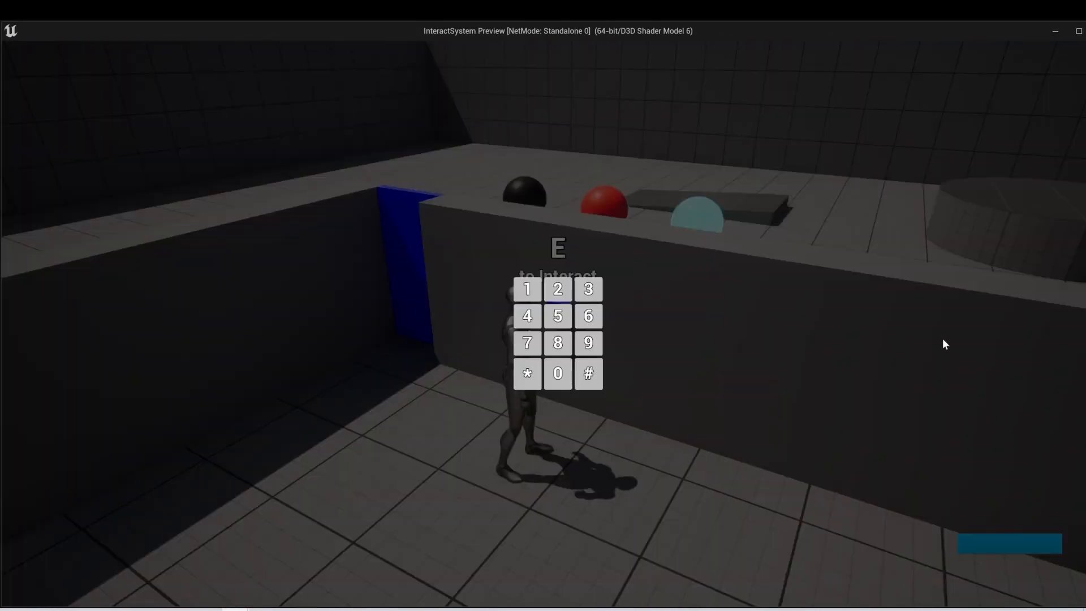
{"action": "left_click", "coordinate": [558, 289]}
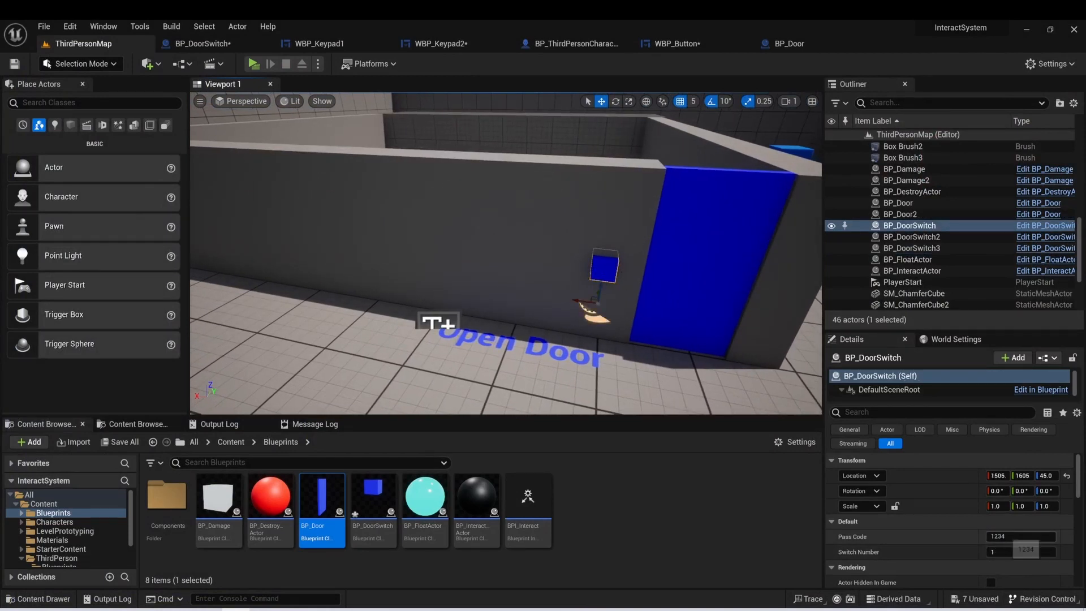
{"action": "left_click", "coordinate": [1019, 535]}
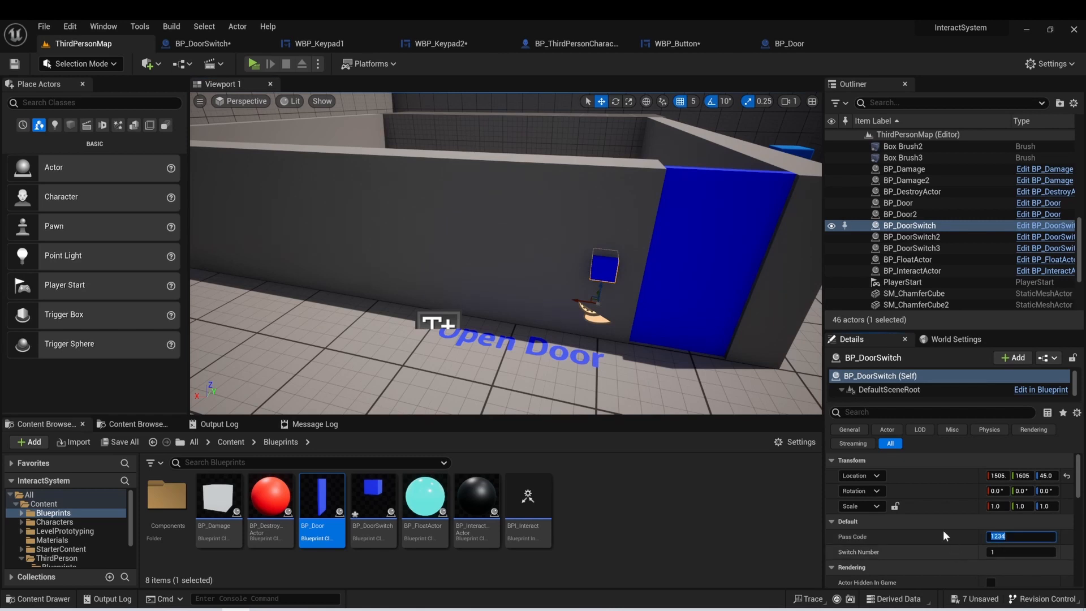